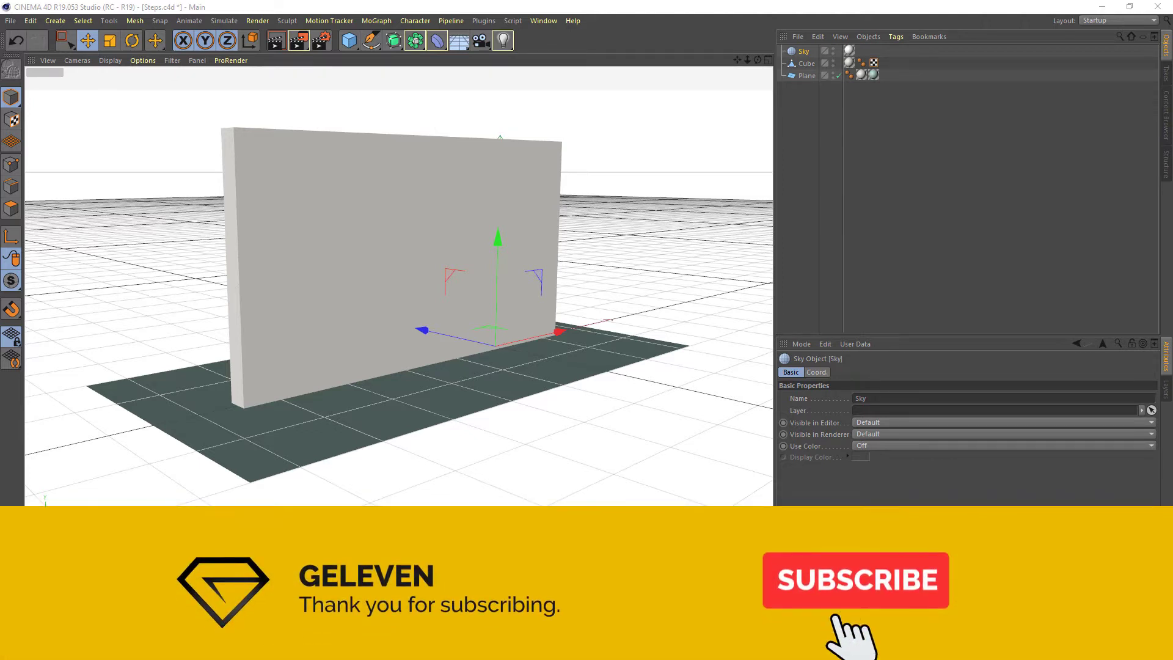
Step: Create a new Cube primitive, Cube.1, in front of the white wall
click(855, 580)
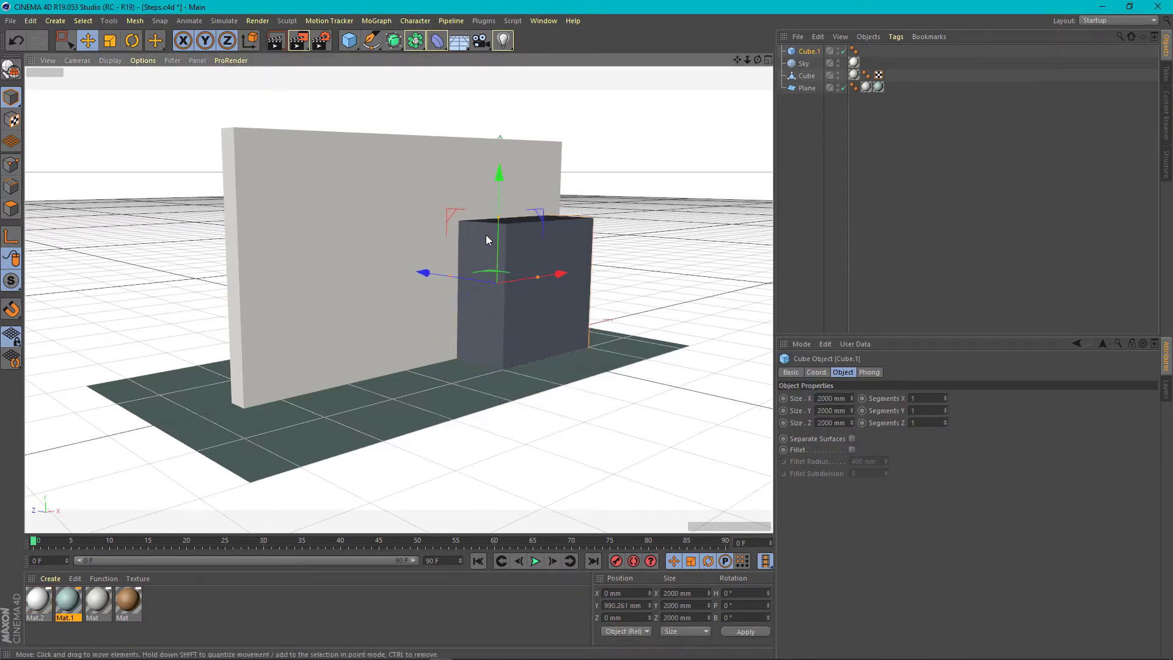
Step: Shift Cube.1 left and narrow it to about 1003 mm wide through the wall
drag(558, 273, 446, 292)
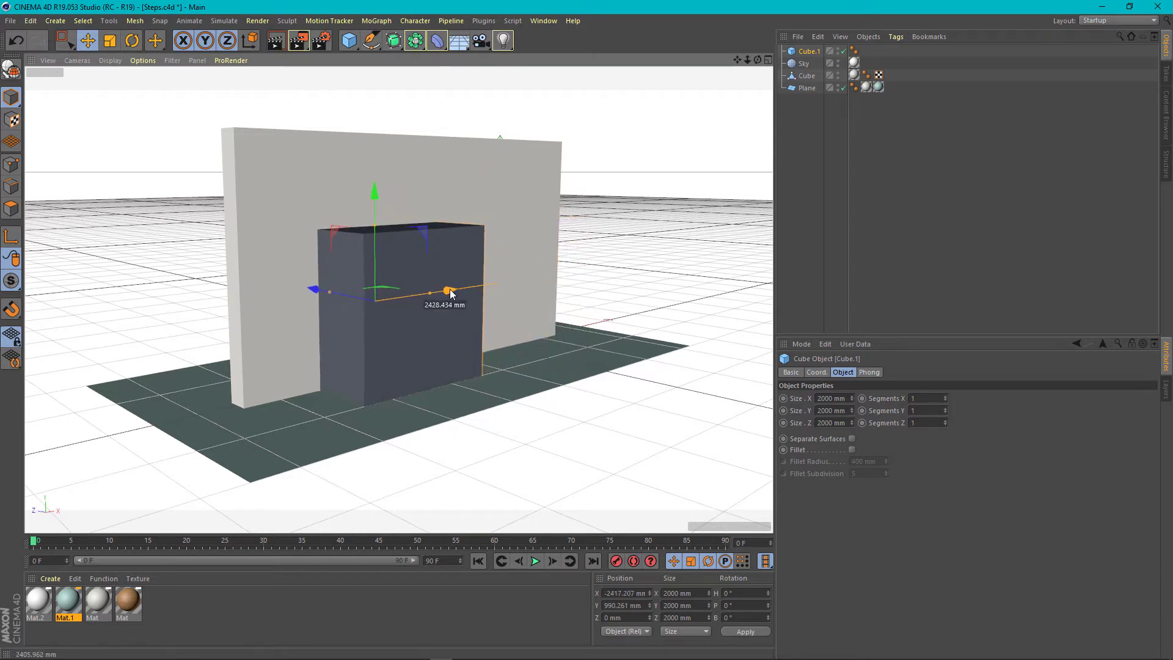
drag(449, 292, 423, 297)
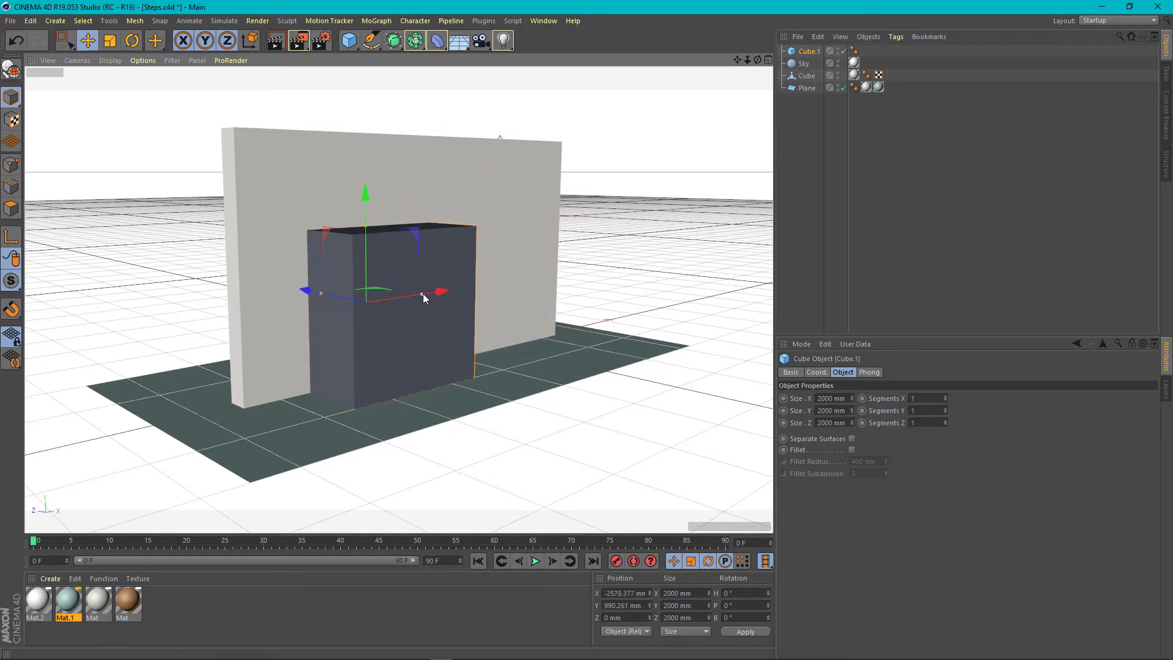
drag(440, 292, 397, 303)
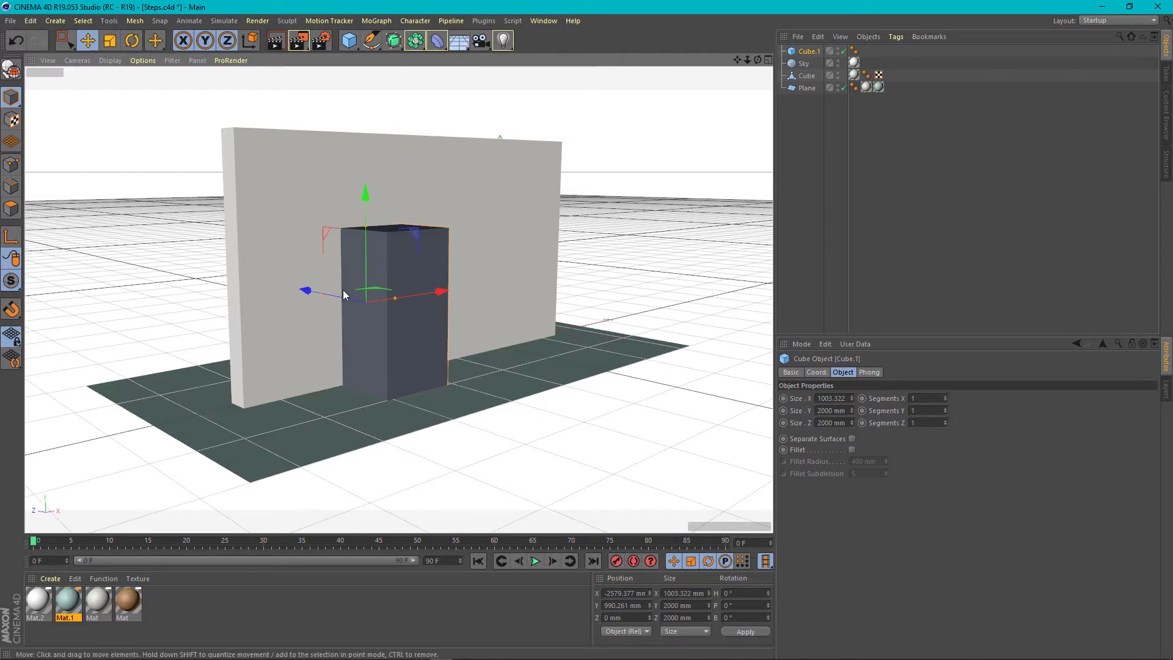
drag(344, 294, 387, 317)
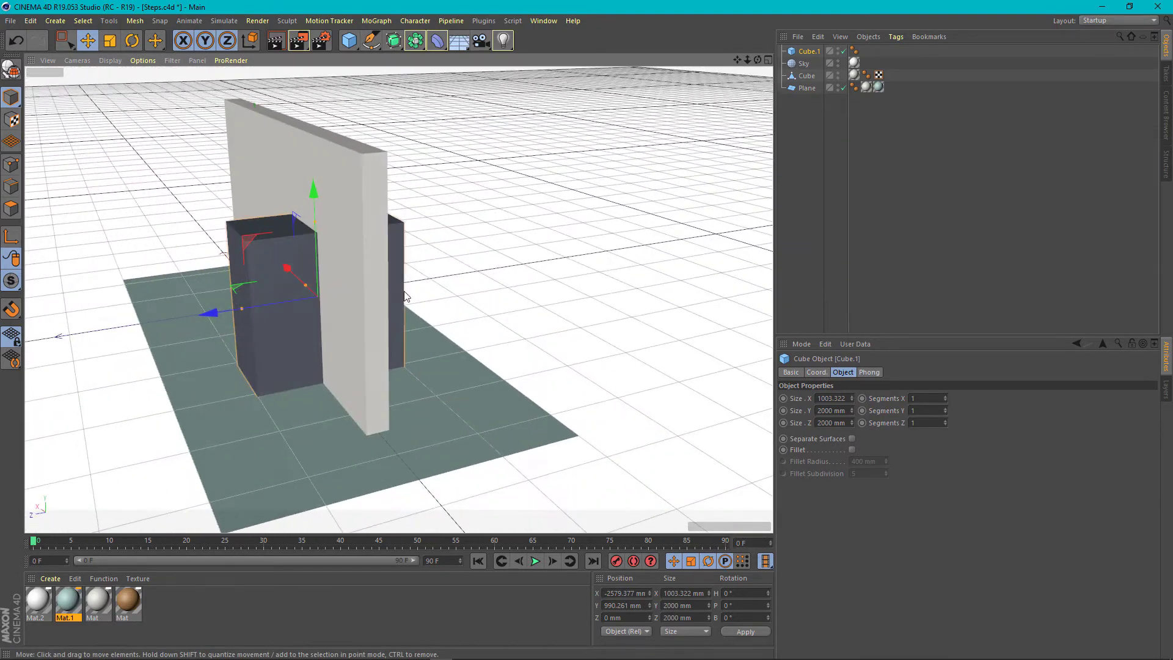
mouse_move(362, 193)
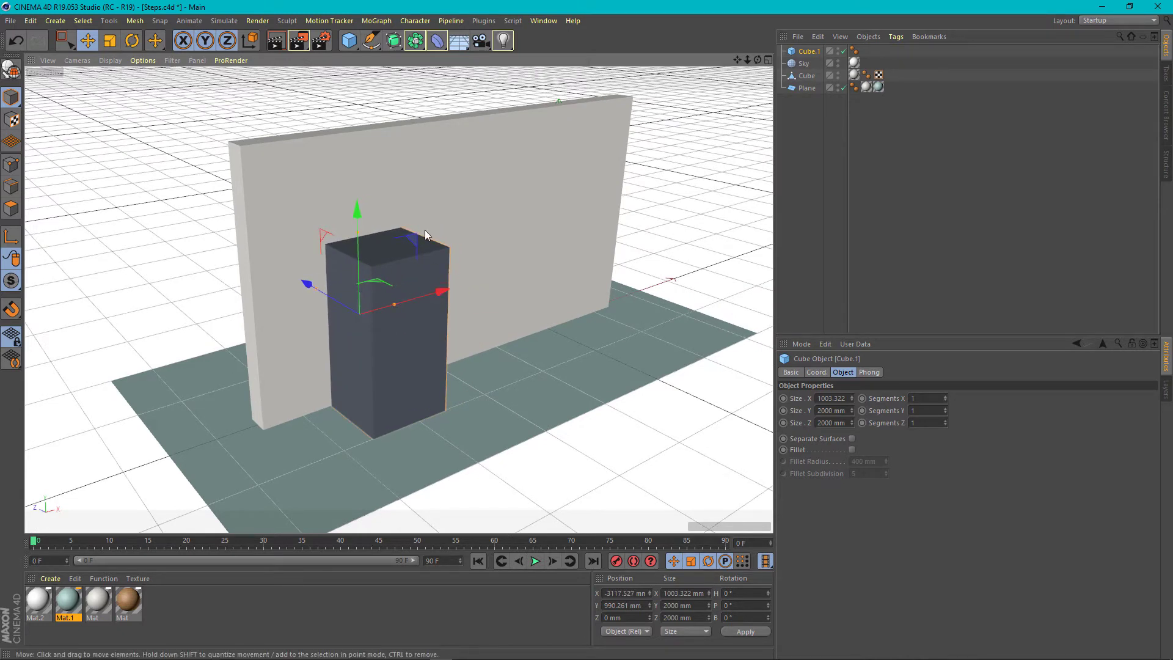
mouse_move(397, 298)
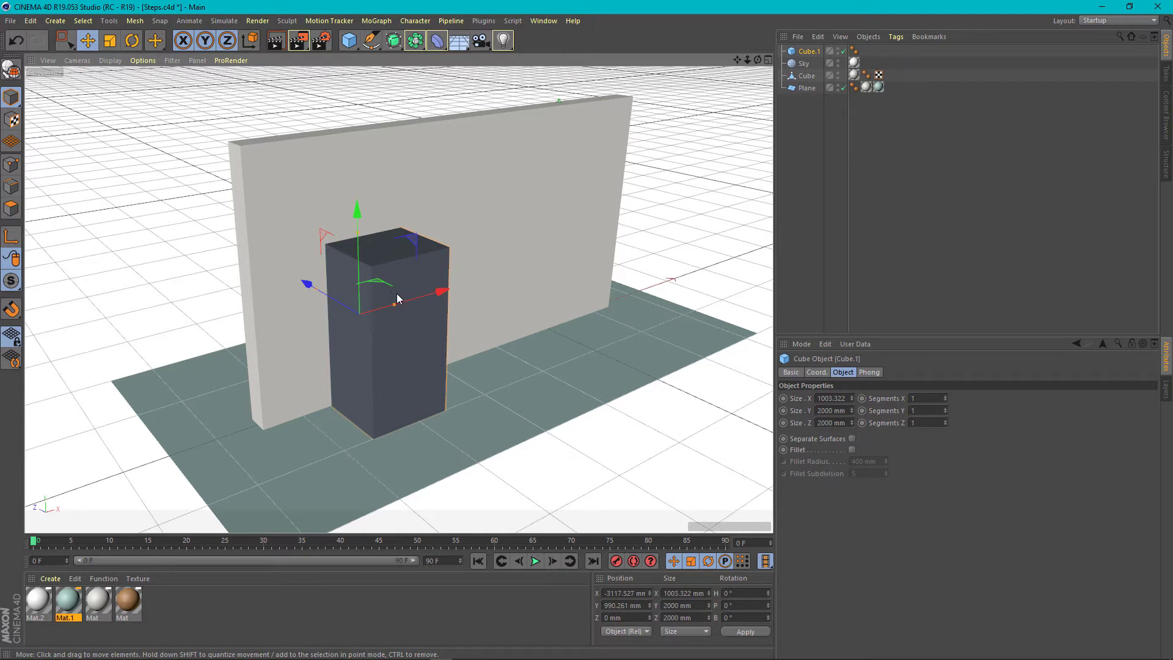
mouse_move(385, 195)
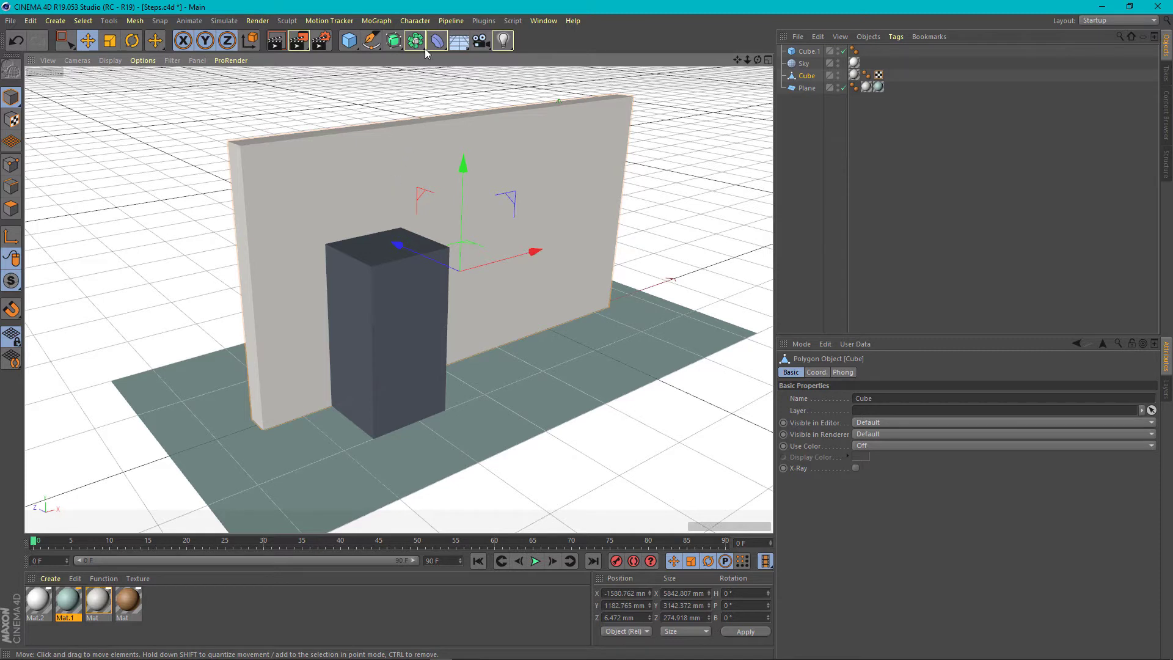
Step: Add an A subtract B Boole generator and select Cube.1
click(413, 41)
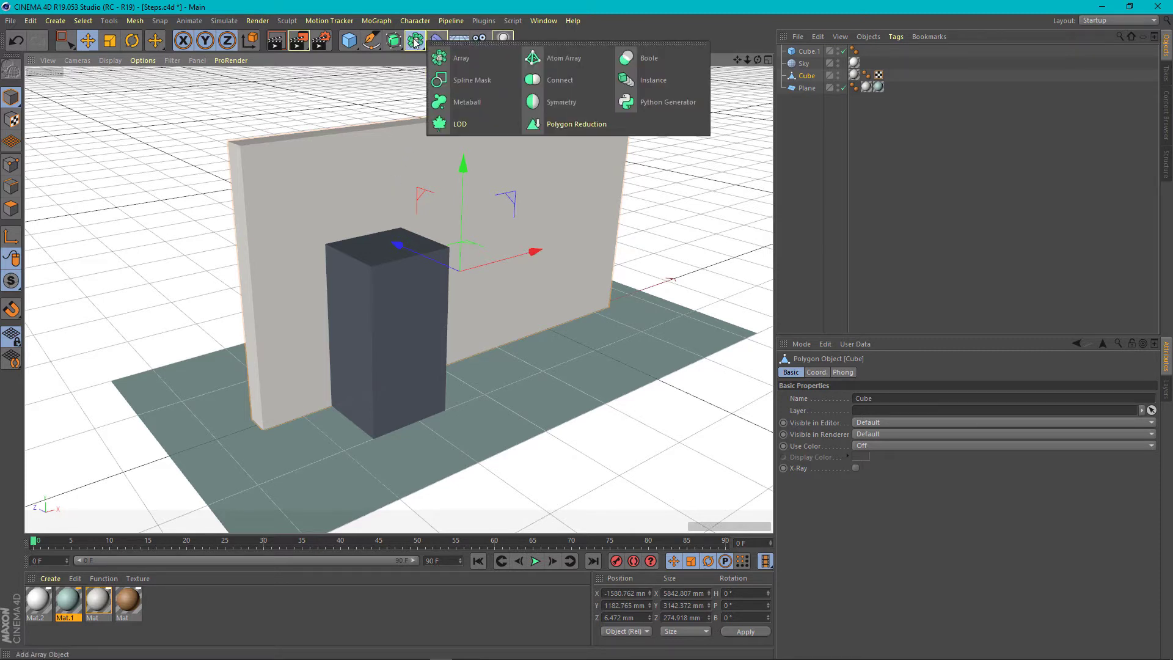
mouse_move(651, 61)
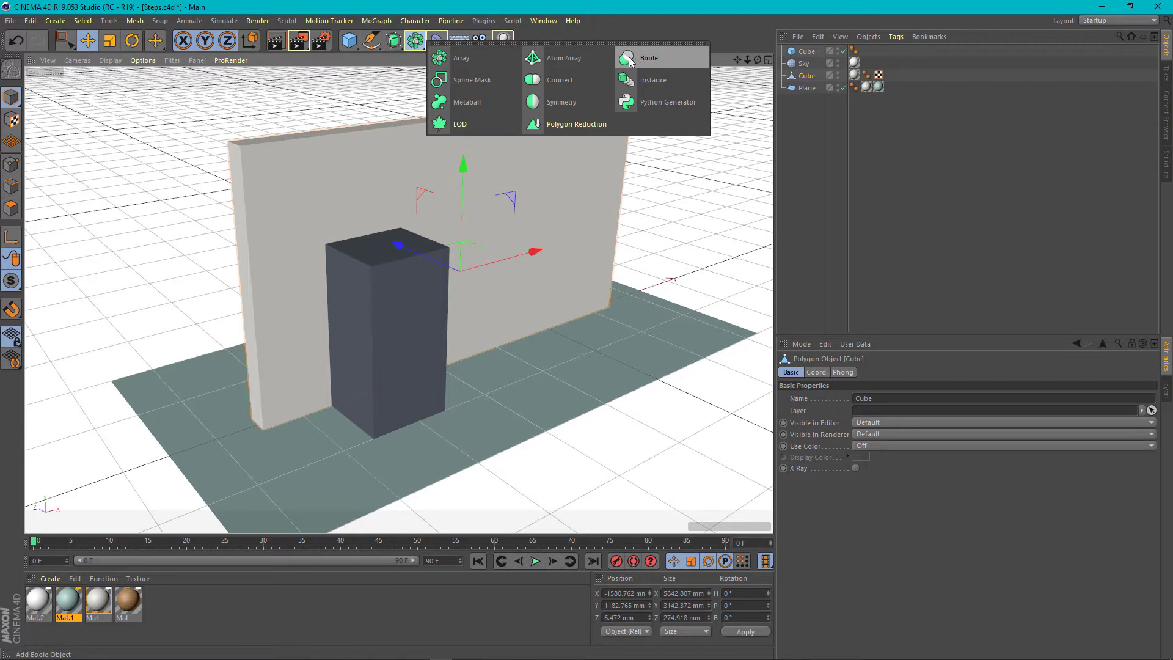
mouse_move(629, 59)
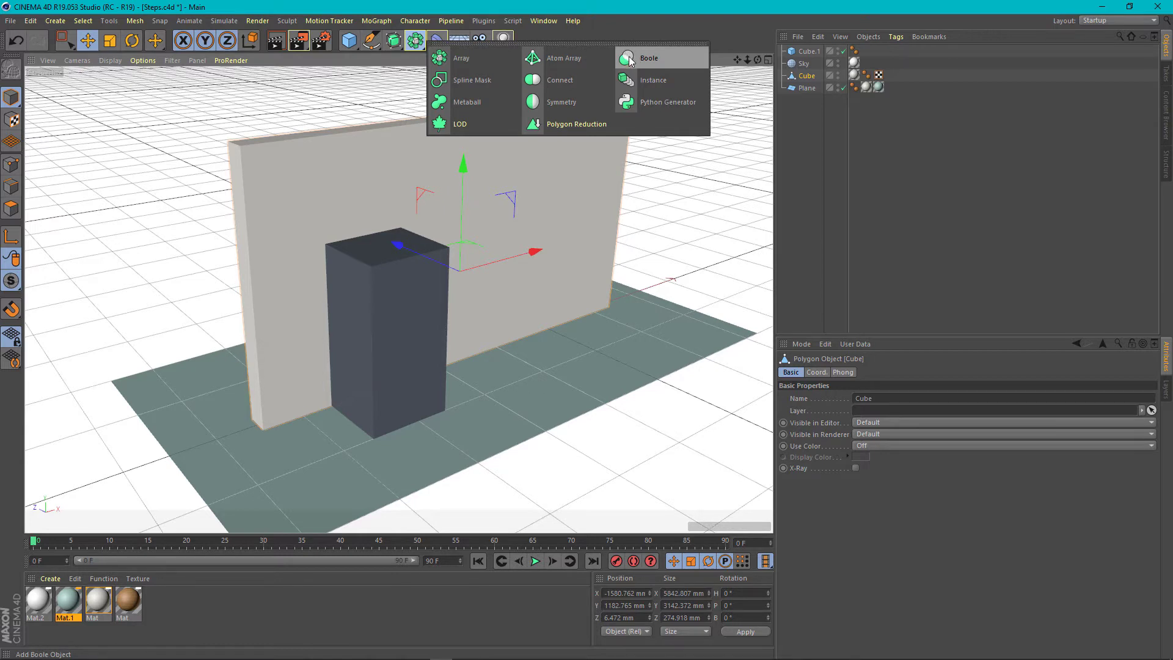
mouse_move(646, 61)
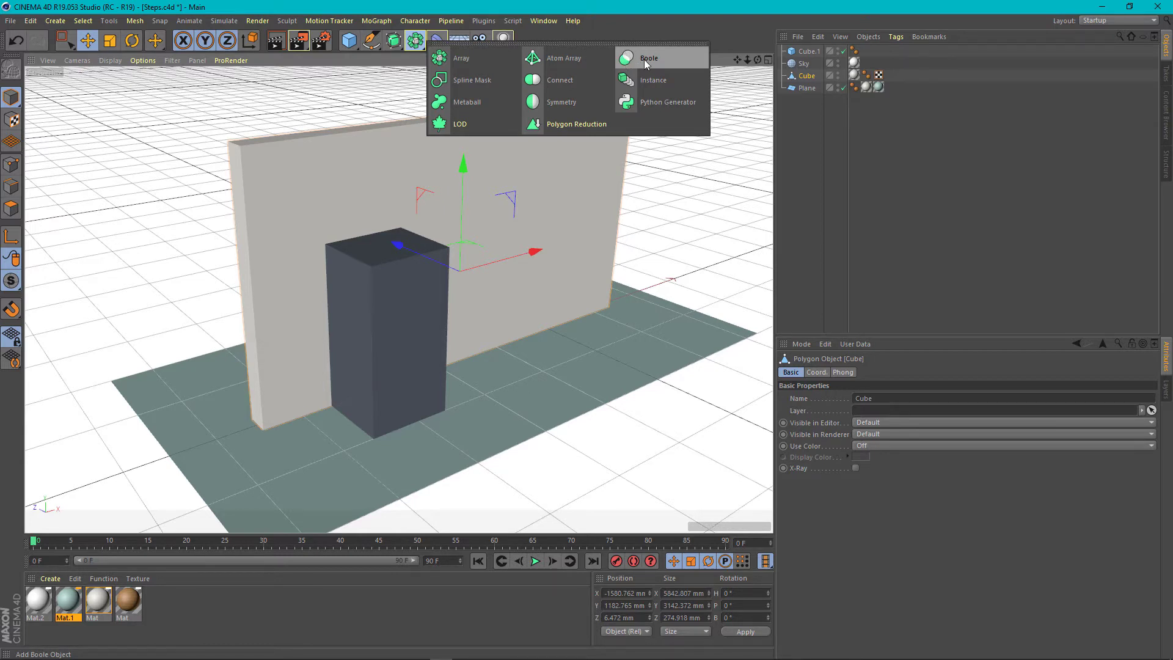
click(648, 58)
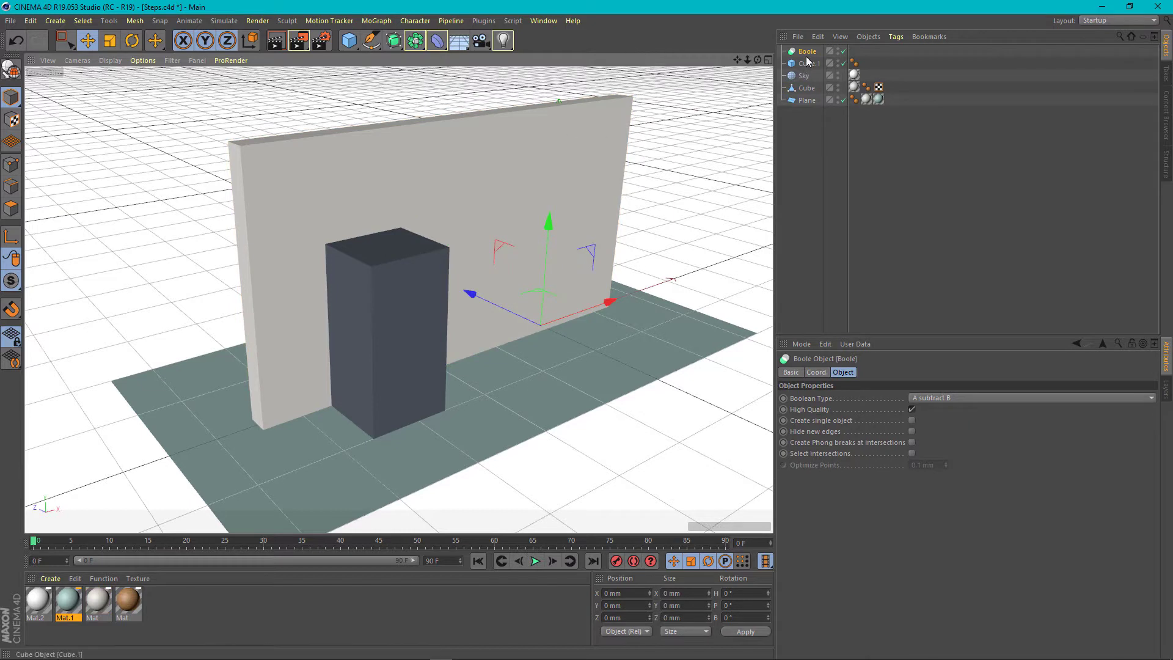
mouse_move(811, 51)
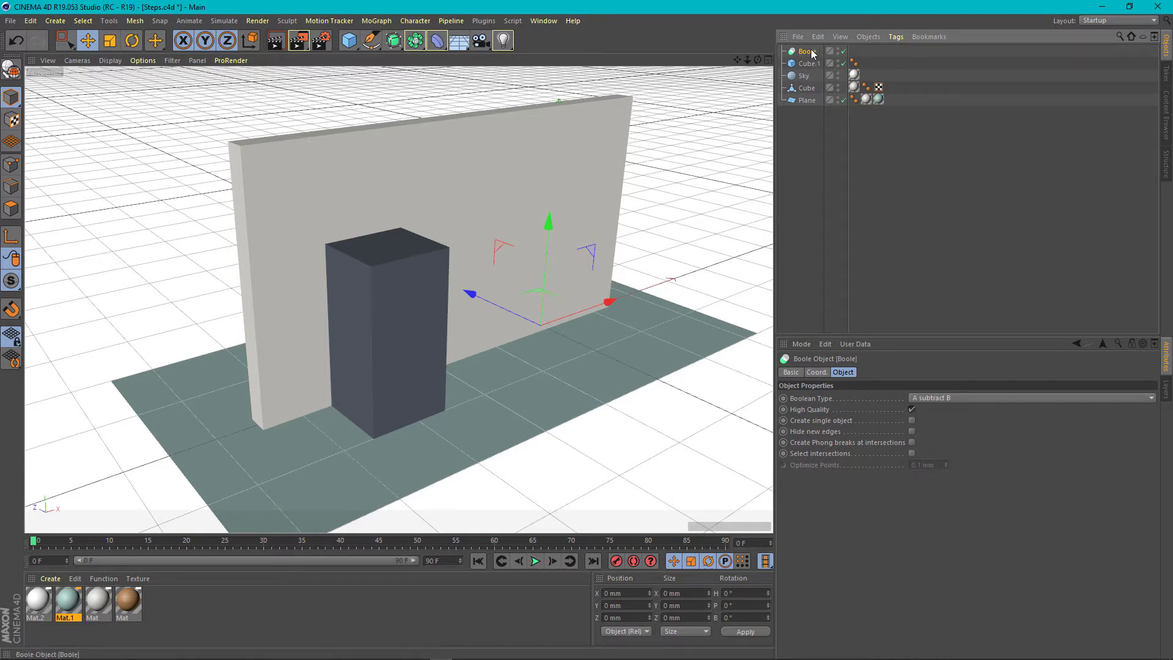
mouse_move(812, 52)
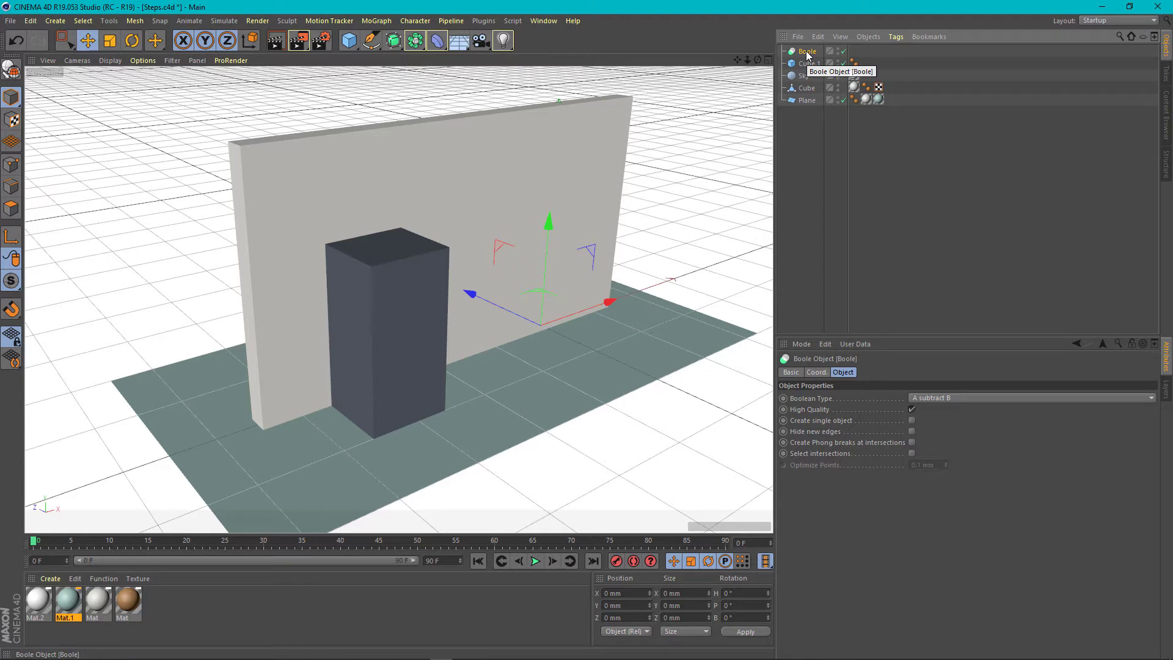
click(810, 64)
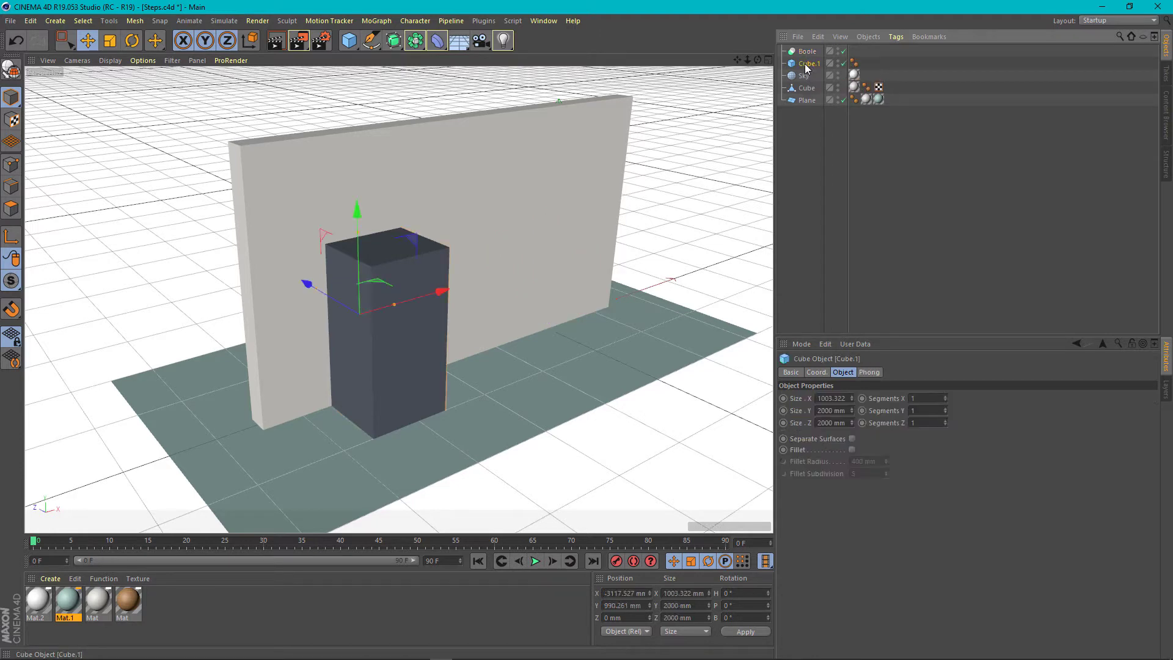
mouse_move(806, 66)
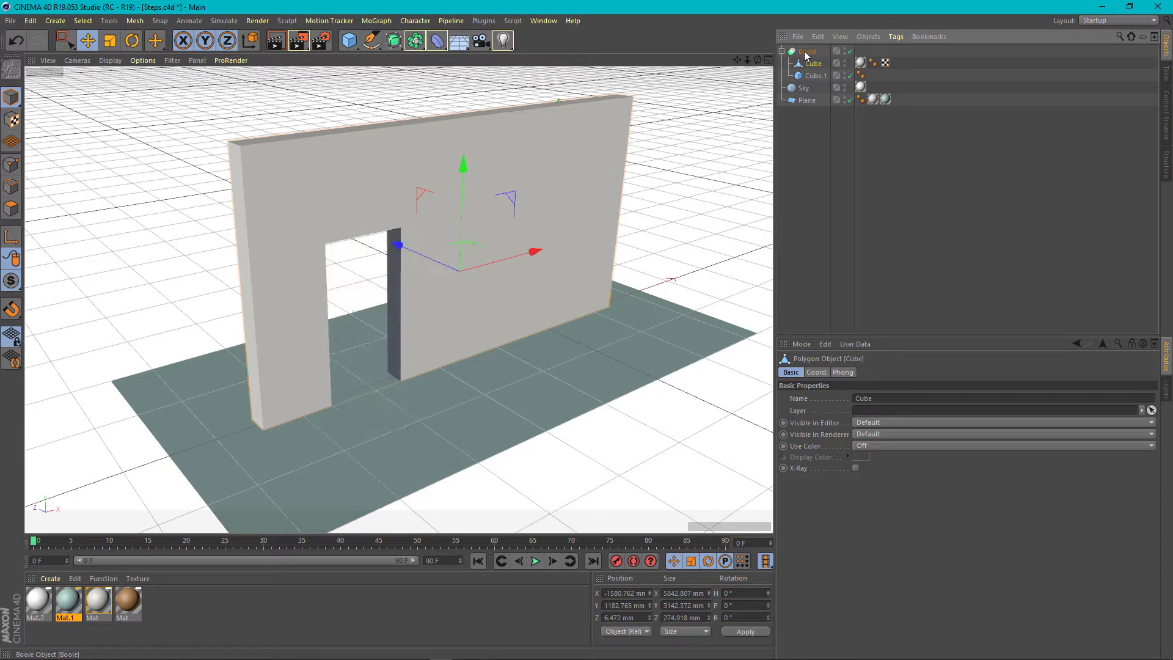
mouse_move(806, 52)
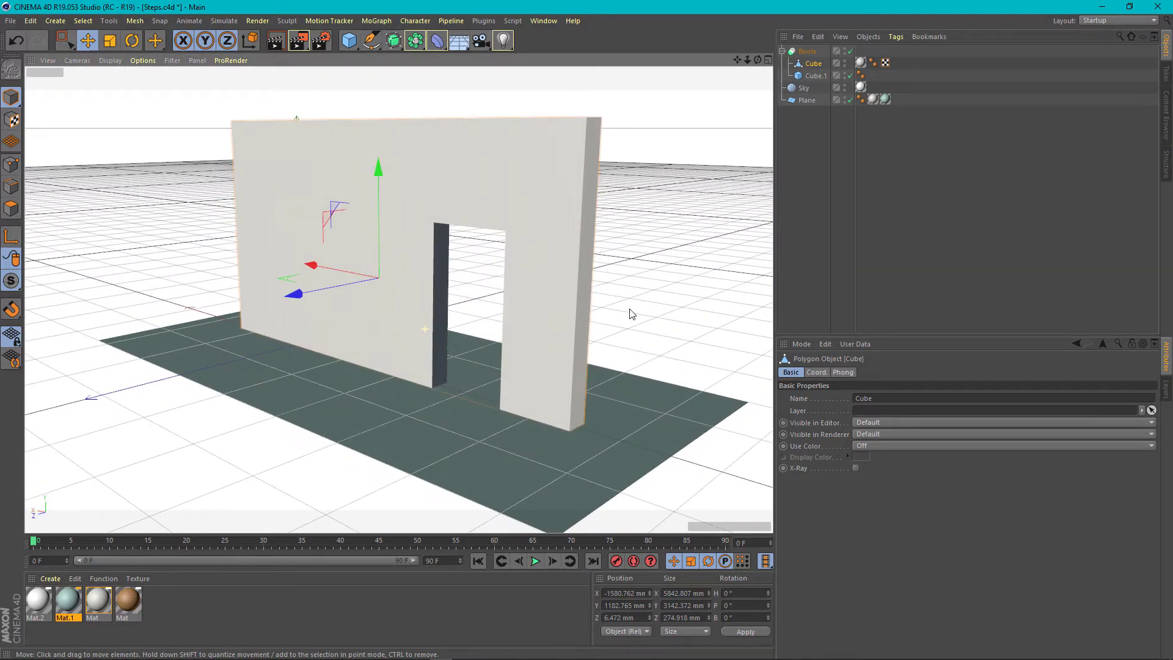
Step: Orbit around the wall to check the cut doorway, then select the Boole
drag(632, 314, 433, 326)
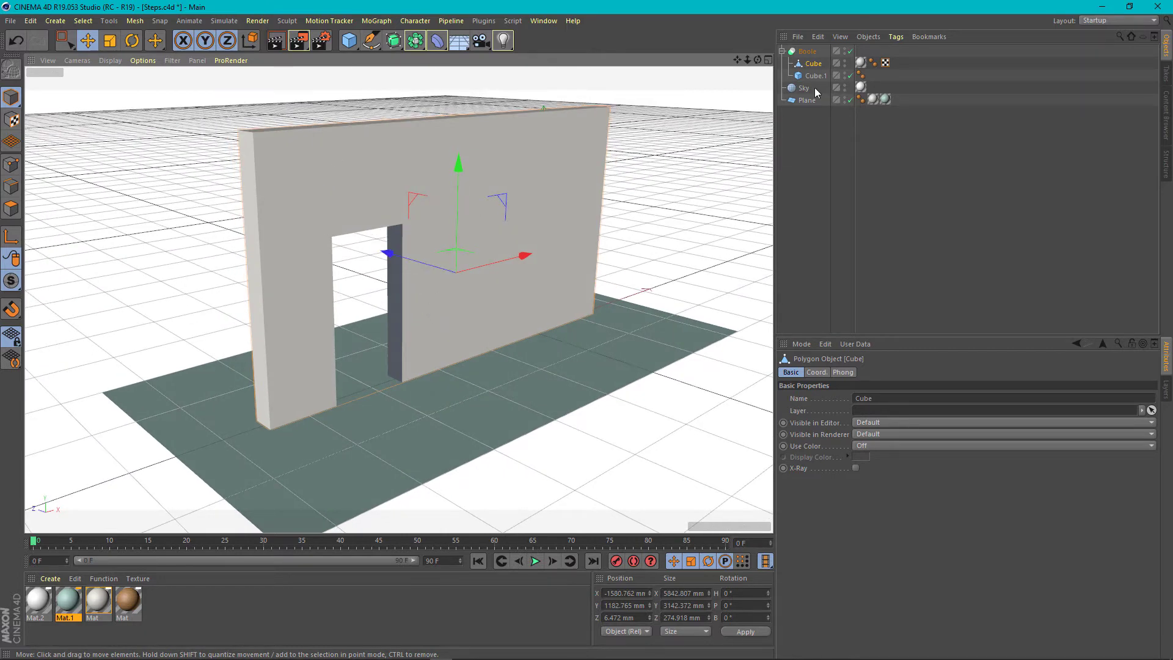
click(806, 51)
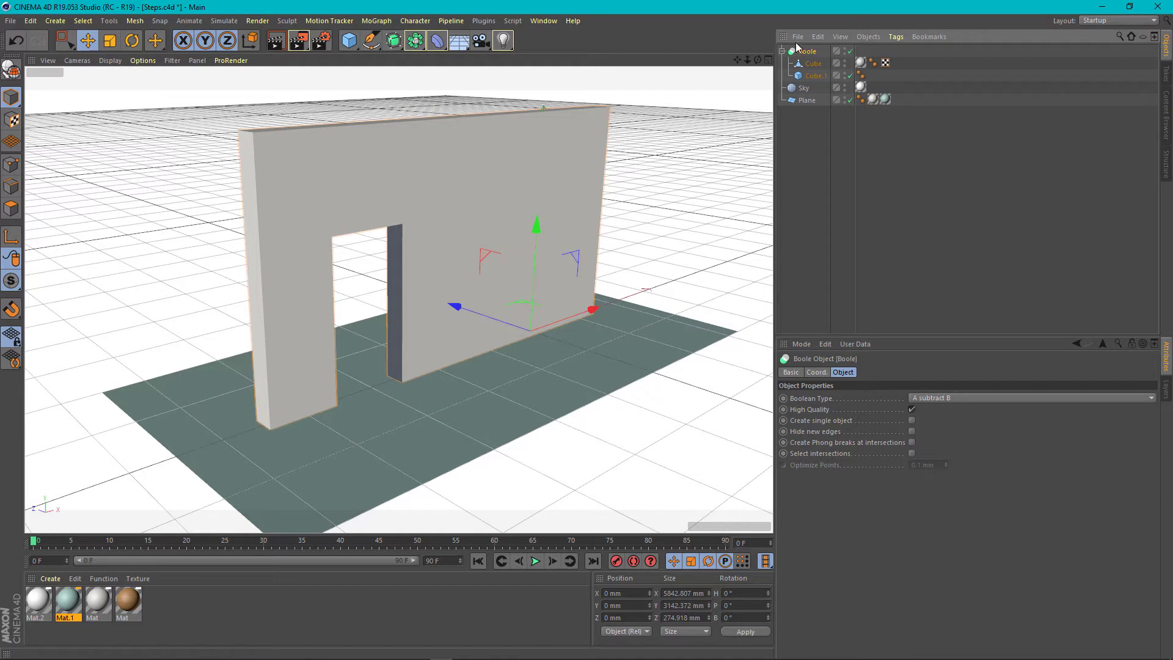
Step: Reposition Cube.1 and resize the door opening to about 1053 x 2010 mm
click(815, 75)
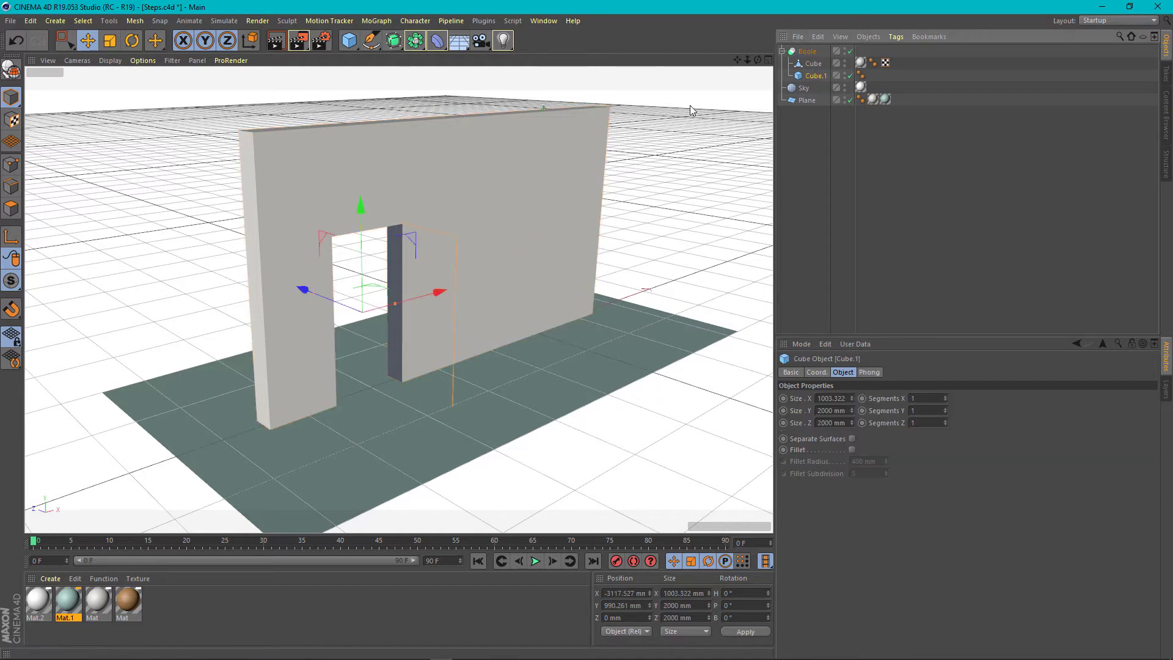
mouse_move(336, 307)
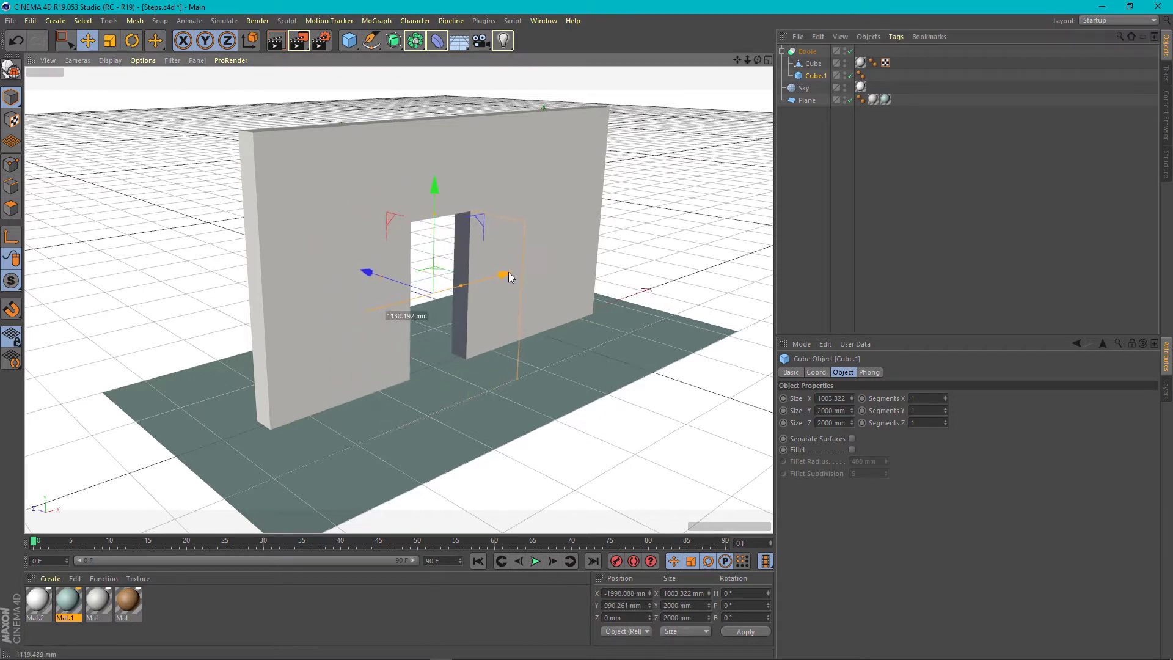
drag(509, 275, 429, 296)
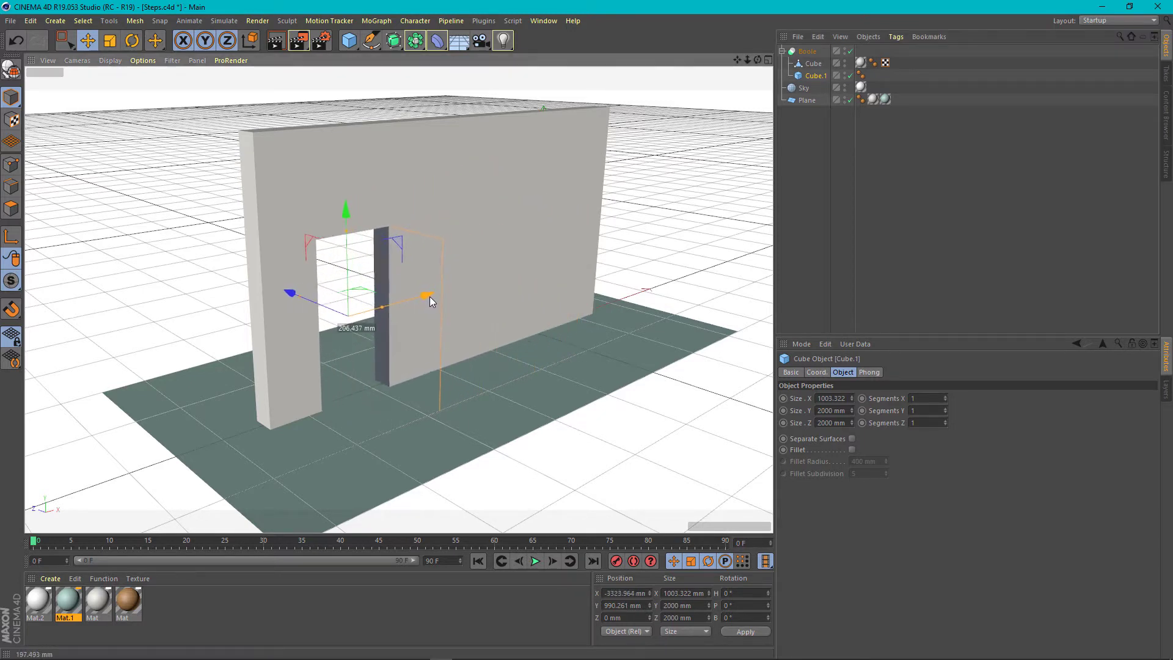
drag(426, 294, 584, 253)
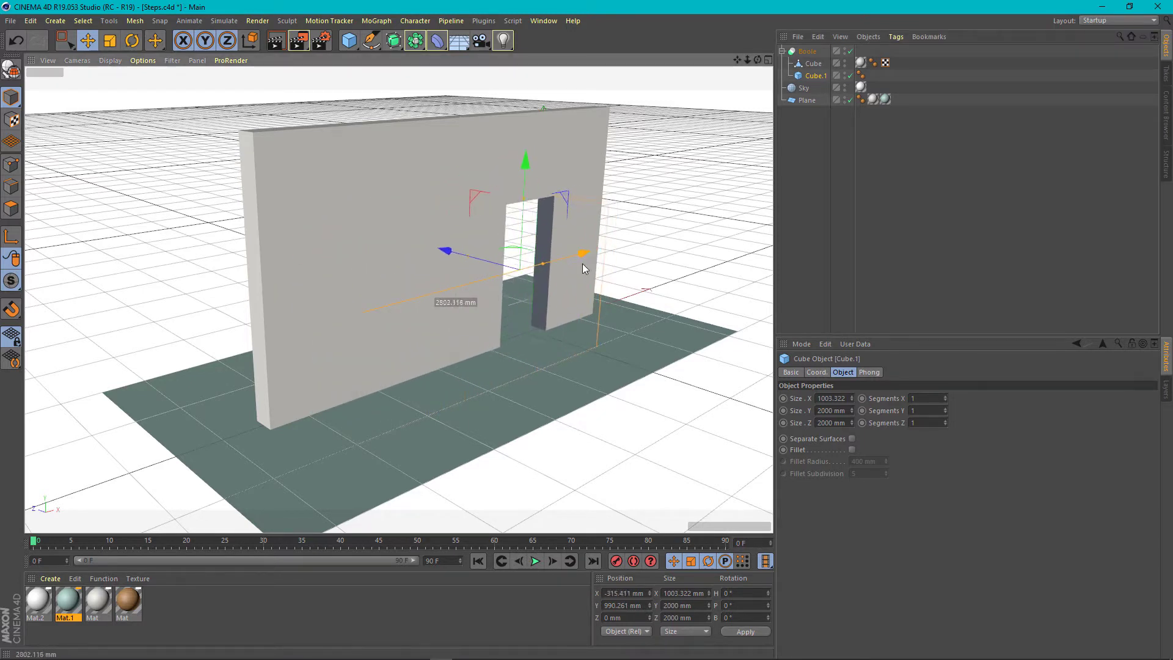
drag(583, 252, 428, 297)
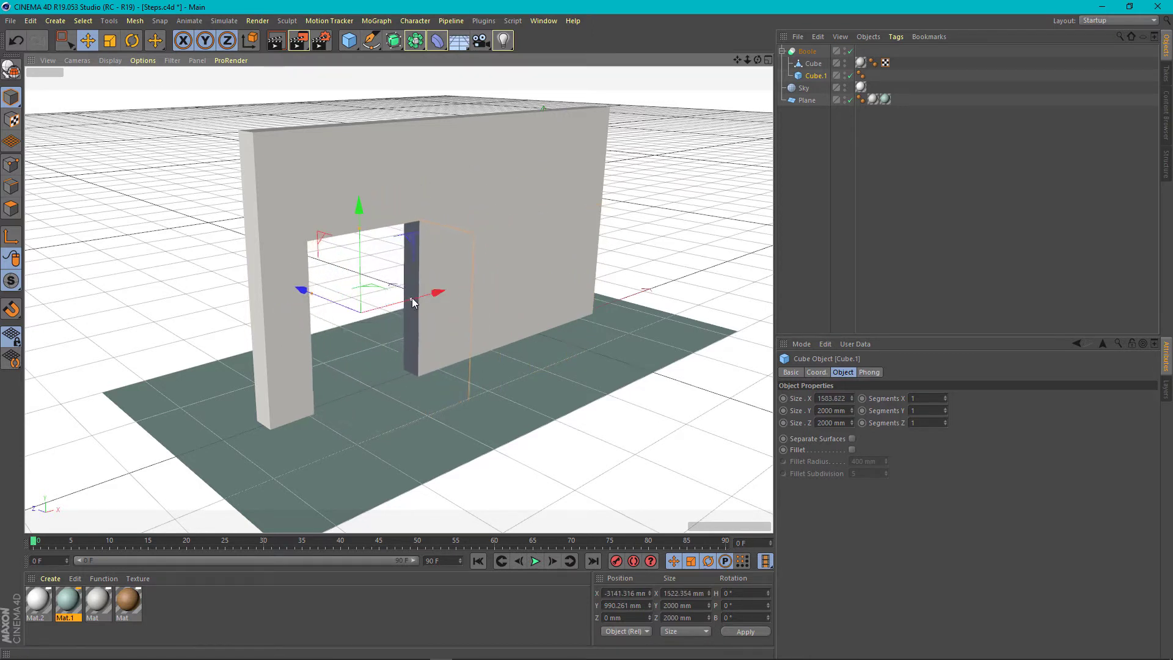
drag(415, 303, 419, 303)
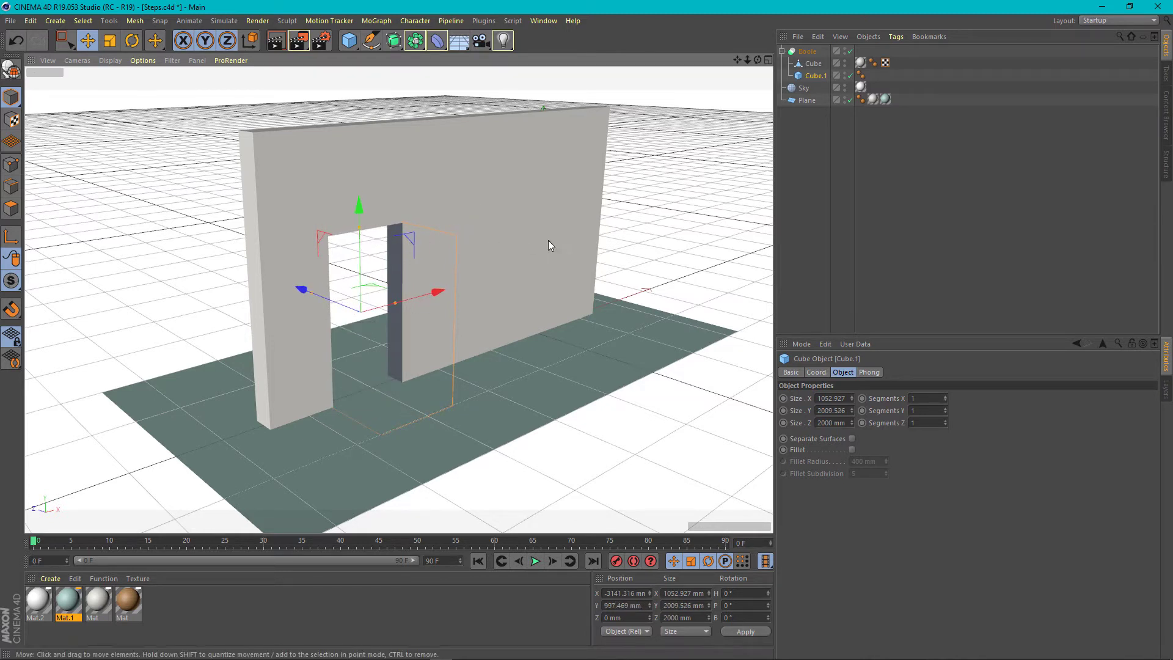
mouse_move(512, 207)
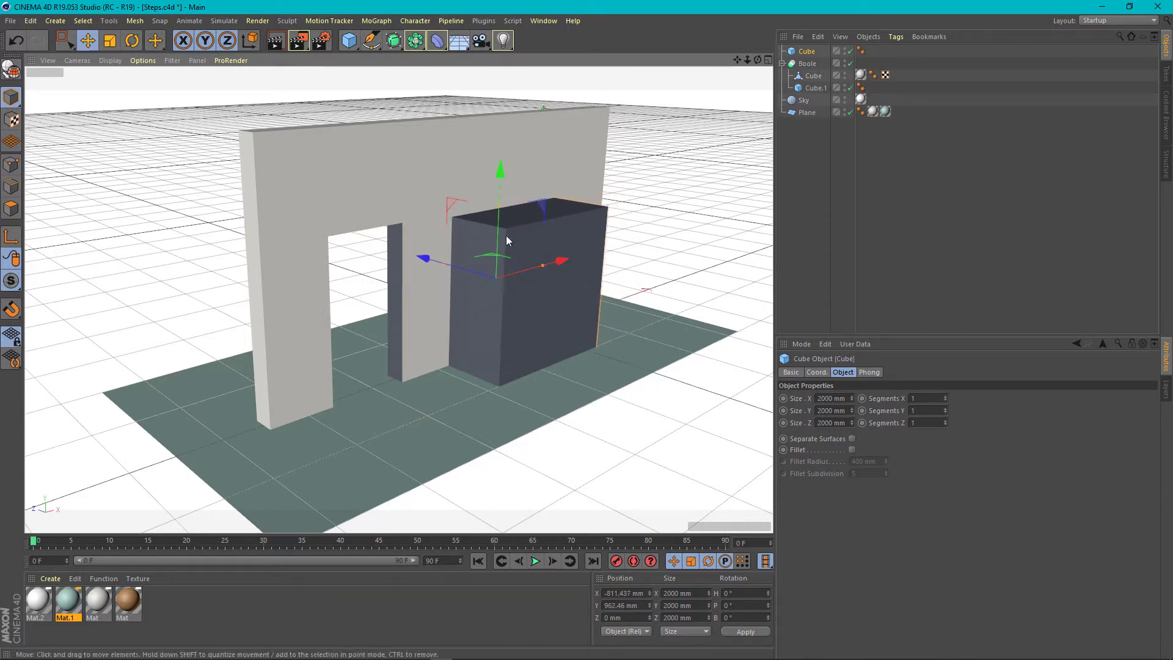
Step: Move the new window box, about 1167 x 1064 mm, onto the wall's right side
drag(500, 166, 500, 208)
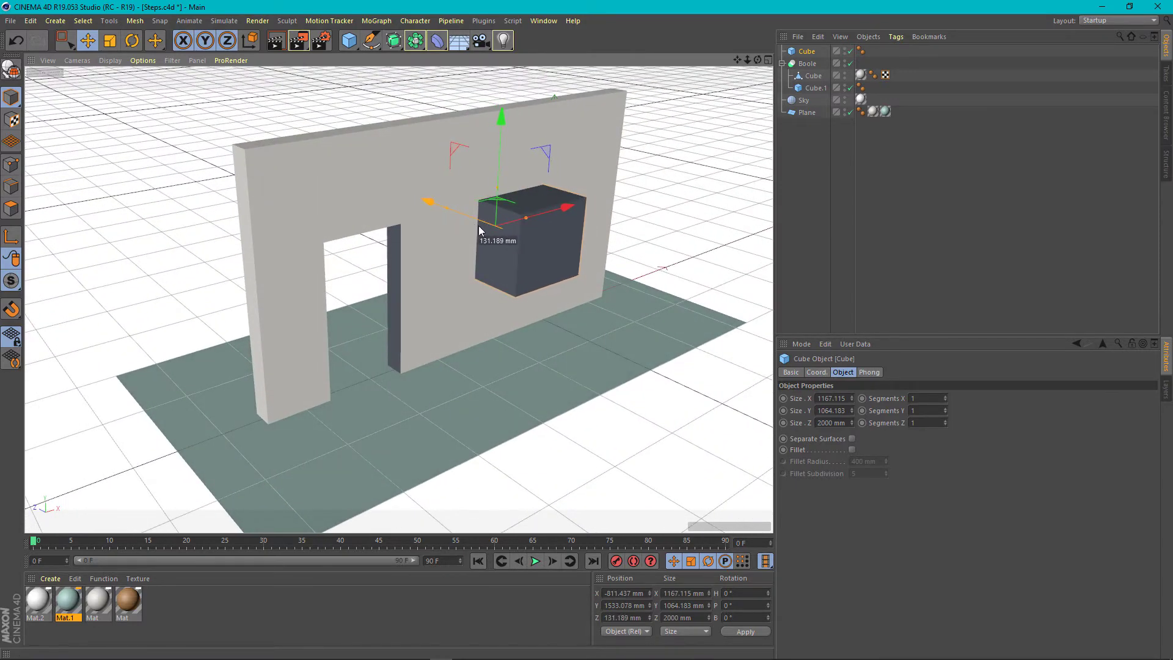
mouse_move(413, 40)
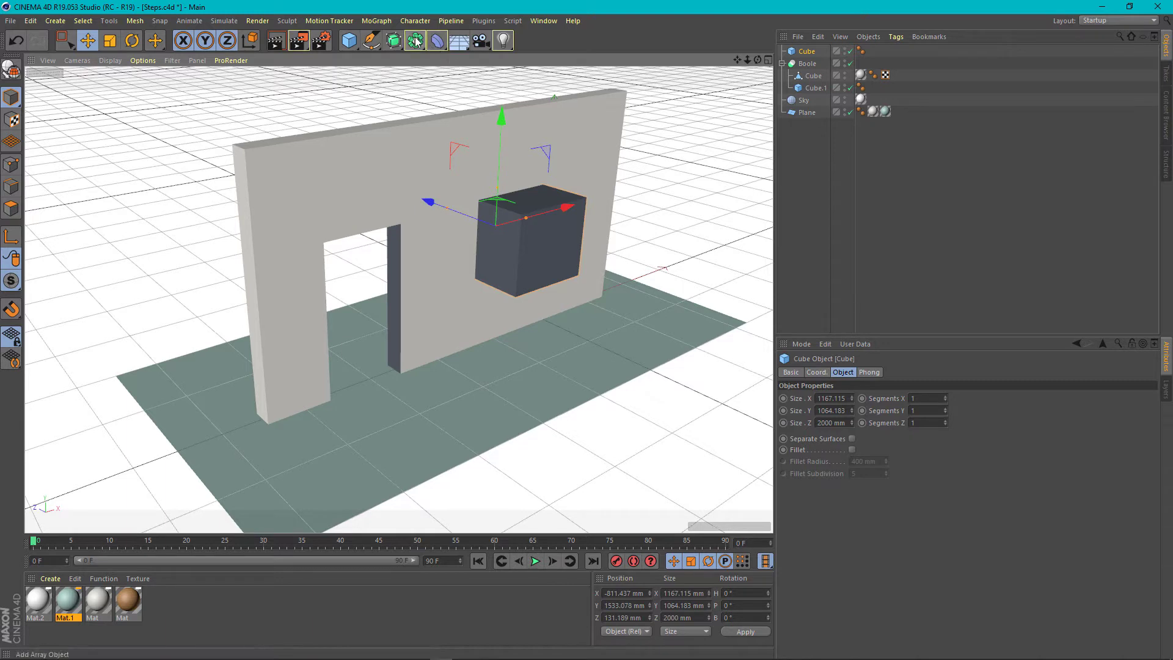
Step: Add a second Boole and nest the window box and wall under it
click(413, 40)
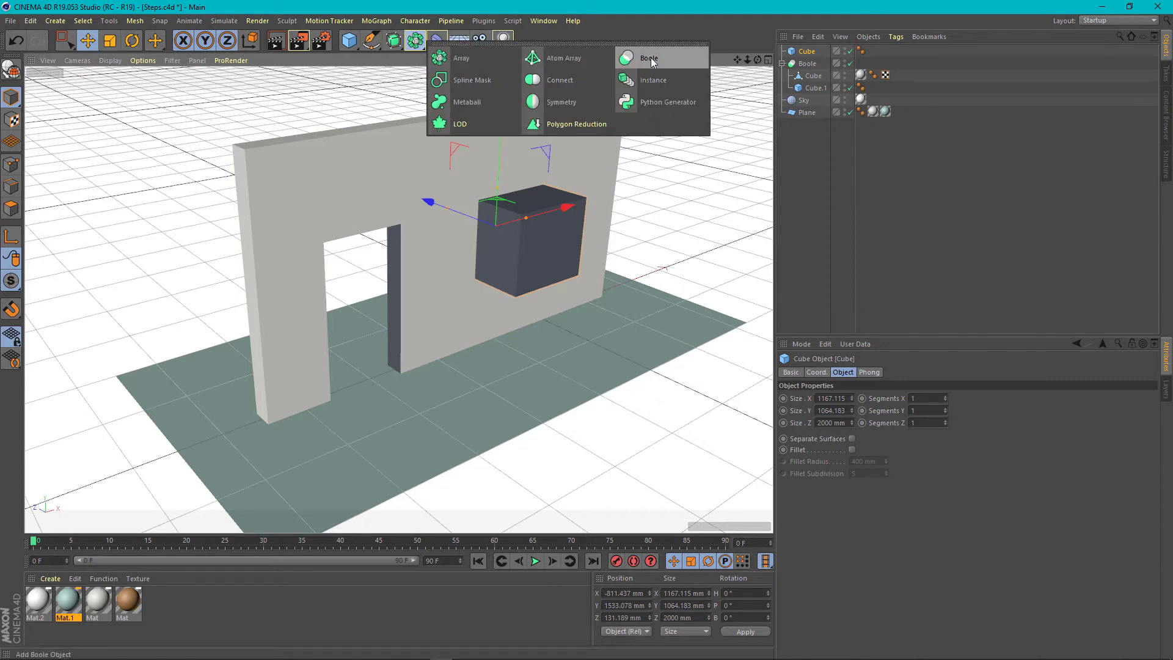
click(649, 57)
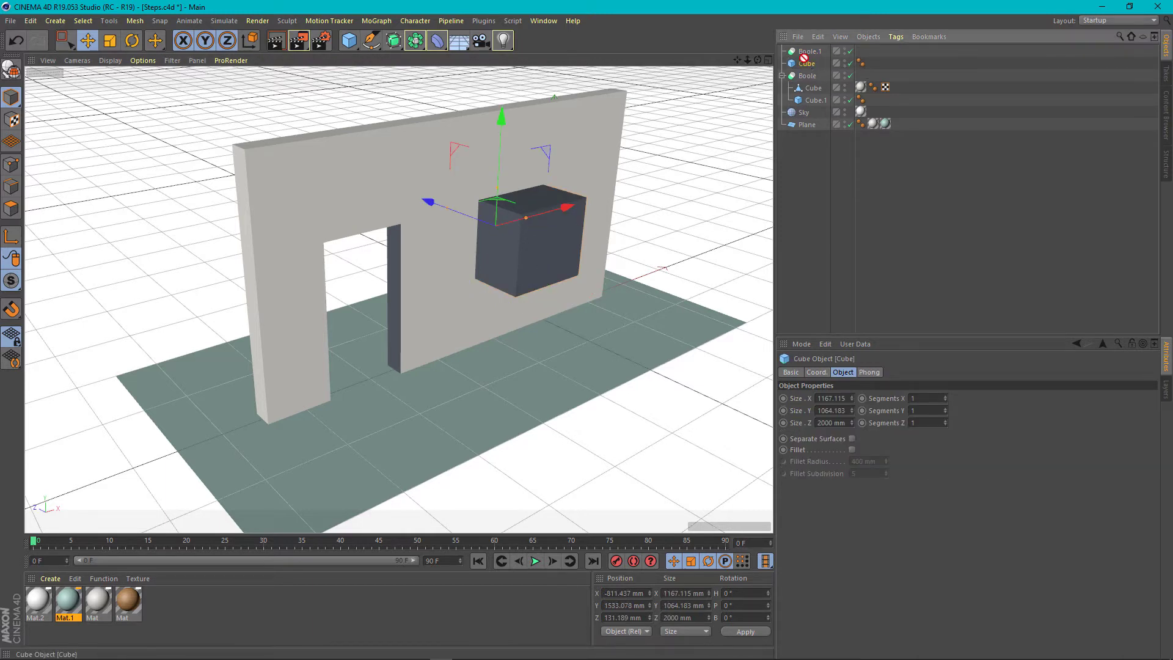
click(809, 51)
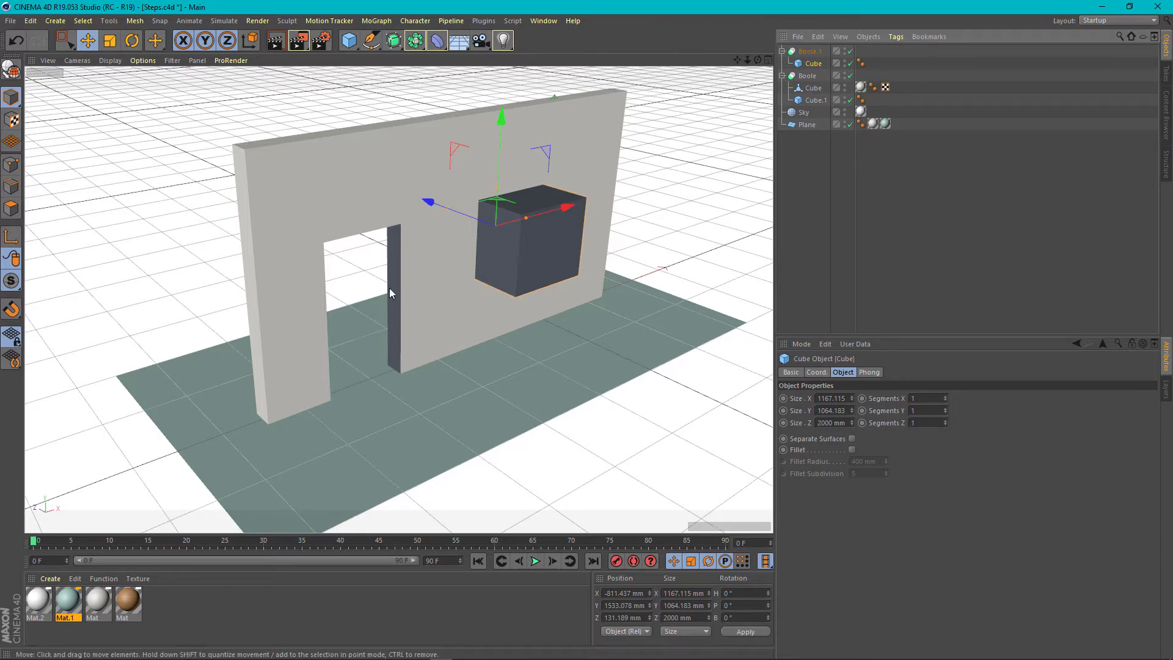
click(815, 100)
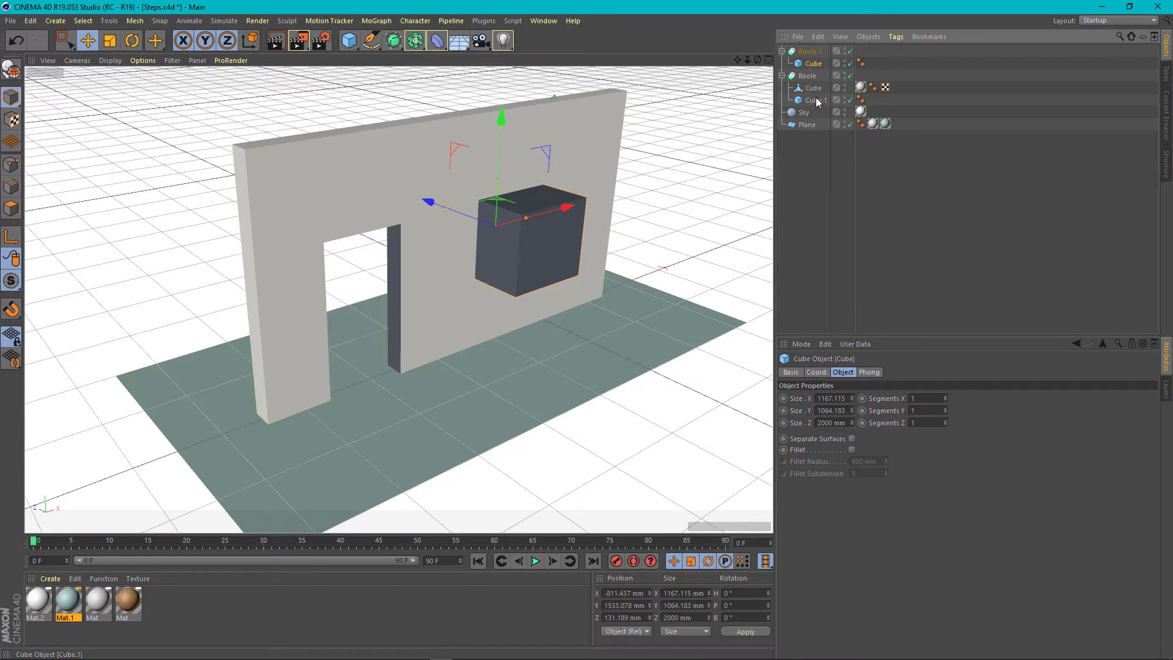
click(812, 51)
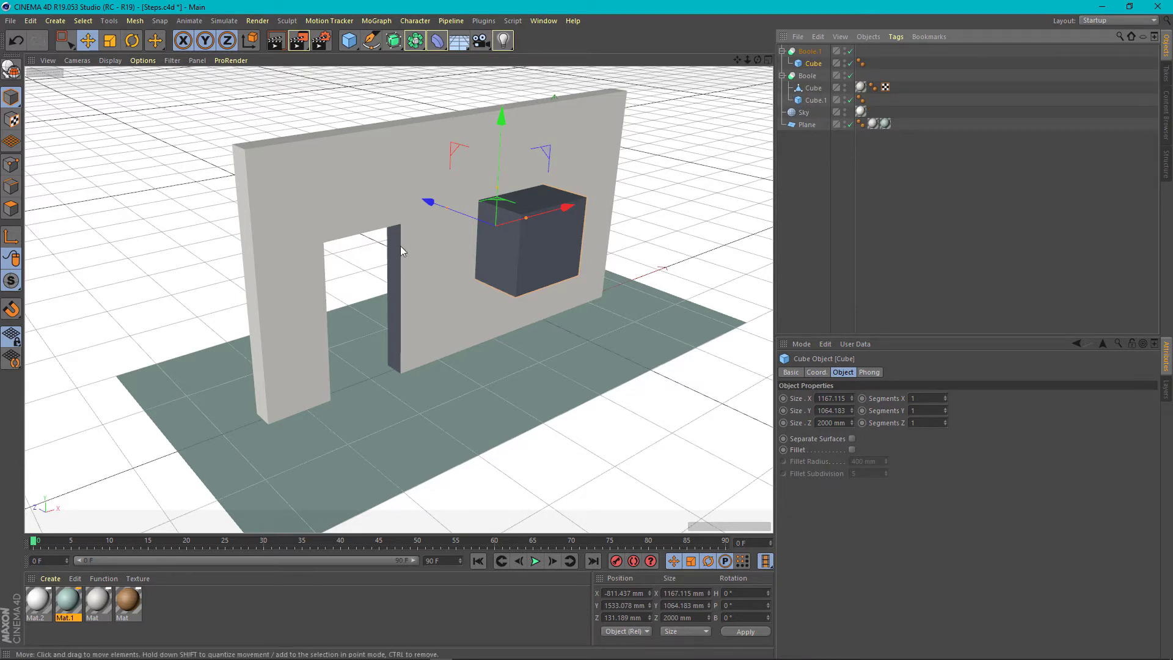
mouse_move(312, 258)
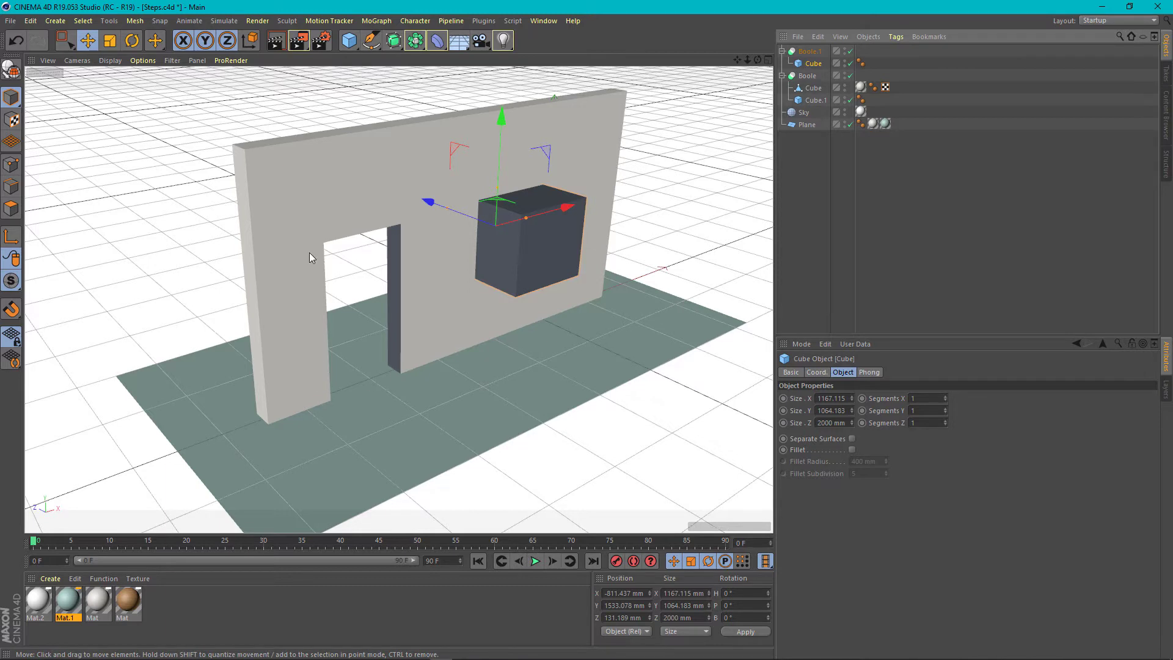
mouse_move(775, 132)
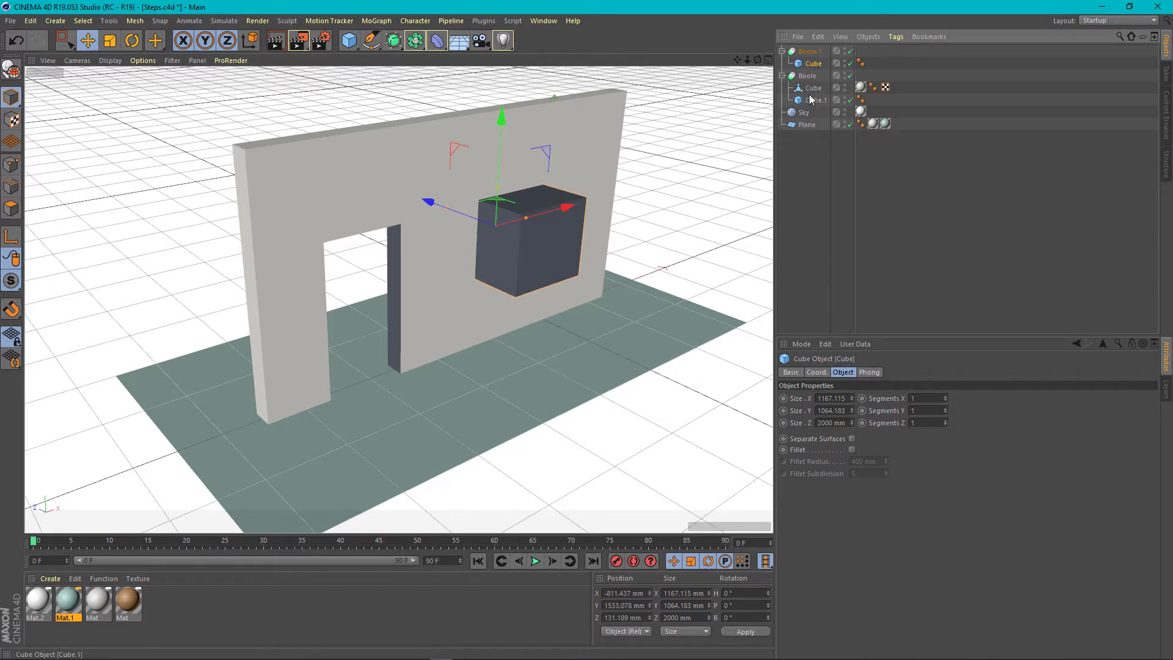
click(806, 76)
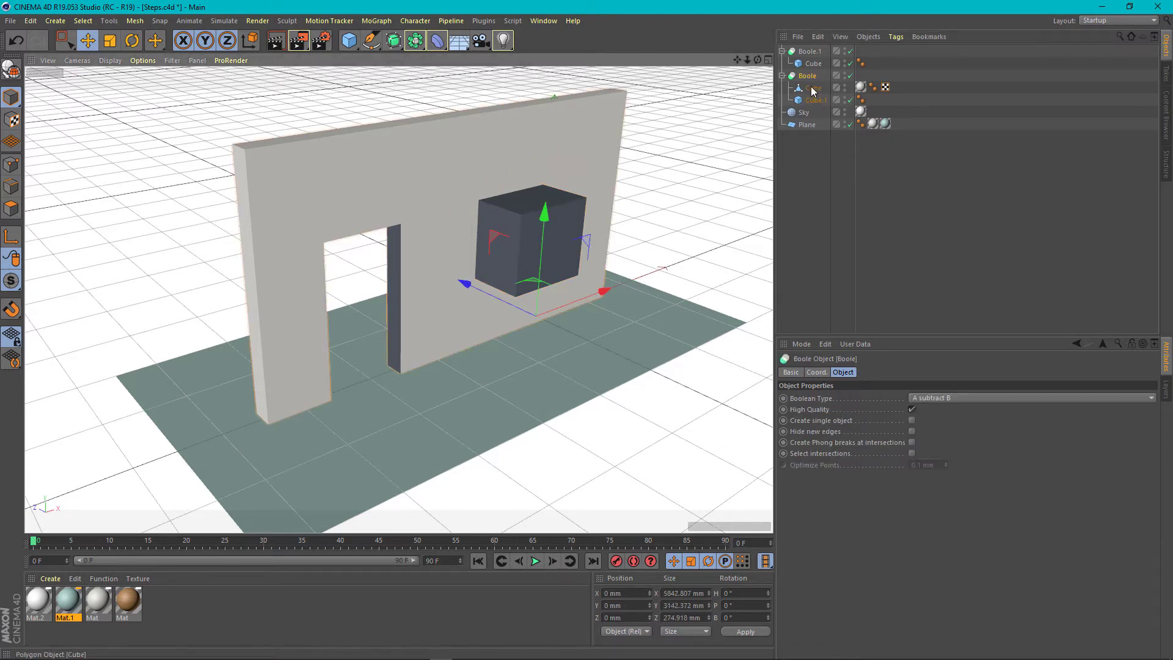
click(813, 87)
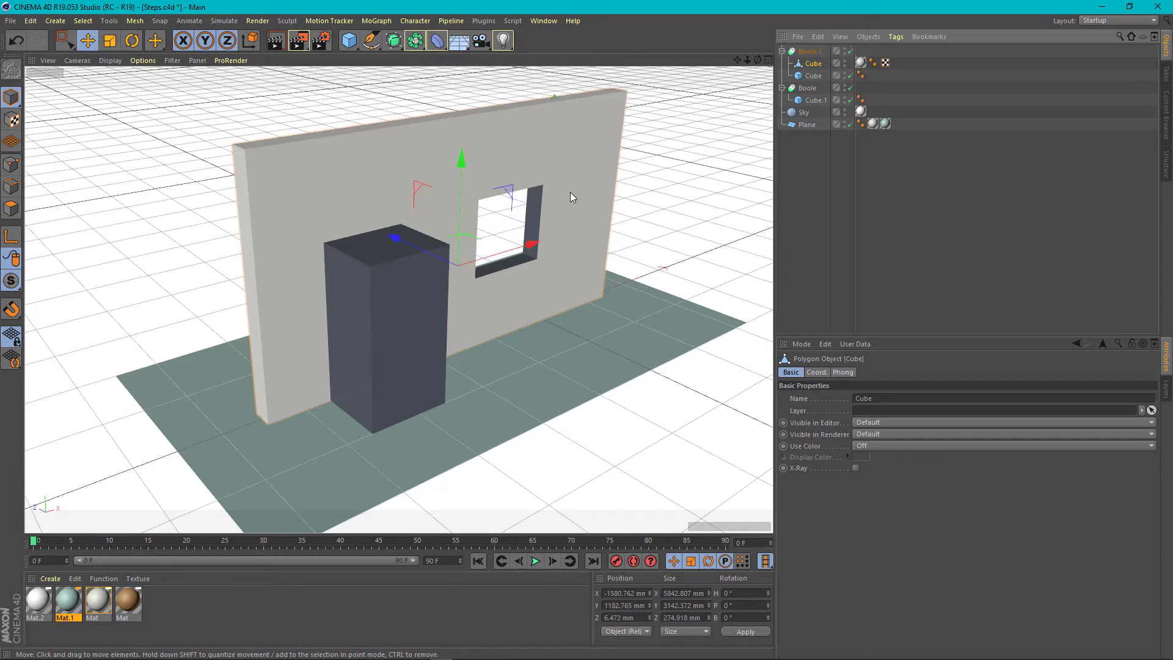
mouse_move(537, 231)
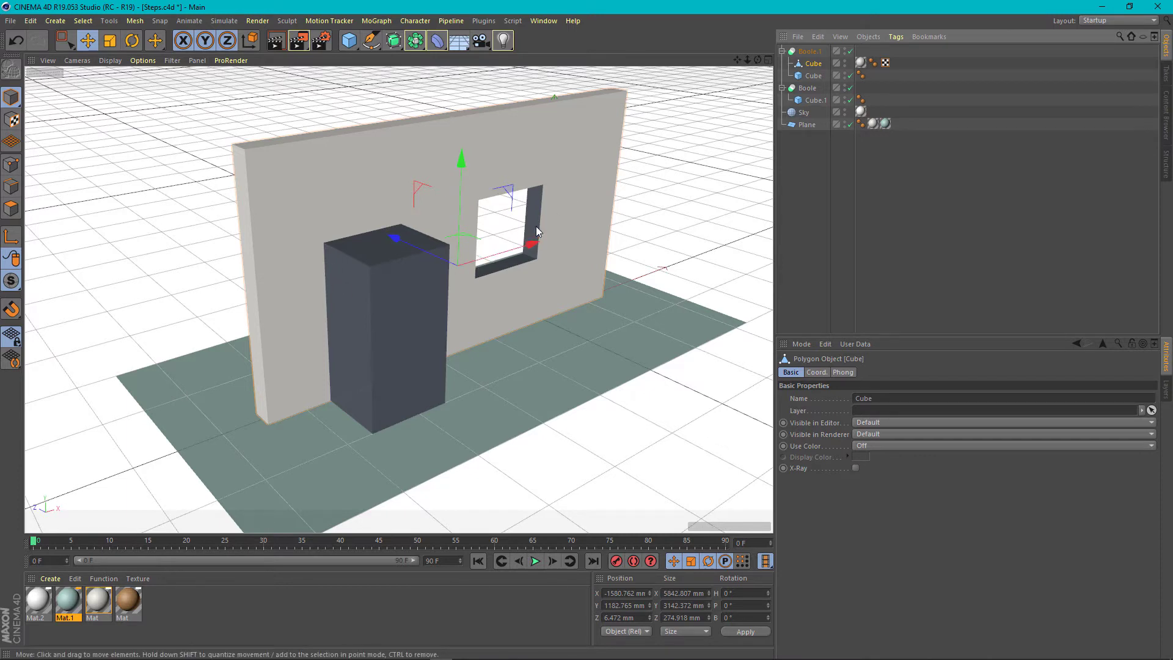
mouse_move(553, 182)
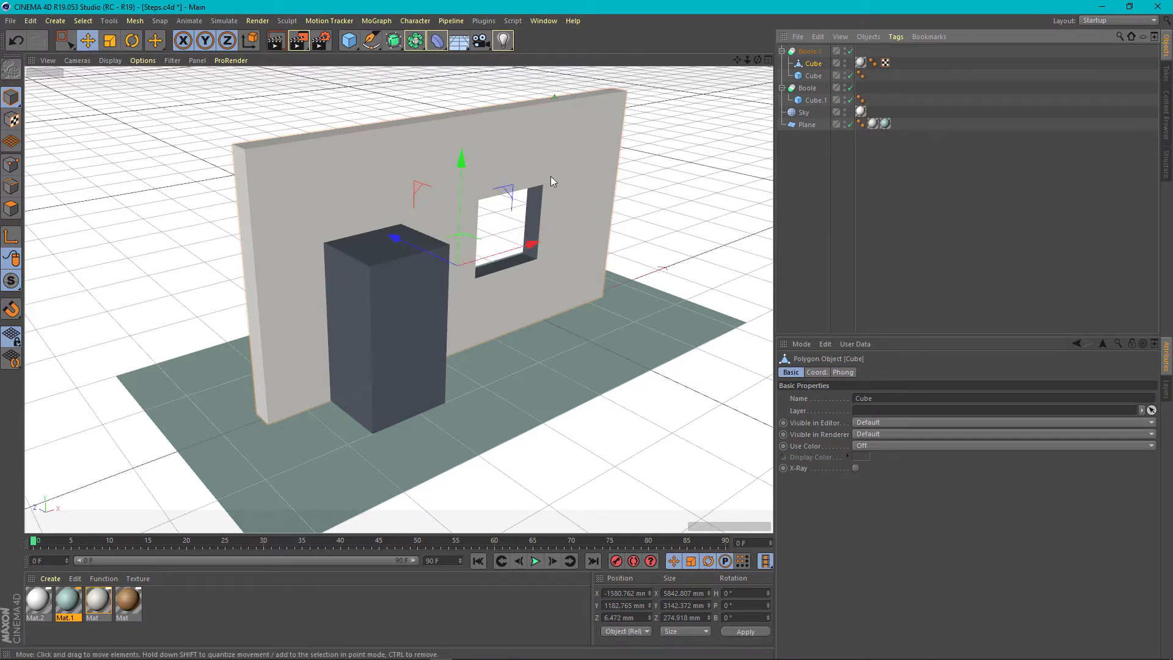
mouse_move(42, 73)
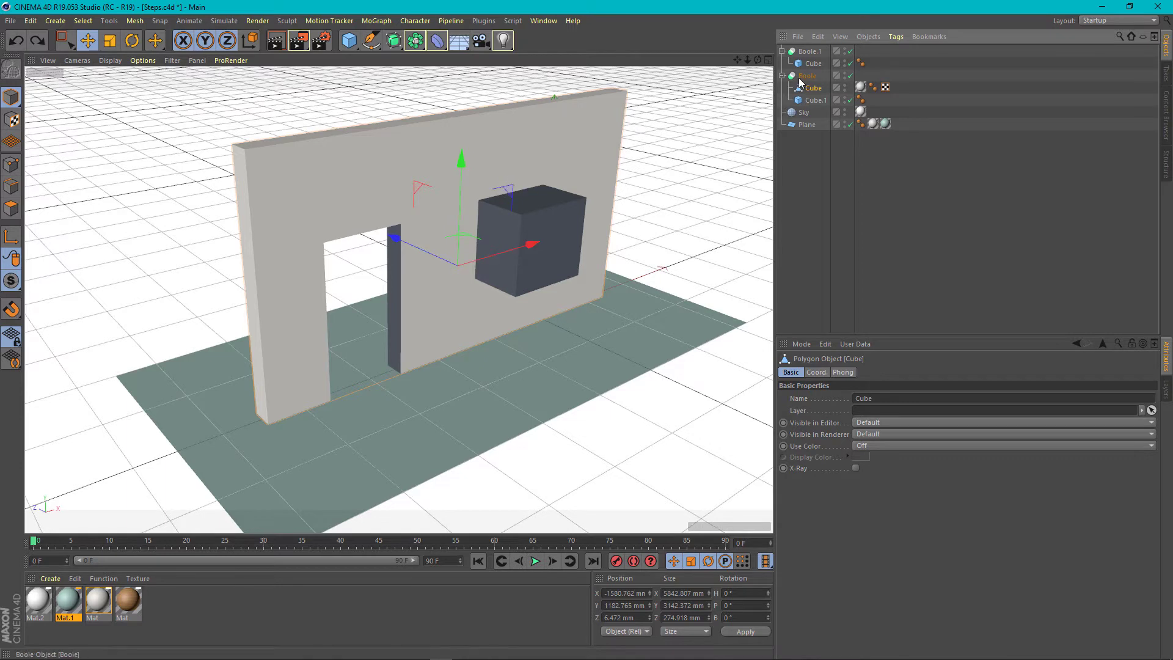
Step: Nest the door Boole inside Boole.1 and slide the window opening along X
click(807, 75)
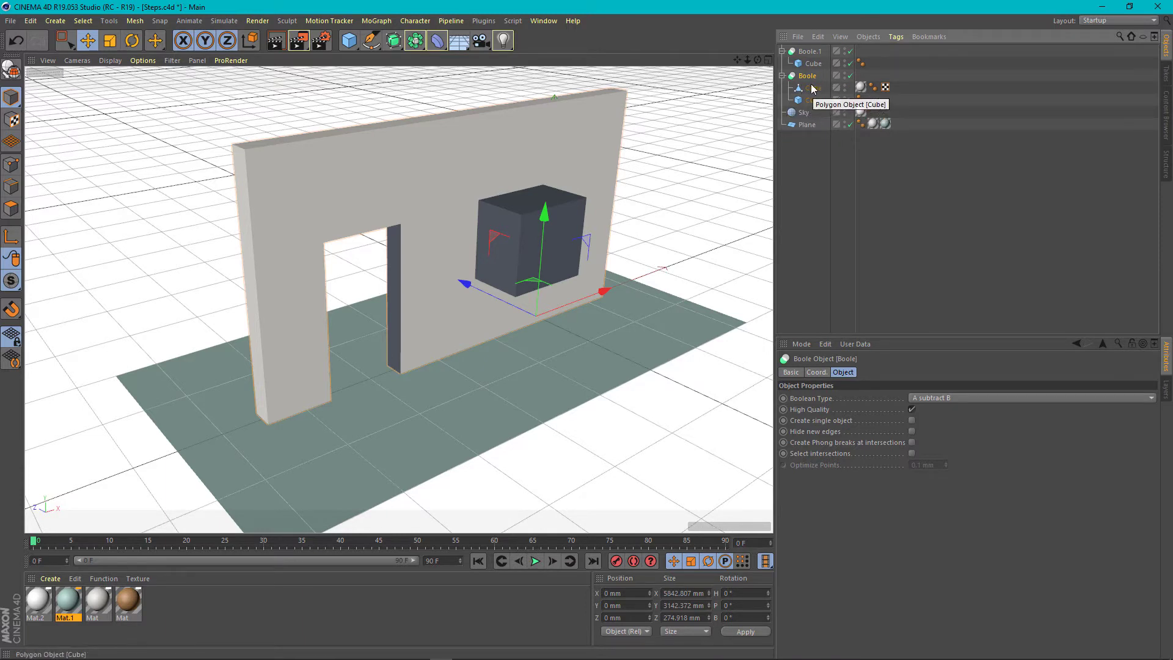
mouse_move(801, 86)
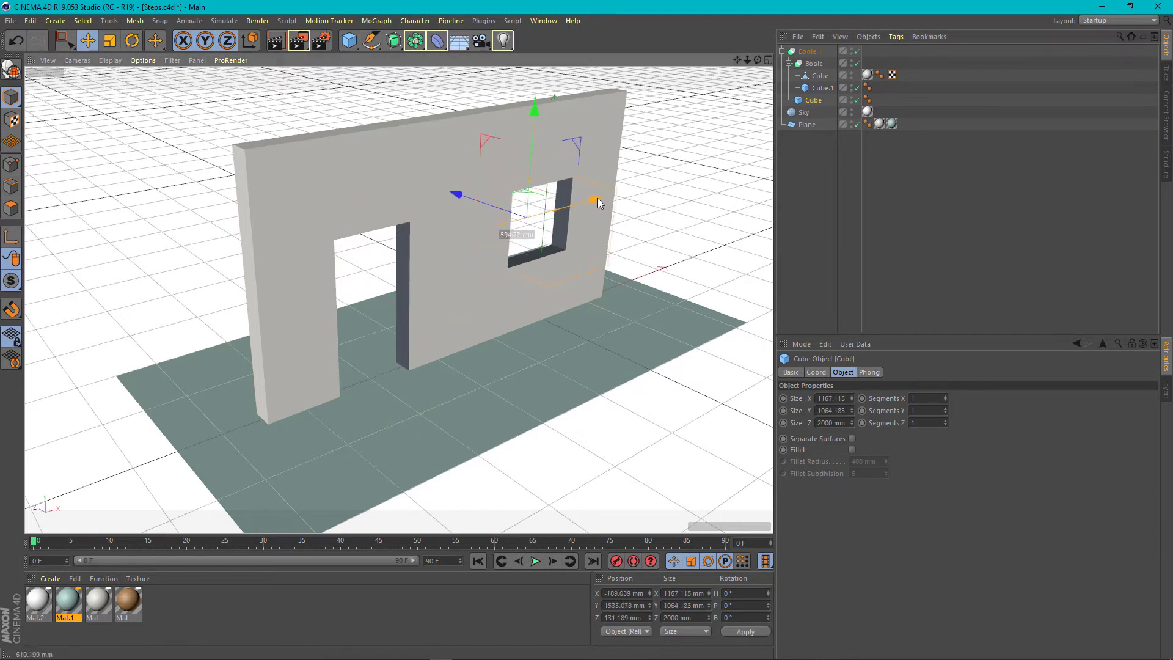
drag(595, 202, 585, 207)
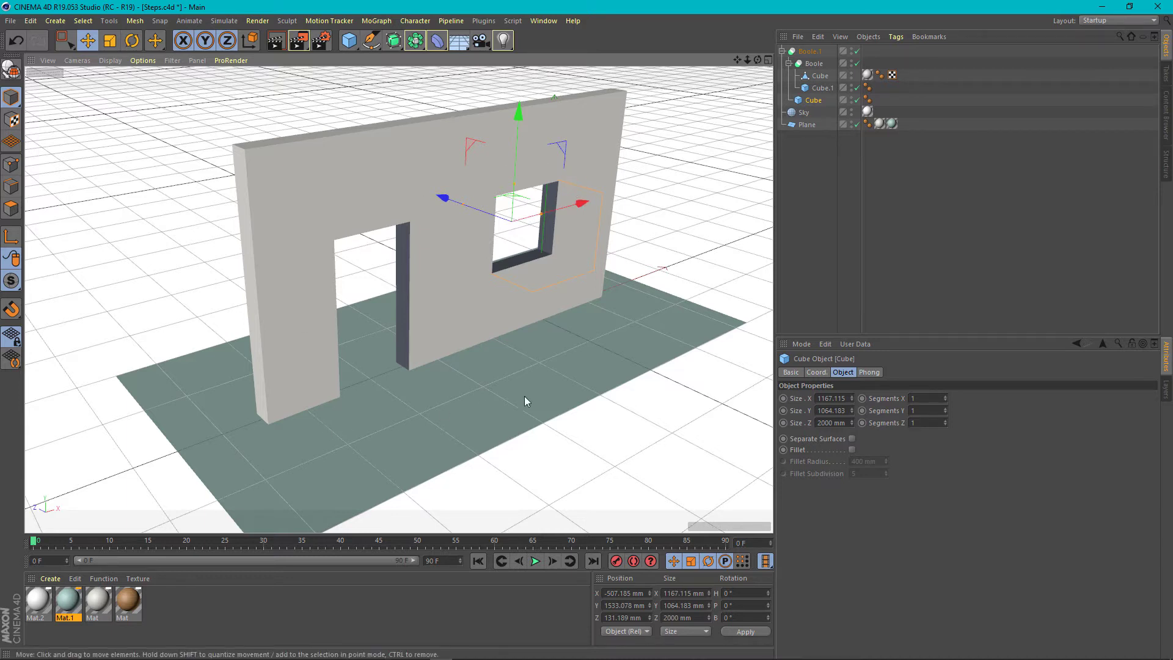
mouse_move(642, 379)
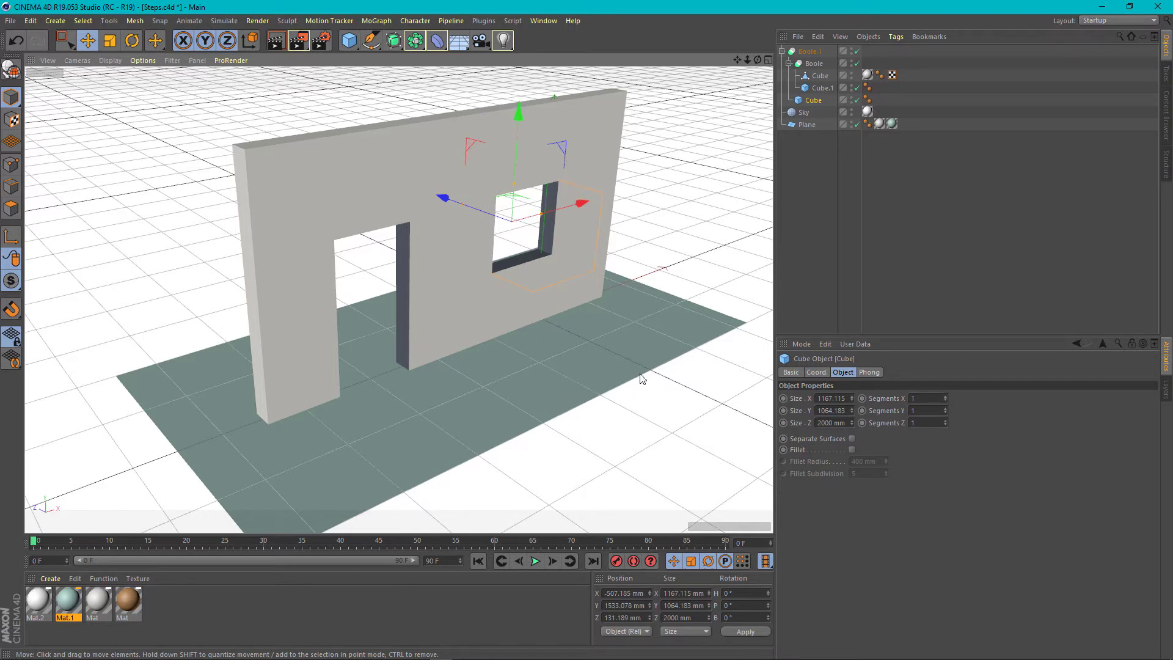
mouse_move(515, 281)
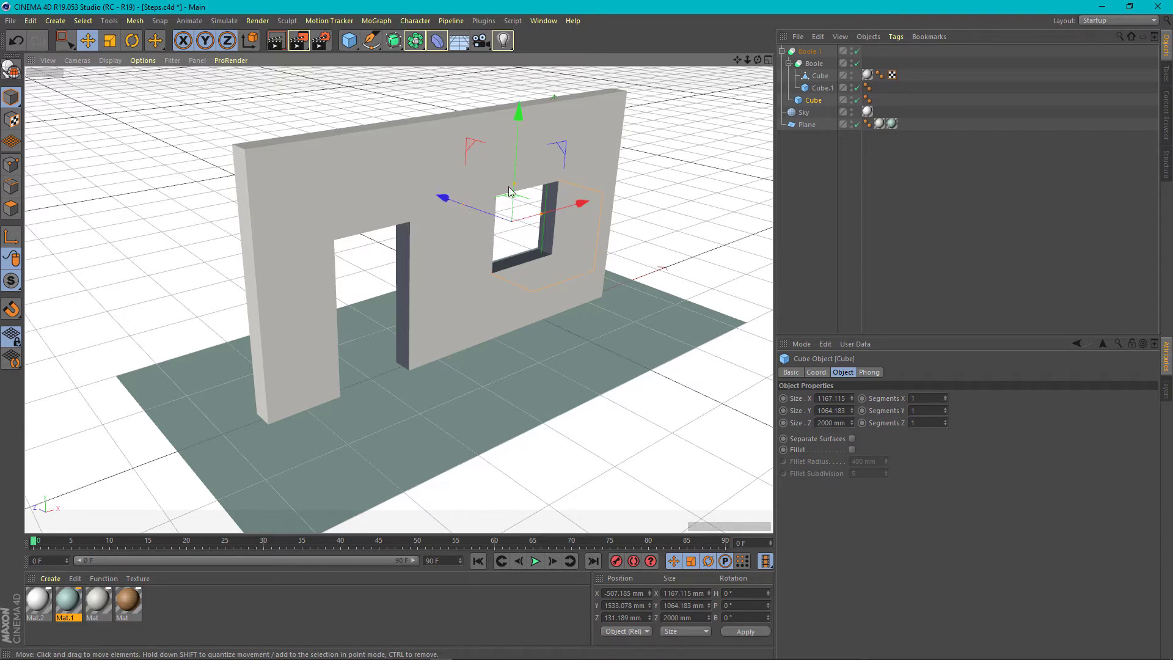
mouse_move(432, 243)
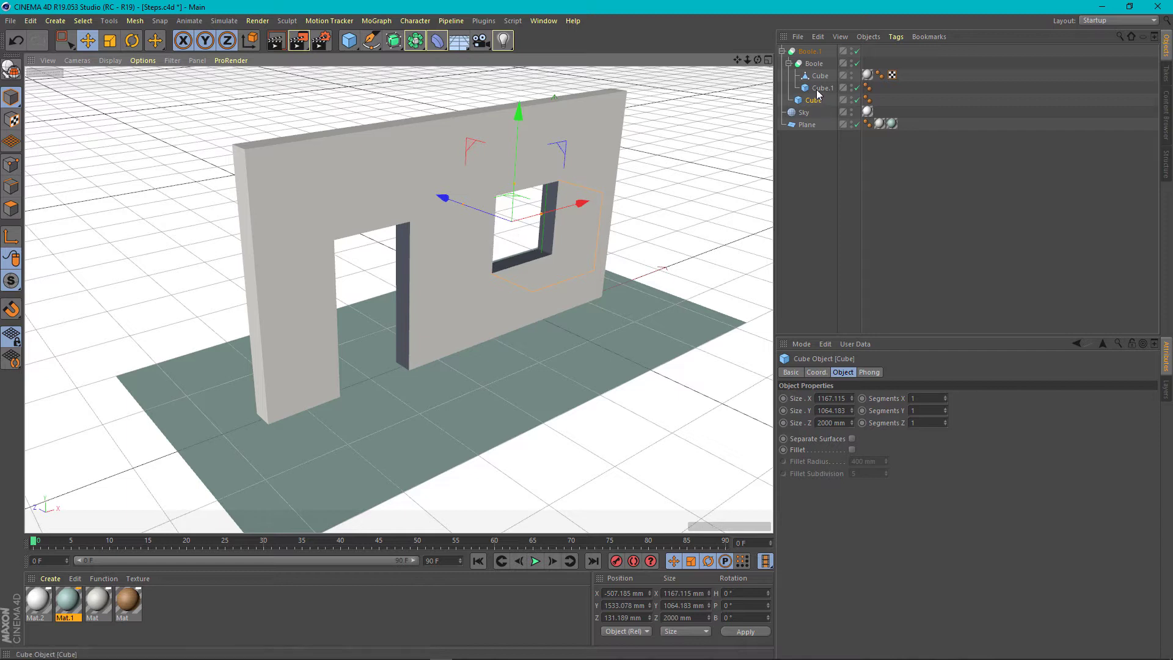
Step: Rename Cube.1 to 'Door' and the window cube to 'Window'
click(822, 88)
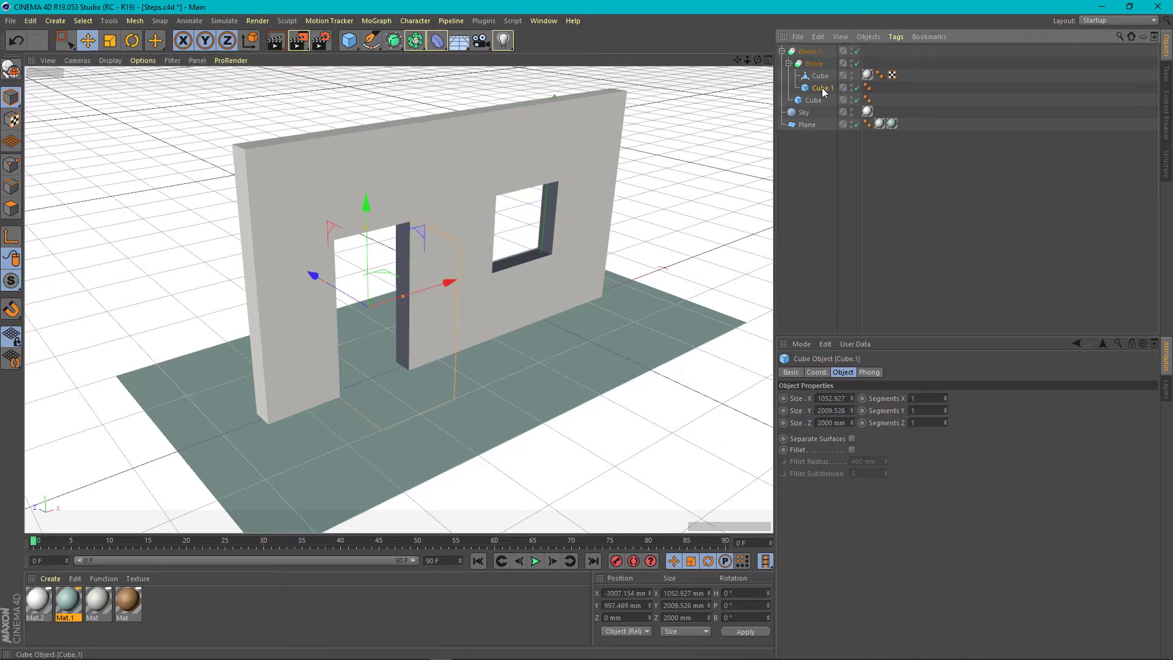
double_click(824, 87)
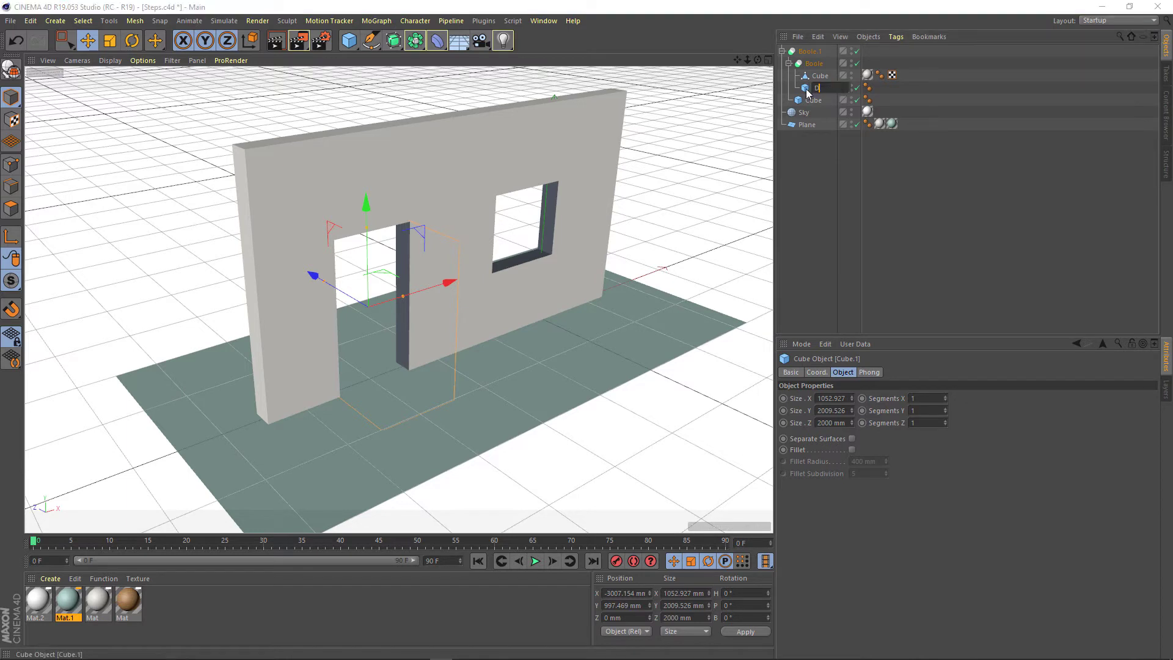
text(Door)
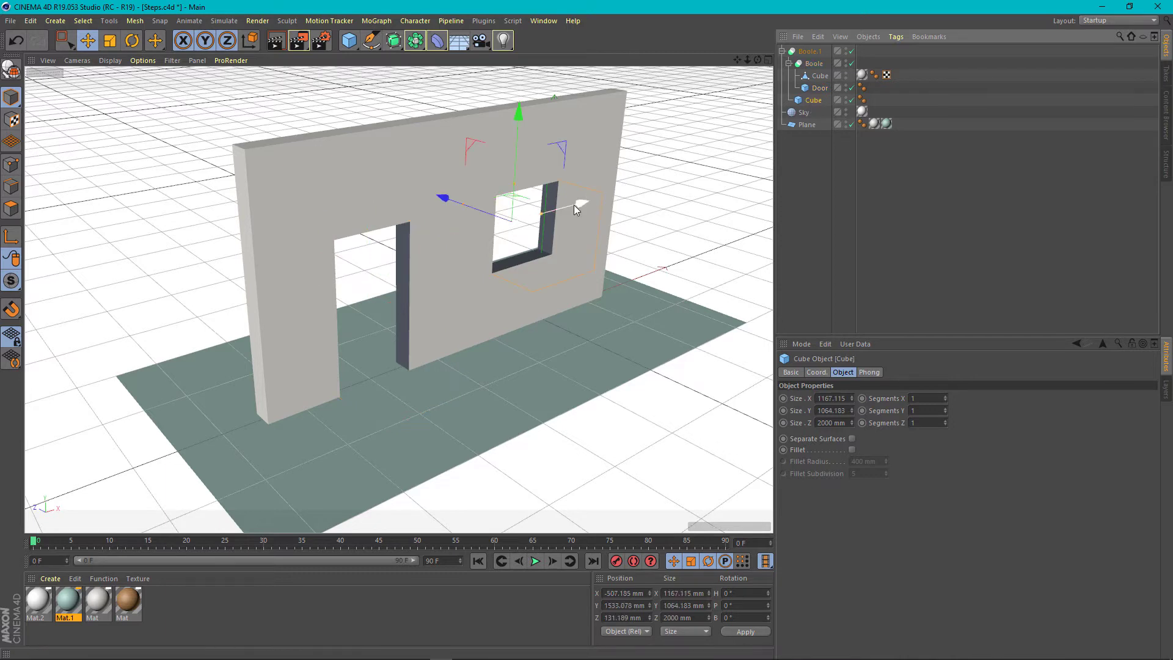
double_click(811, 100)
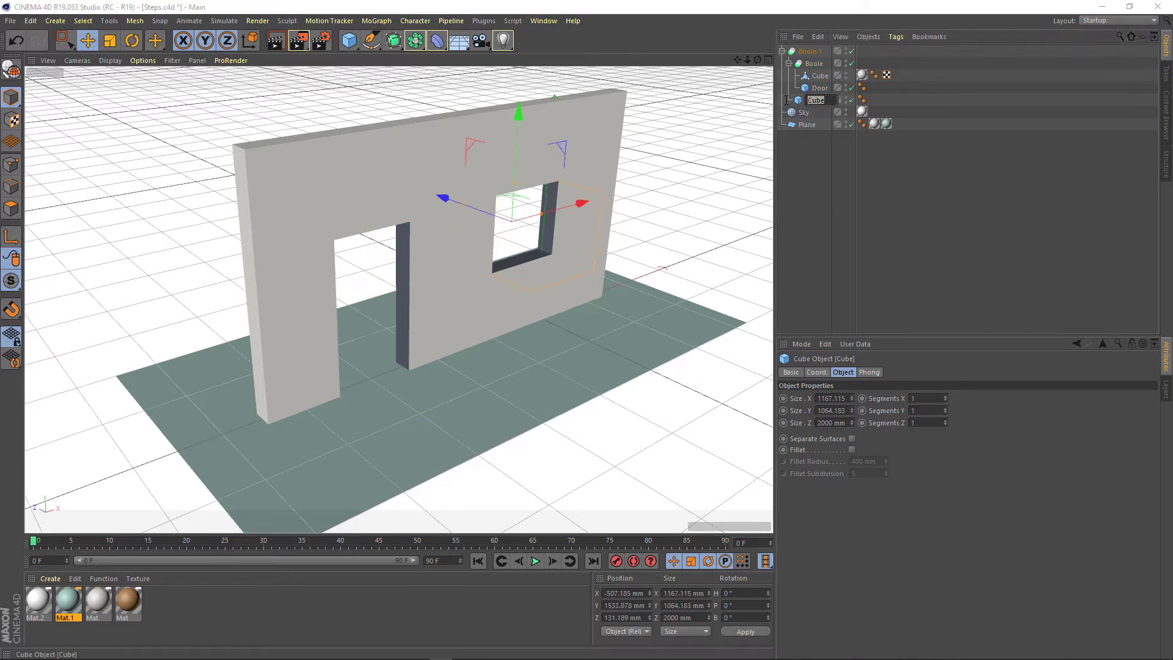
text(Window)
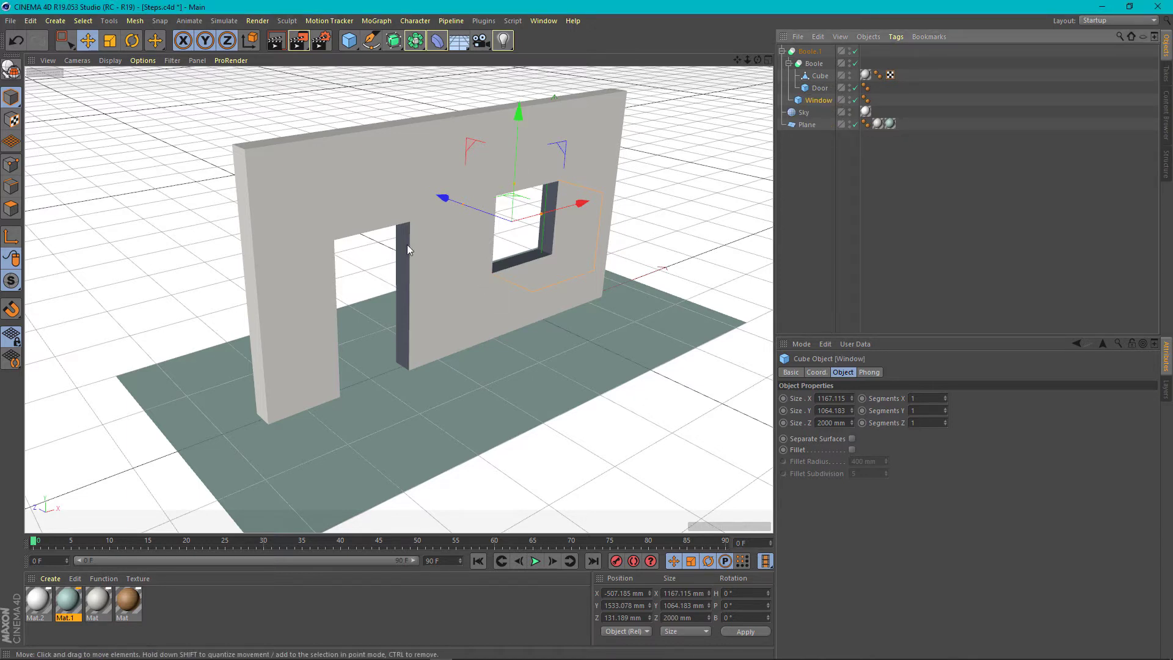
mouse_move(423, 287)
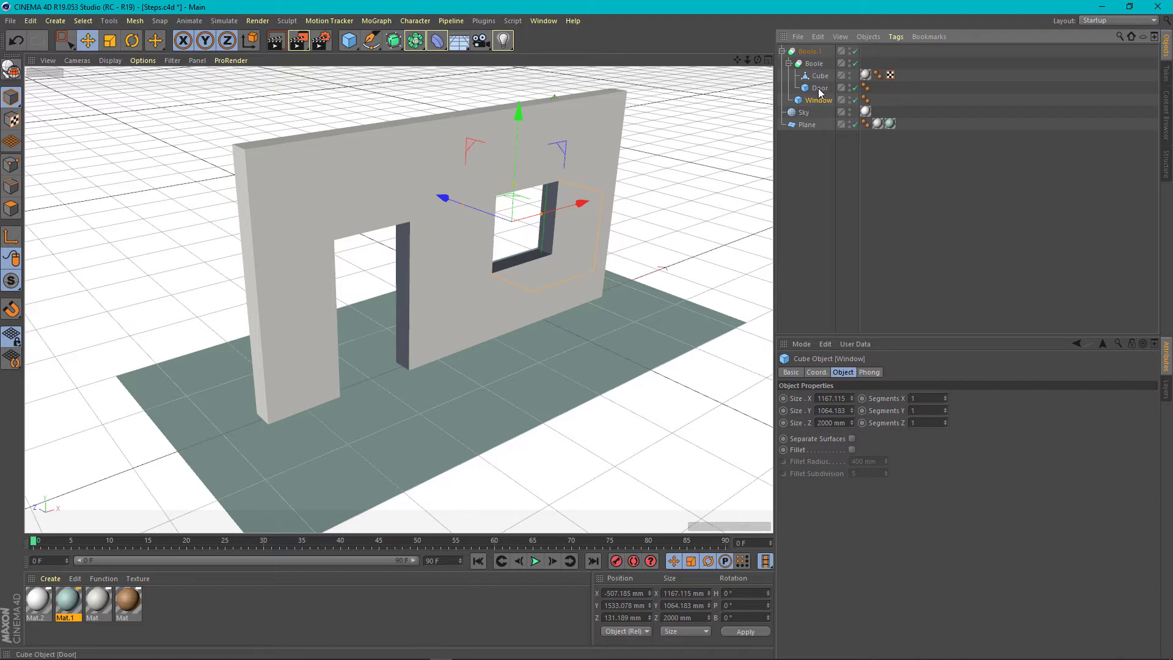
click(820, 88)
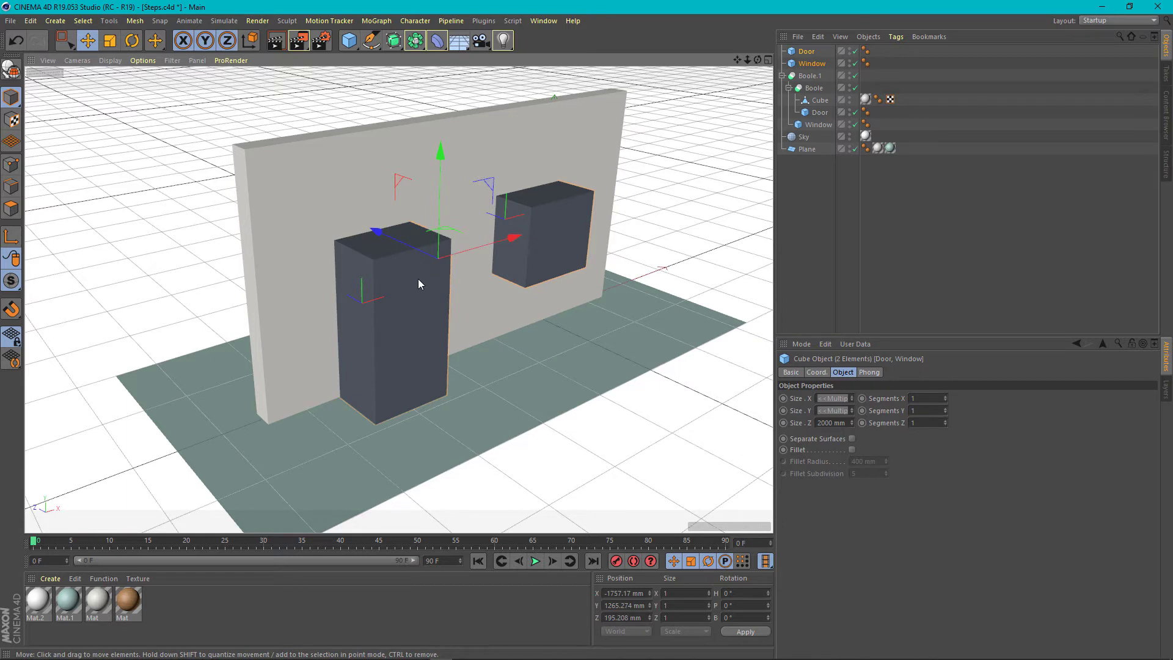
mouse_move(412, 275)
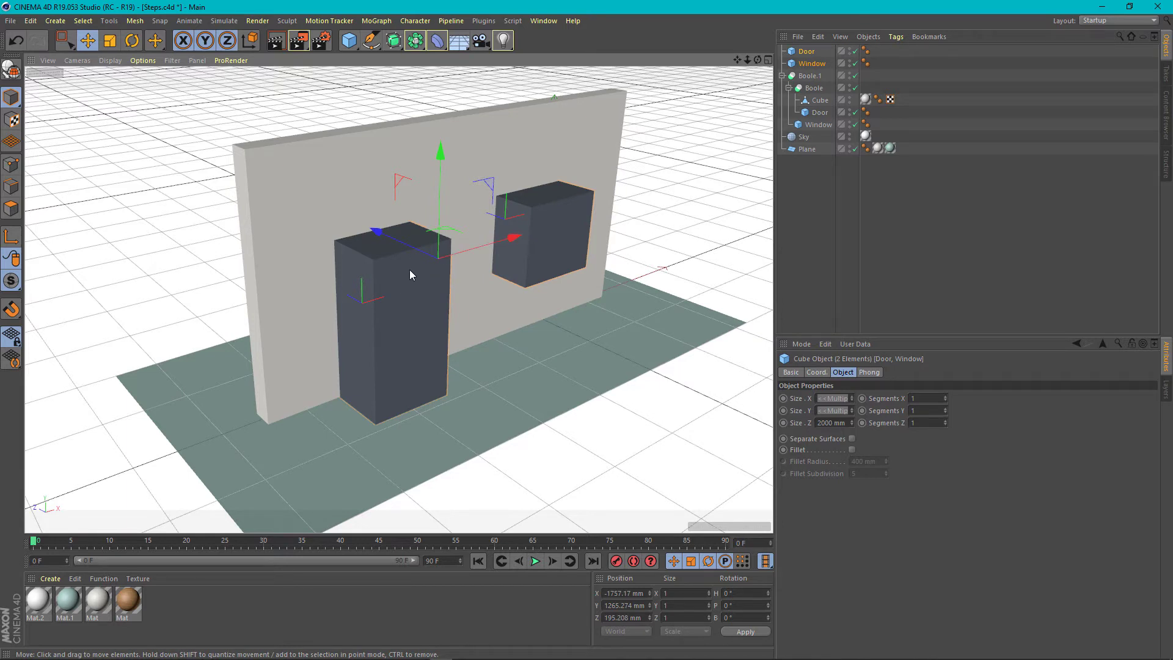
mouse_move(462, 240)
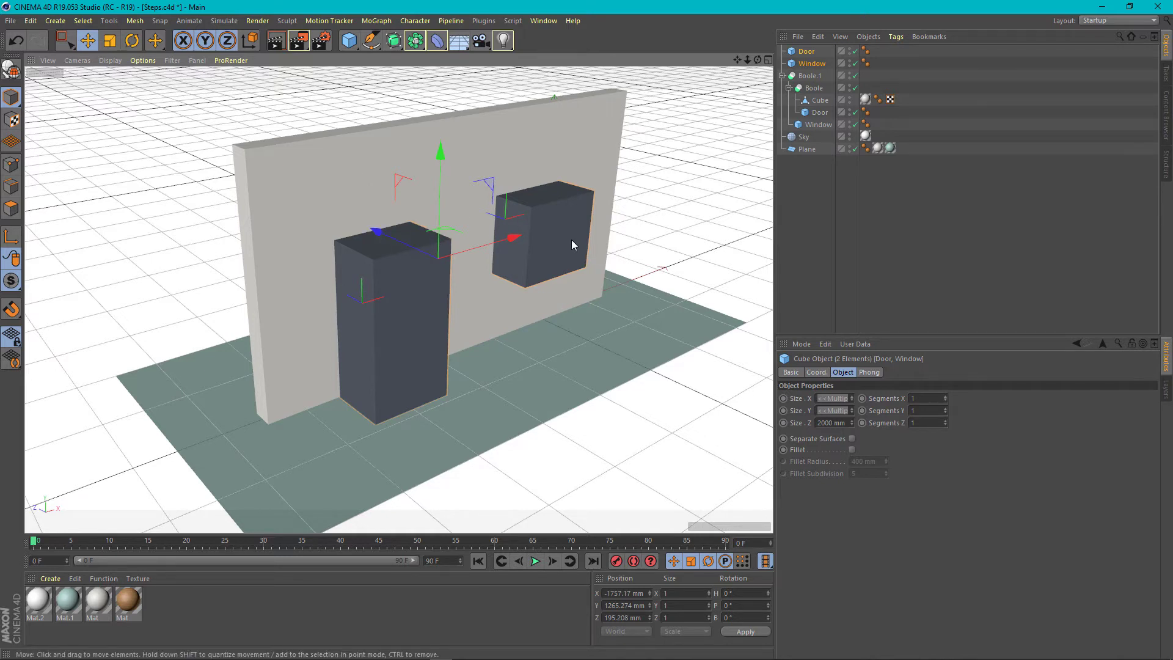
mouse_move(487, 175)
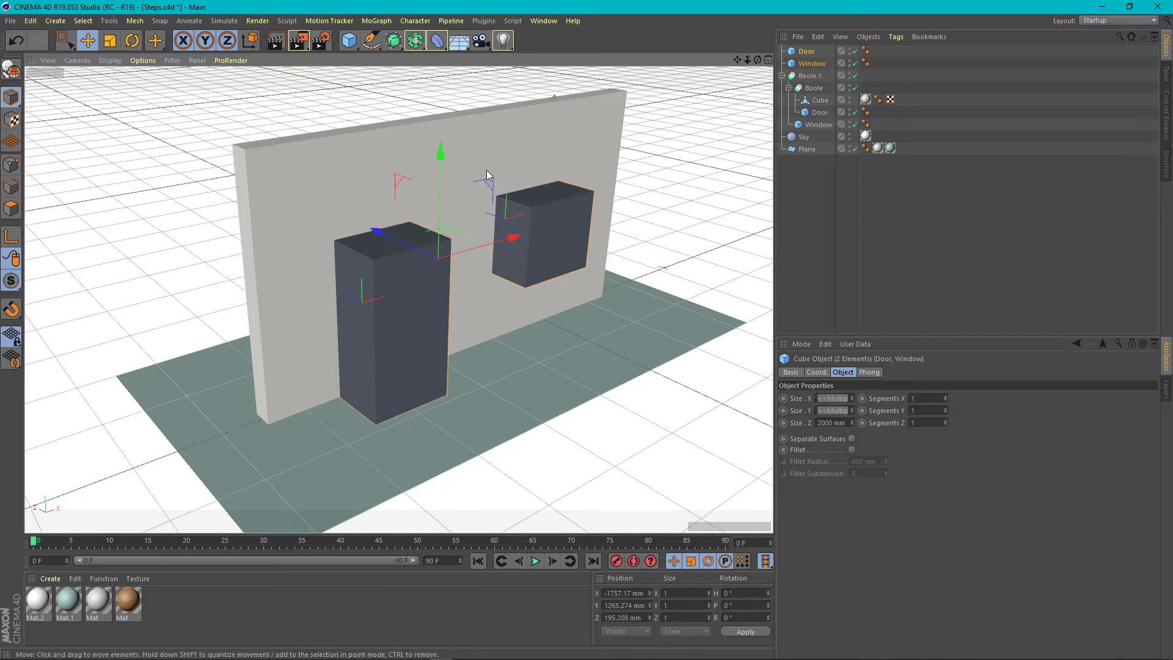
mouse_move(394, 279)
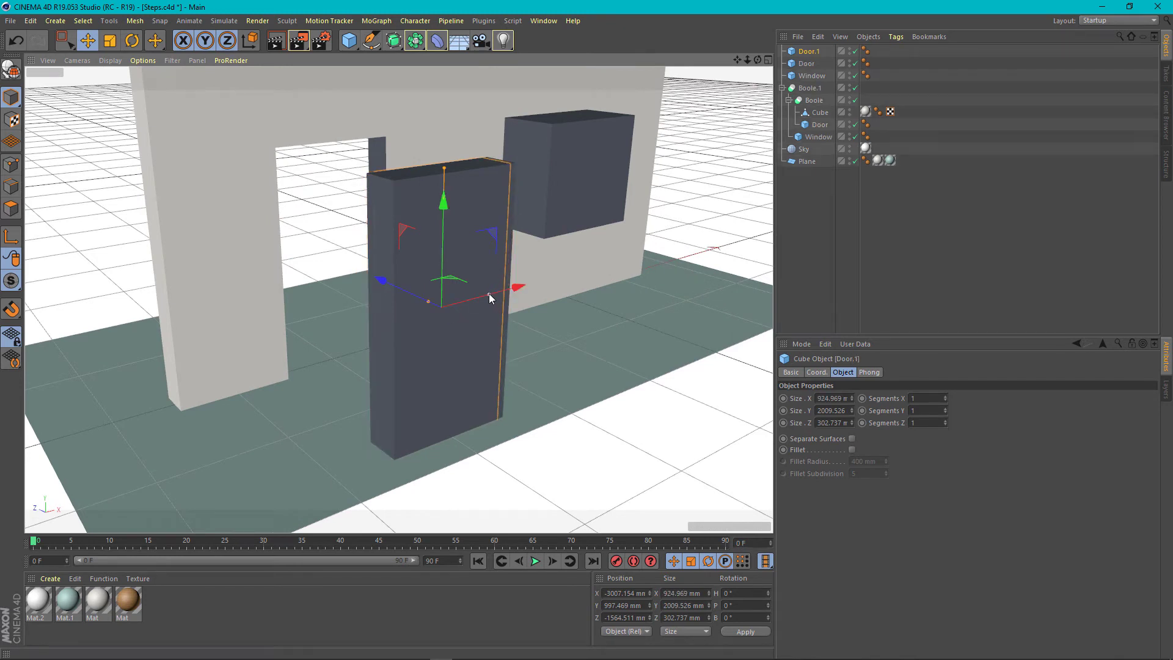
Step: Shorten Door.1 to about 1888 mm tall and deepen it to about 373 mm
click(75, 60)
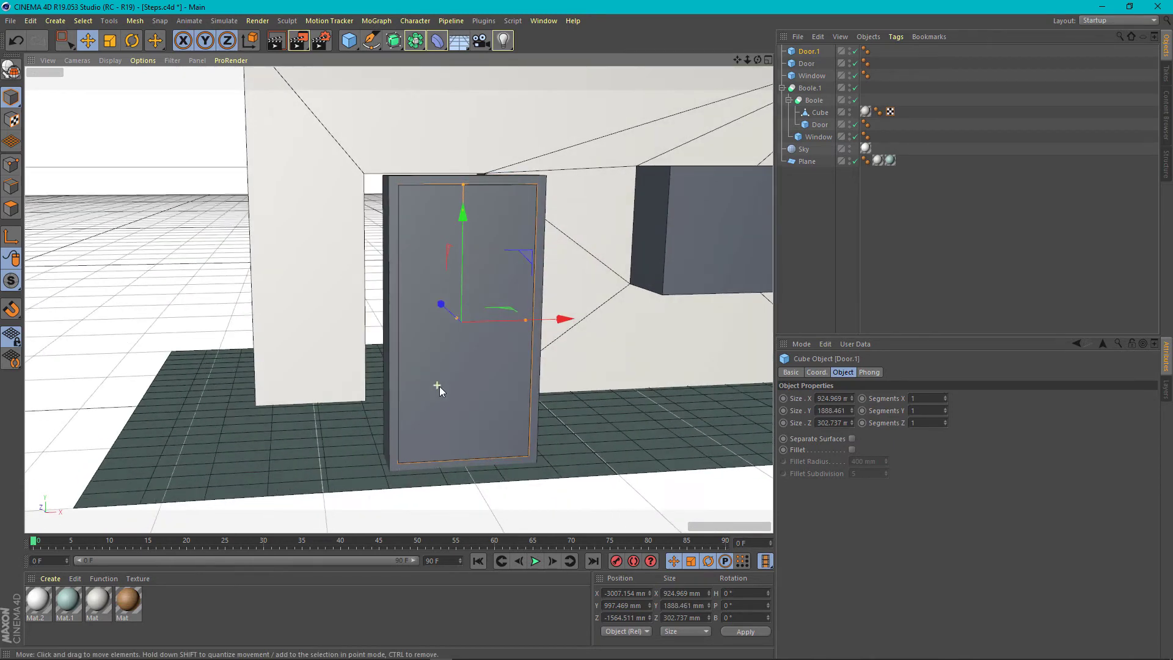
drag(437, 389, 436, 313)
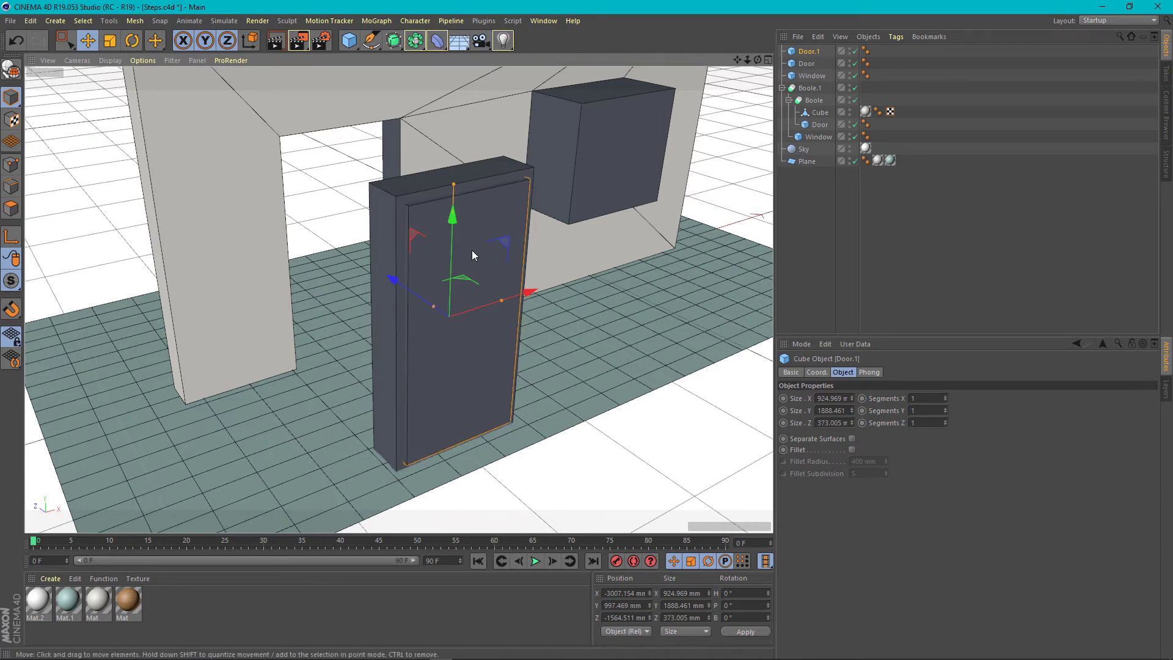
mouse_move(543, 166)
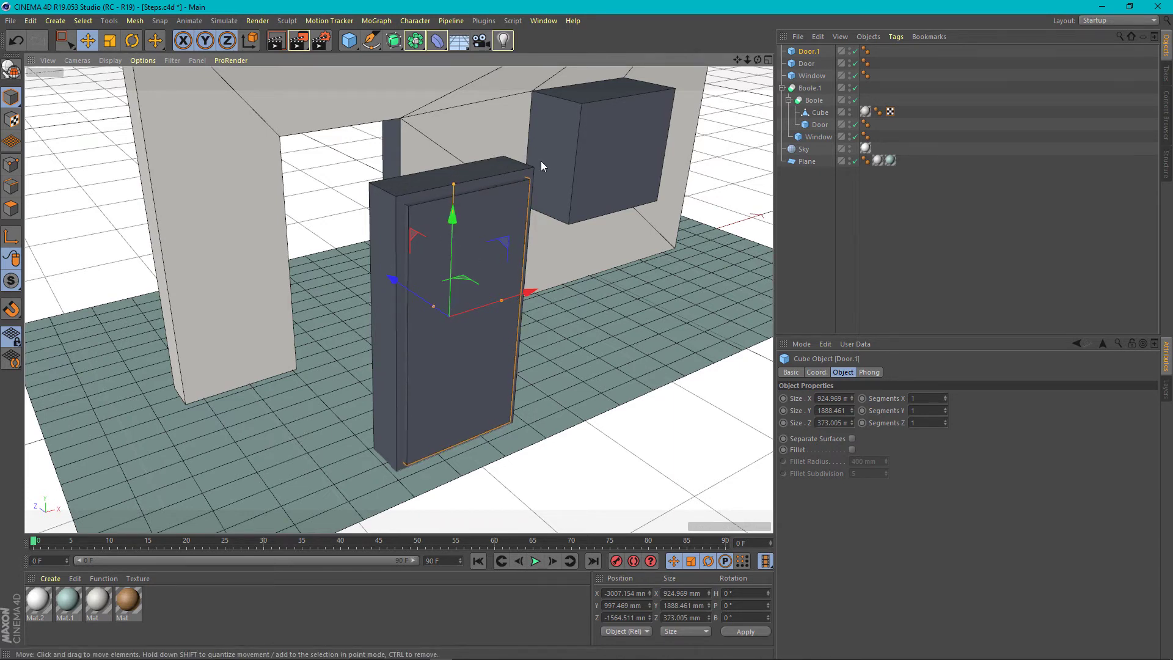
mouse_move(492, 204)
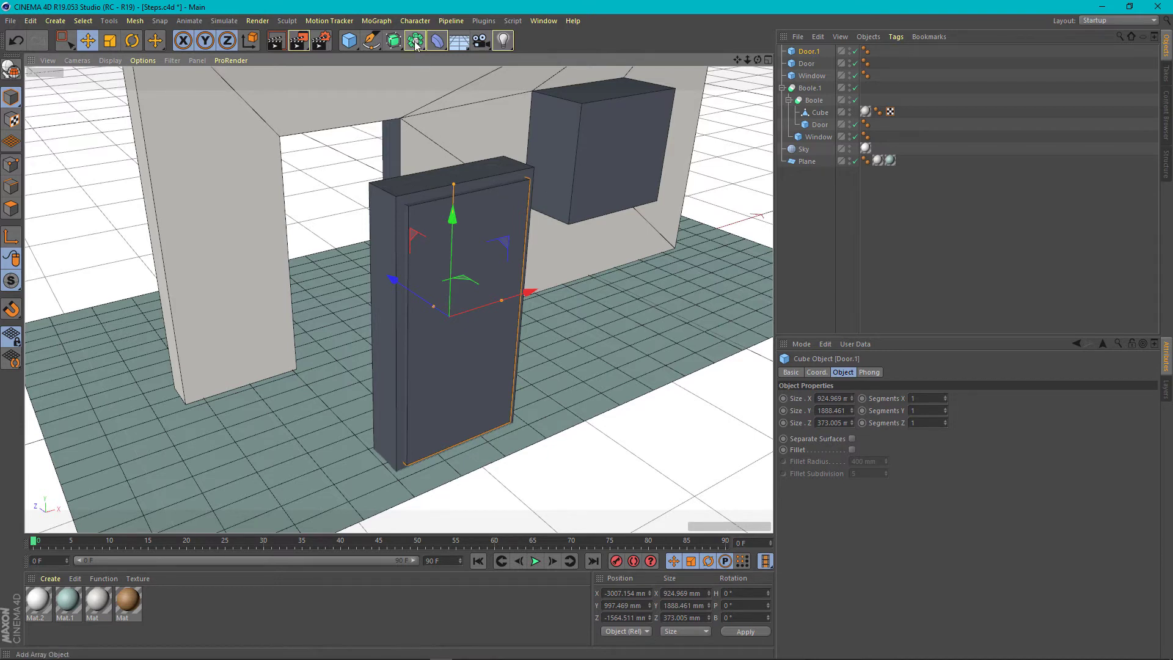
Step: Group Door and Door.1 under a new Boole so Door.1 hollows Door into a frame
click(806, 51)
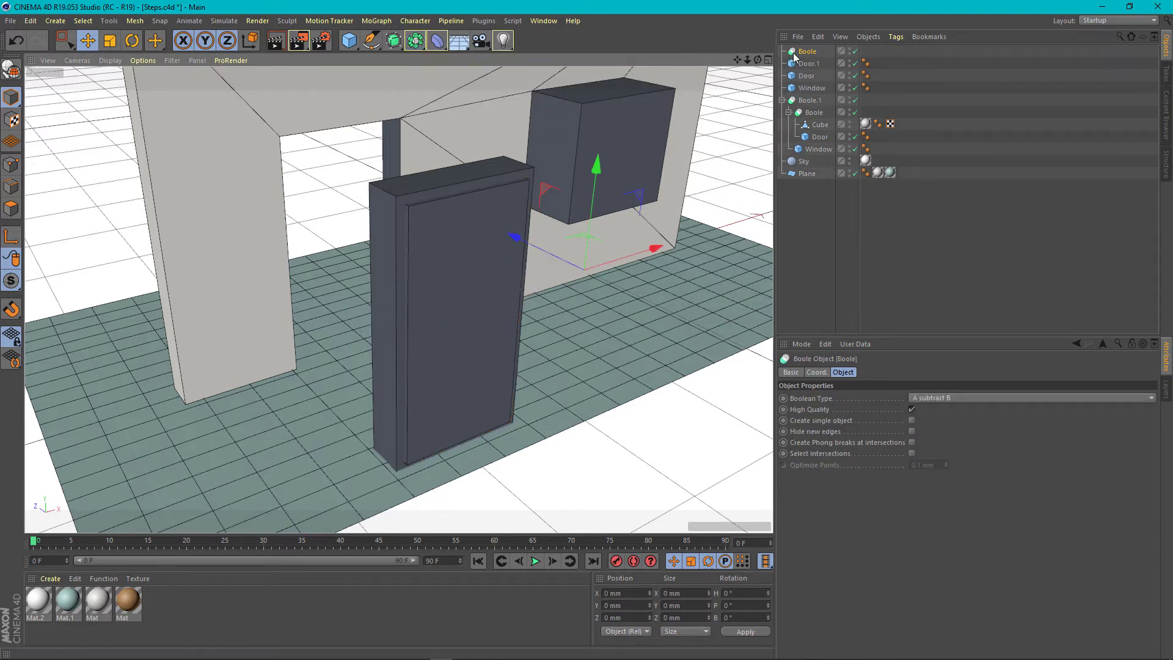
click(811, 63)
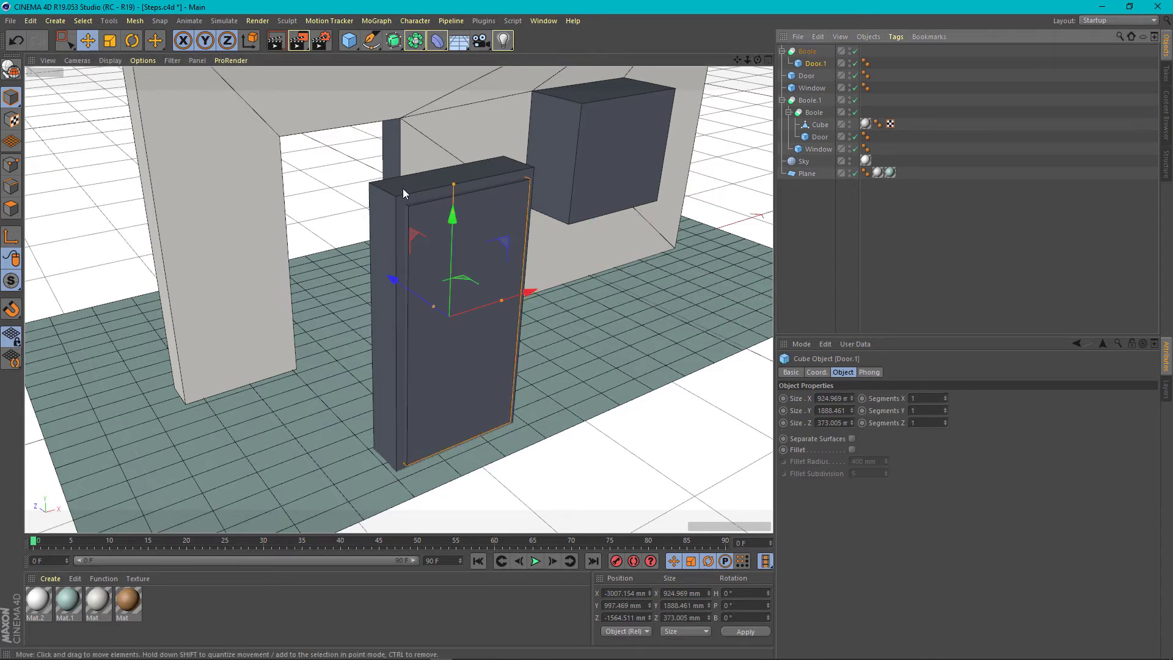
click(811, 76)
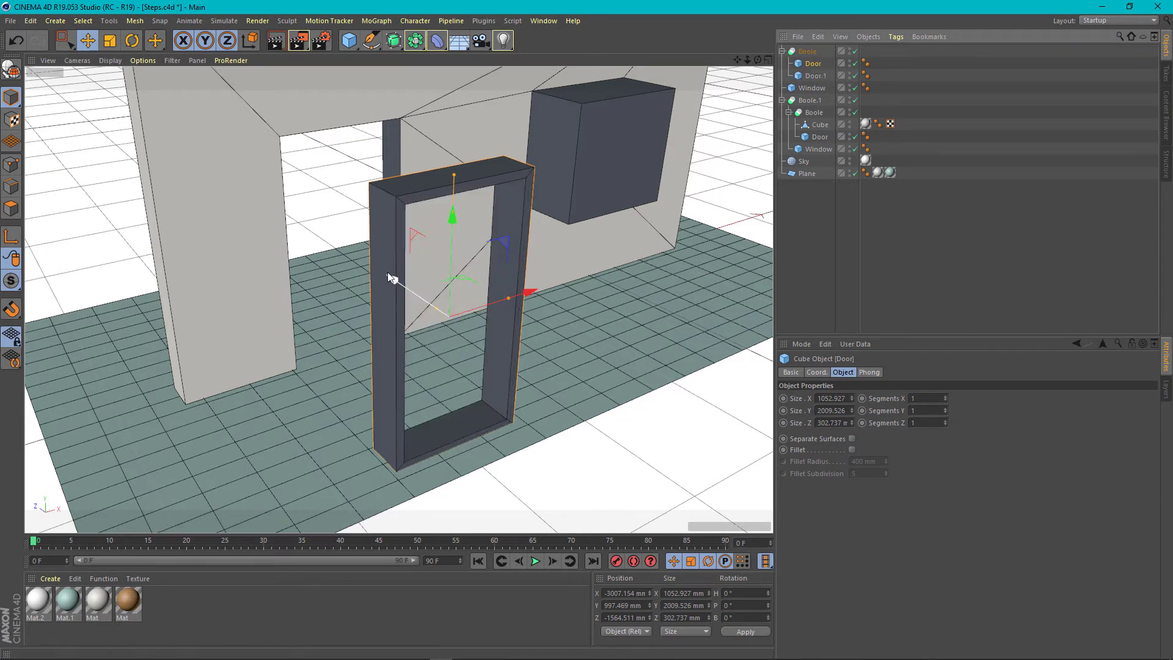
click(807, 51)
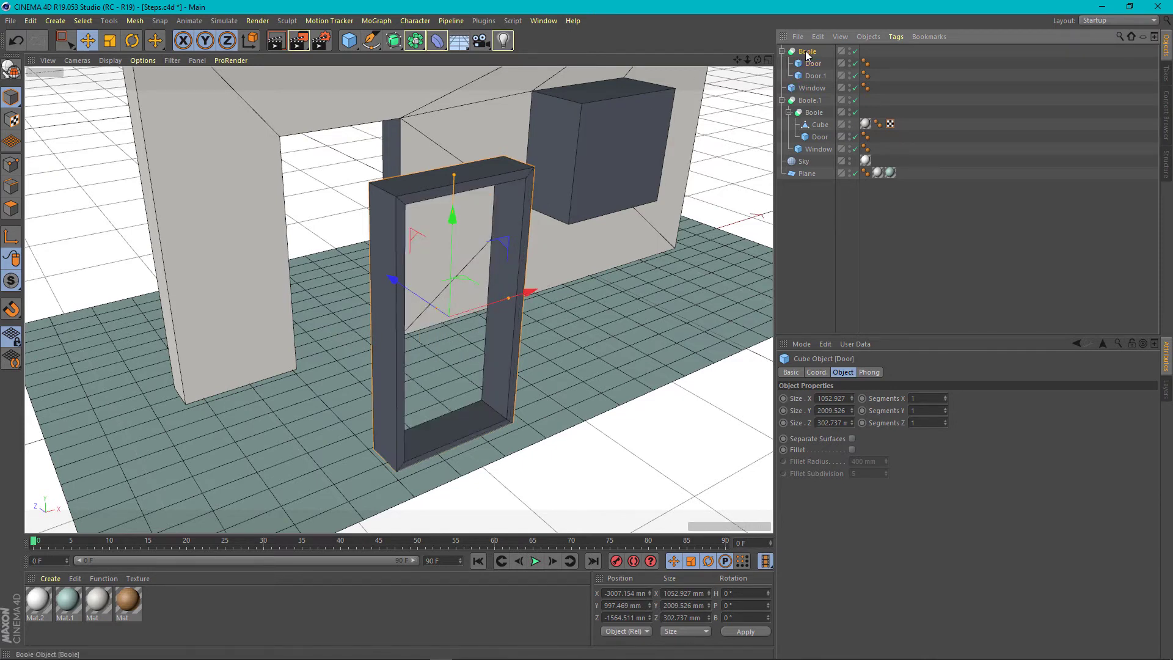
click(806, 52)
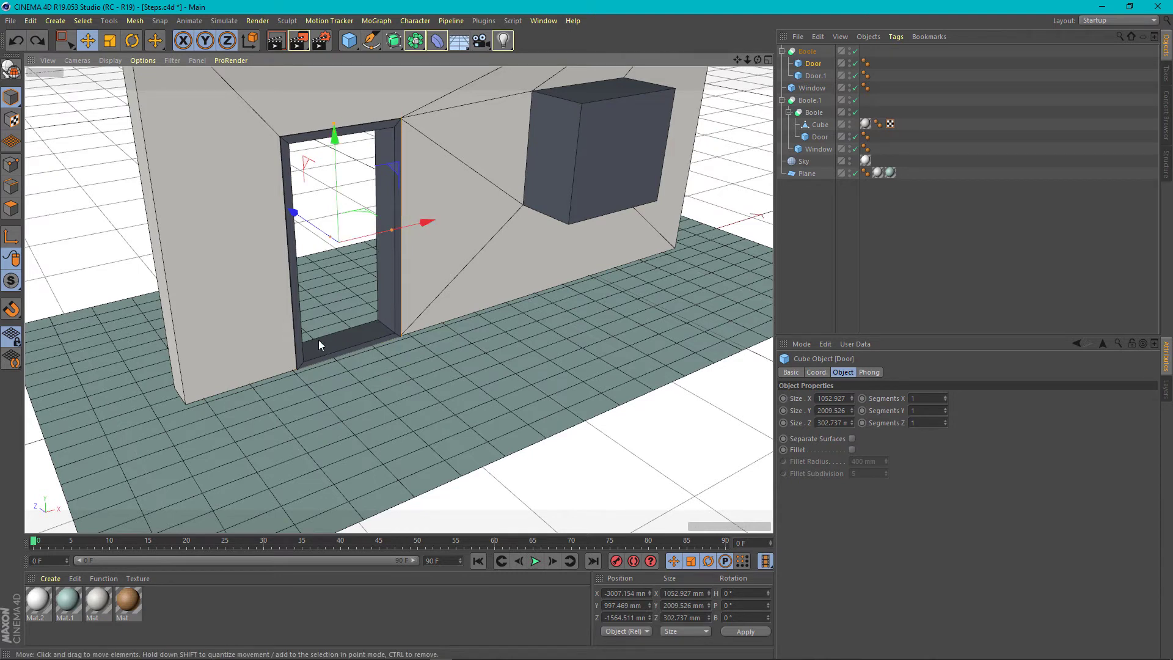
mouse_move(387, 285)
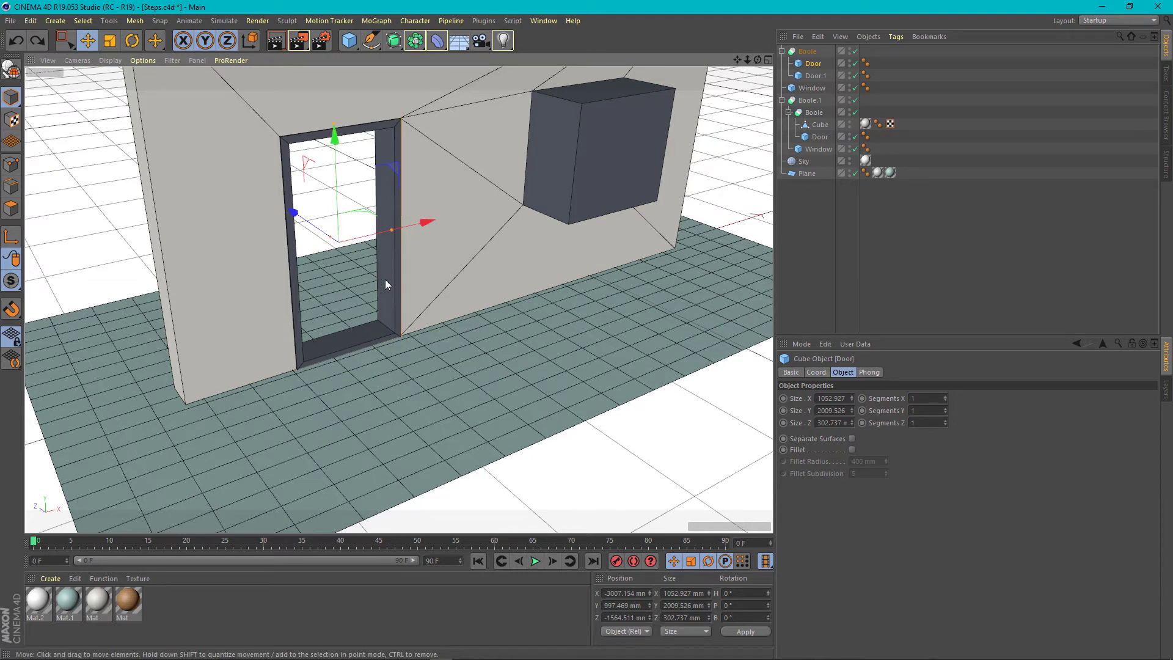
mouse_move(390, 162)
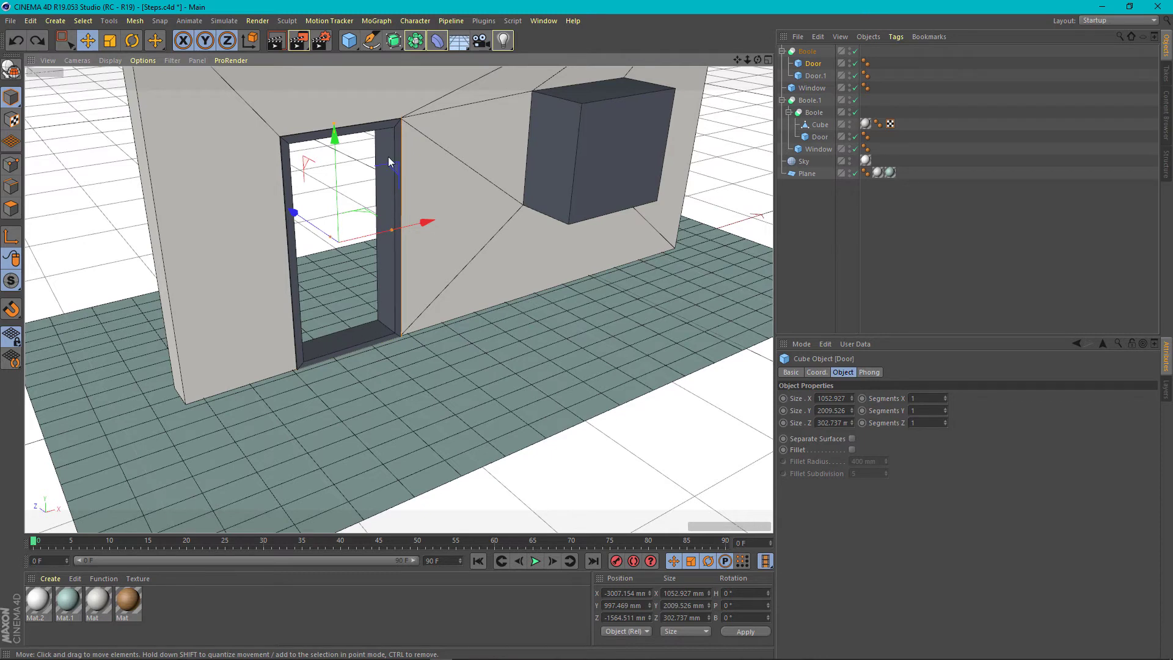
Step: Duplicate Door.1 and flatten the copy to about 41 mm deep inside the frame
click(815, 75)
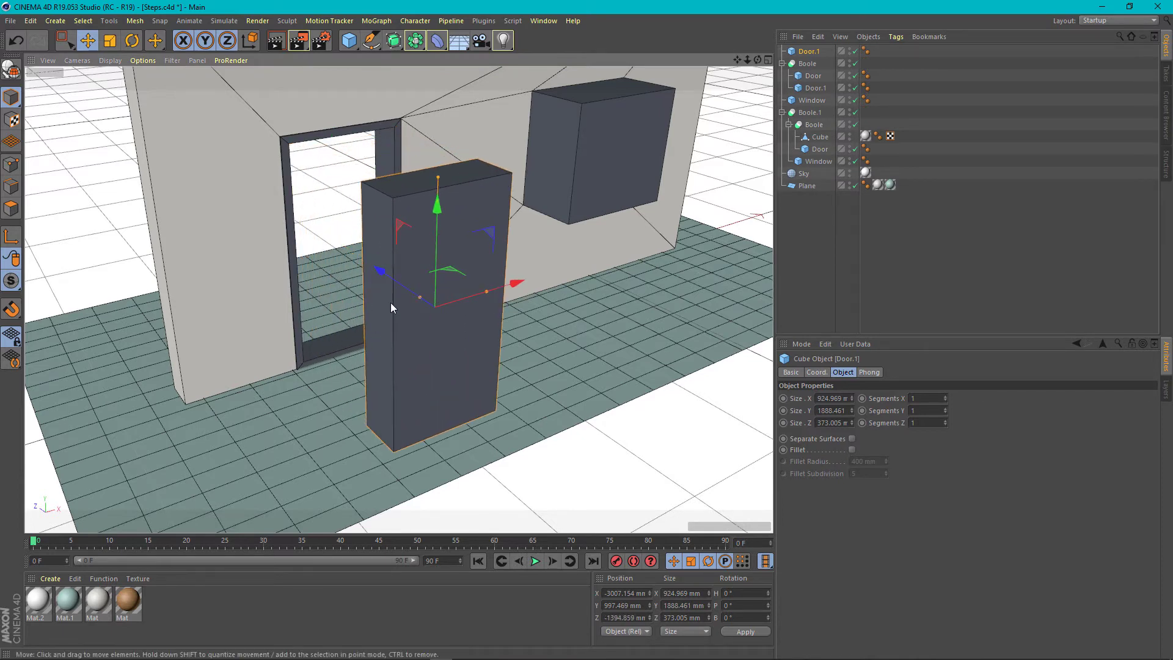
mouse_move(421, 301)
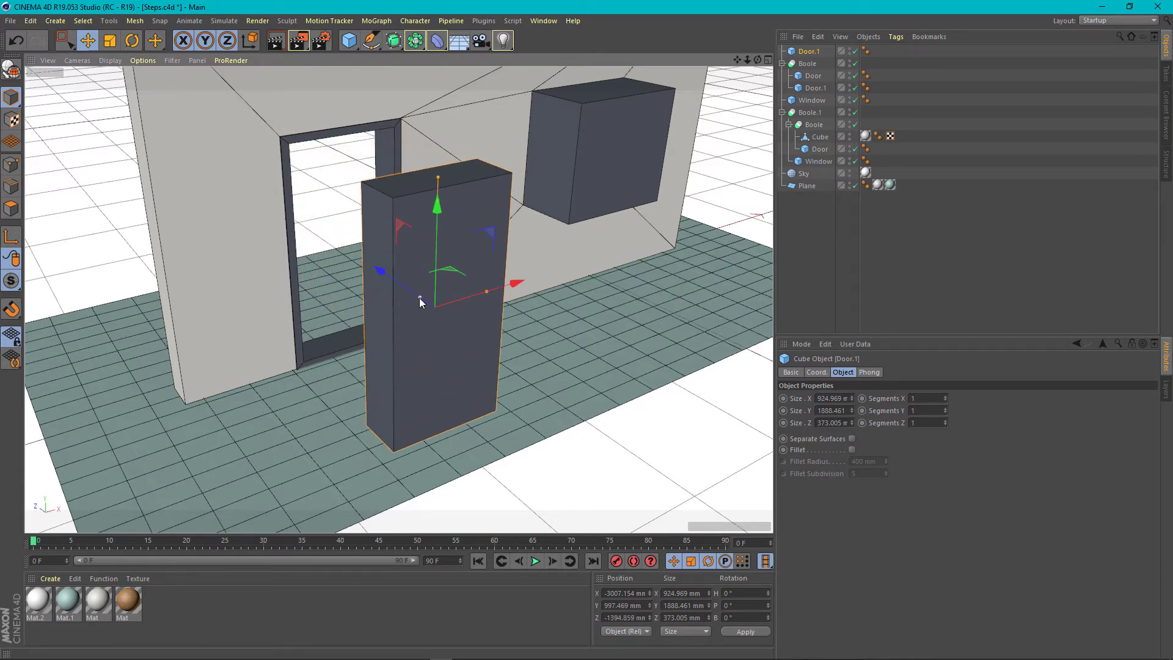
drag(512, 283, 489, 292)
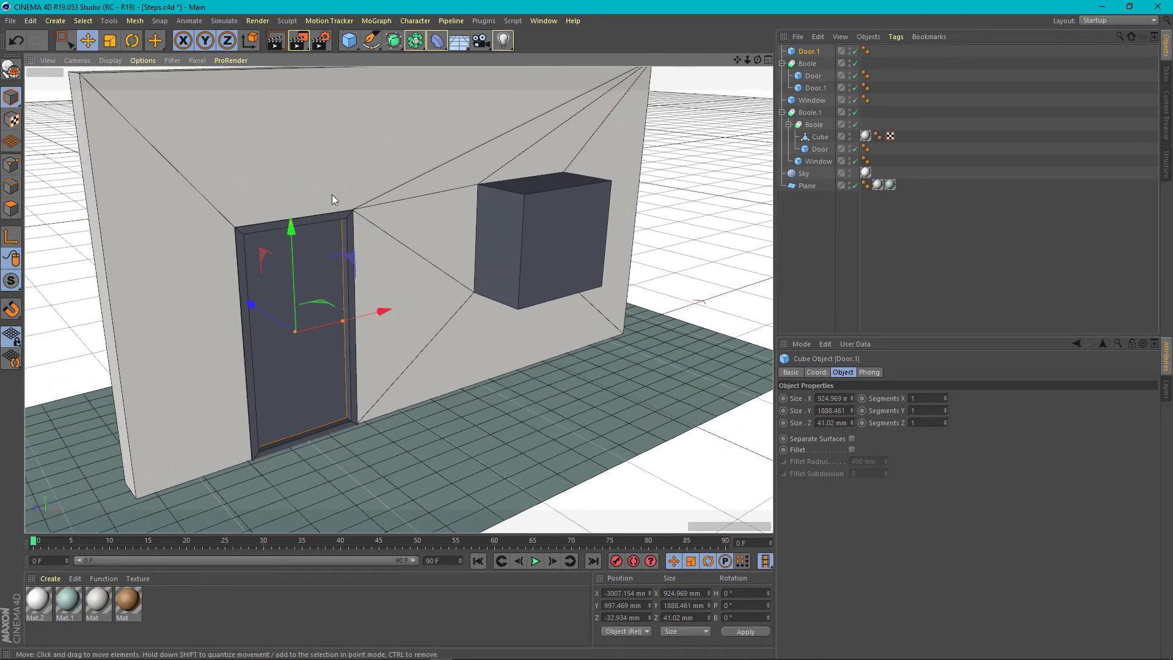
mouse_move(357, 439)
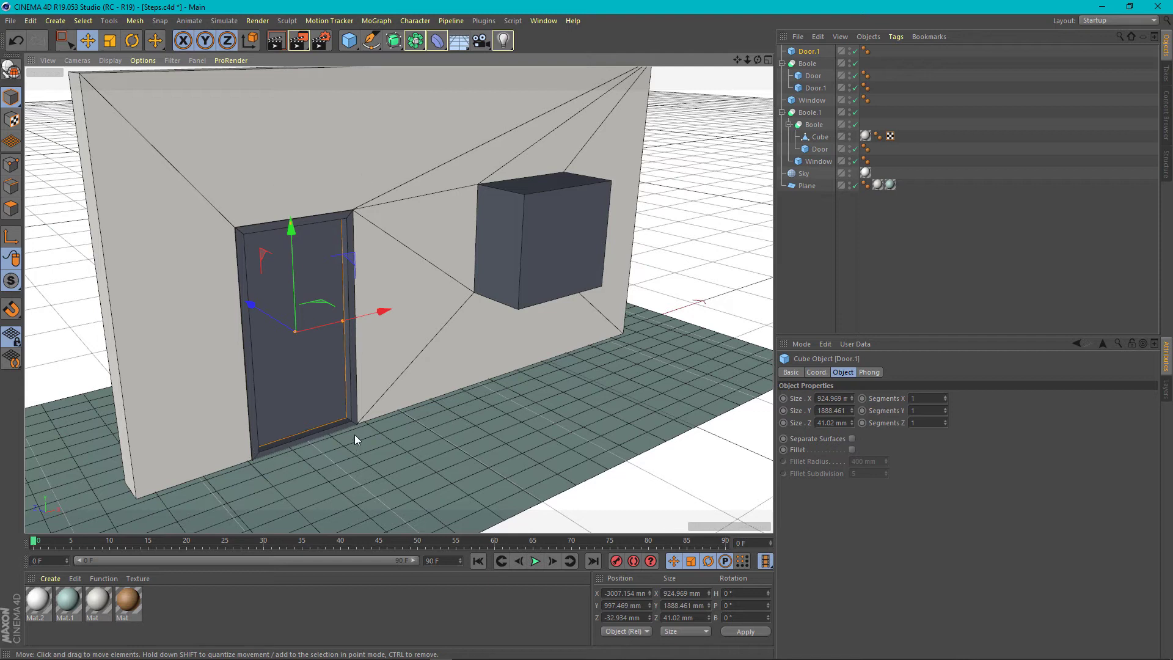
mouse_move(226, 225)
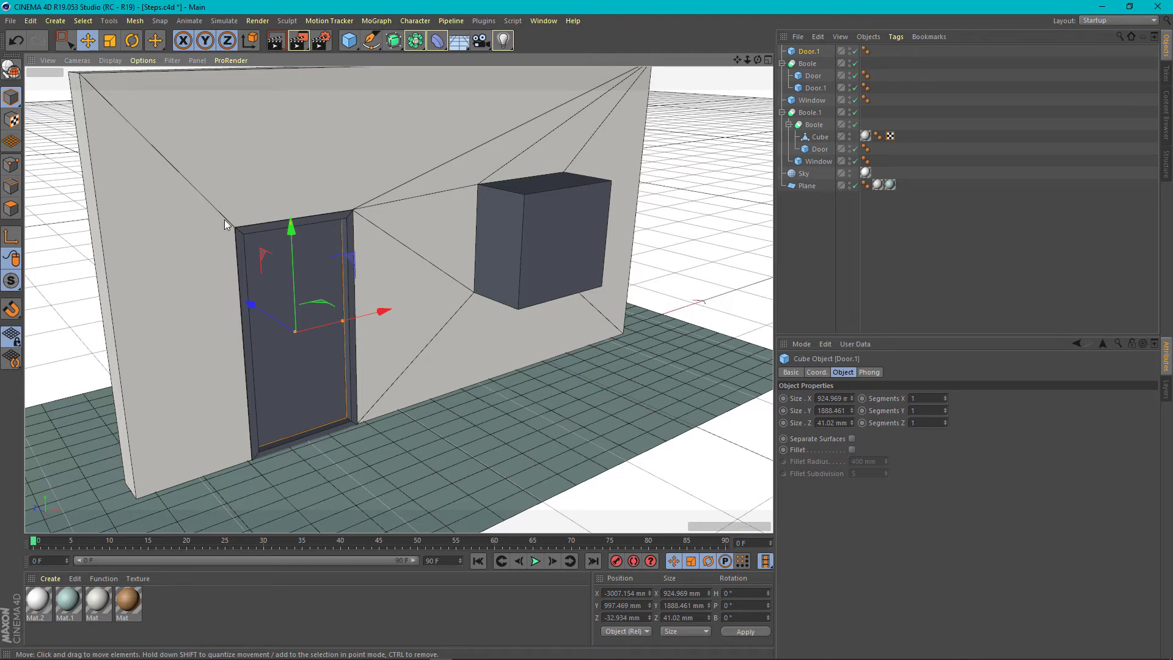
mouse_move(399, 190)
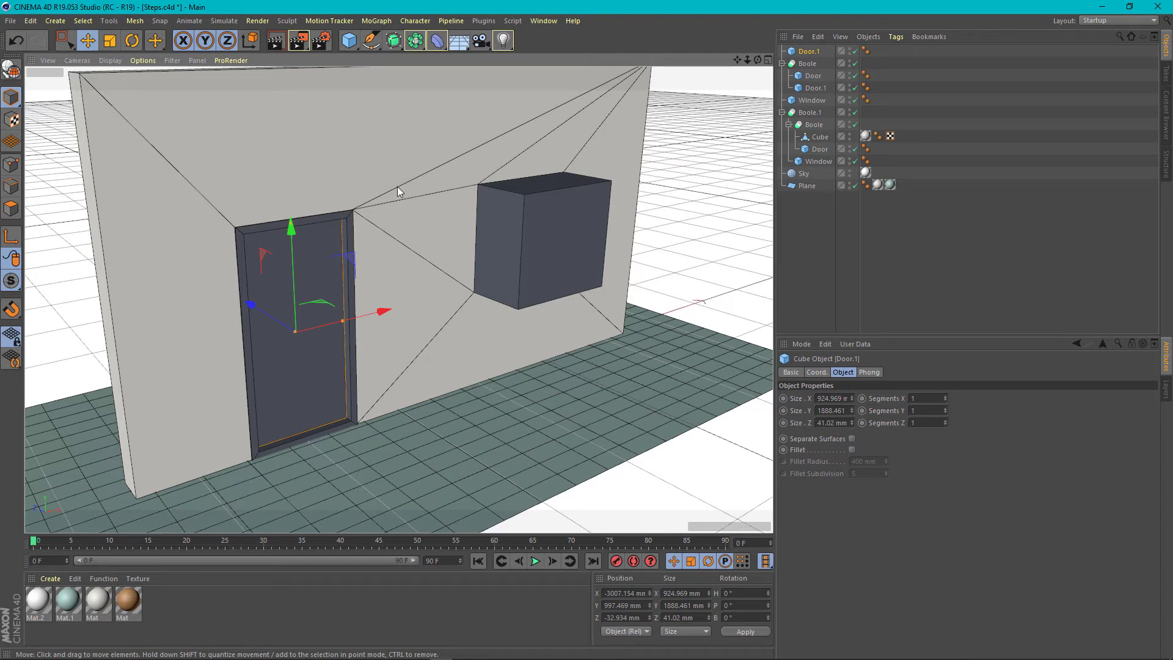
mouse_move(331, 175)
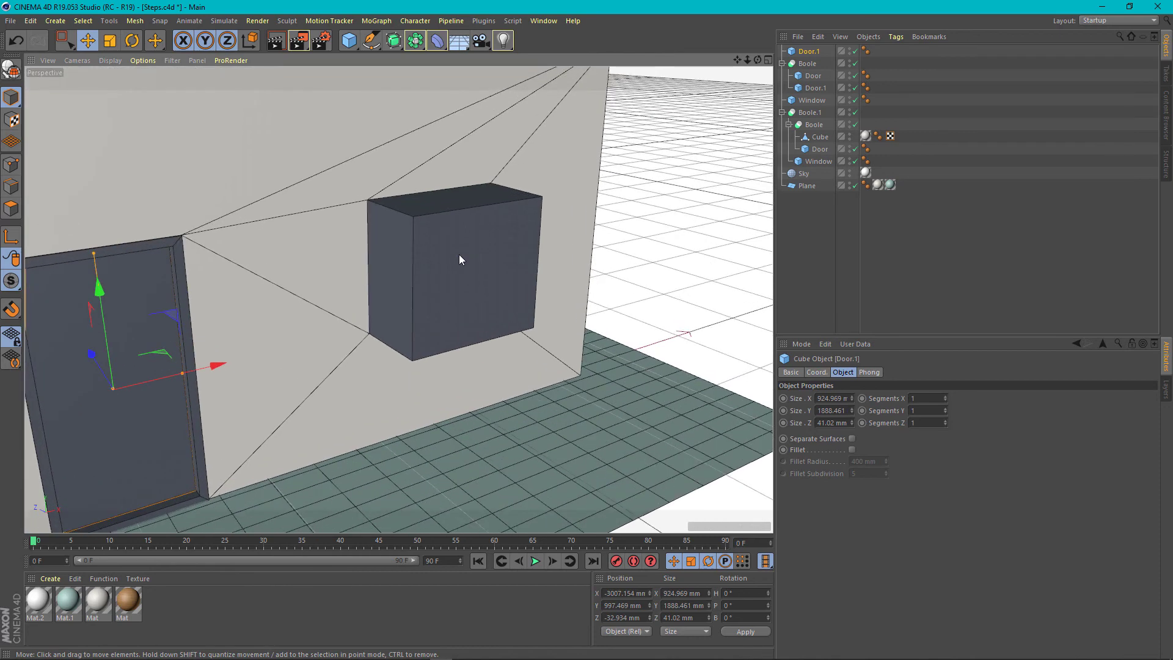
Step: Duplicate Window as Window.1 and shrink it to about 1066 × 966 × 301 mm
click(812, 100)
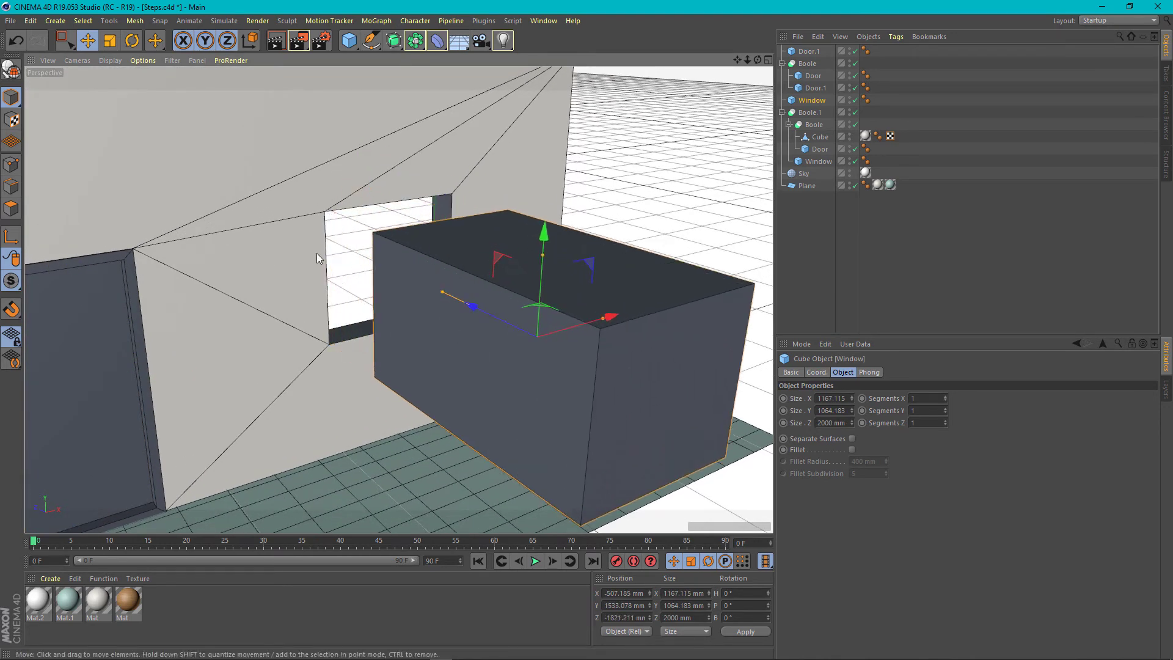
mouse_move(446, 311)
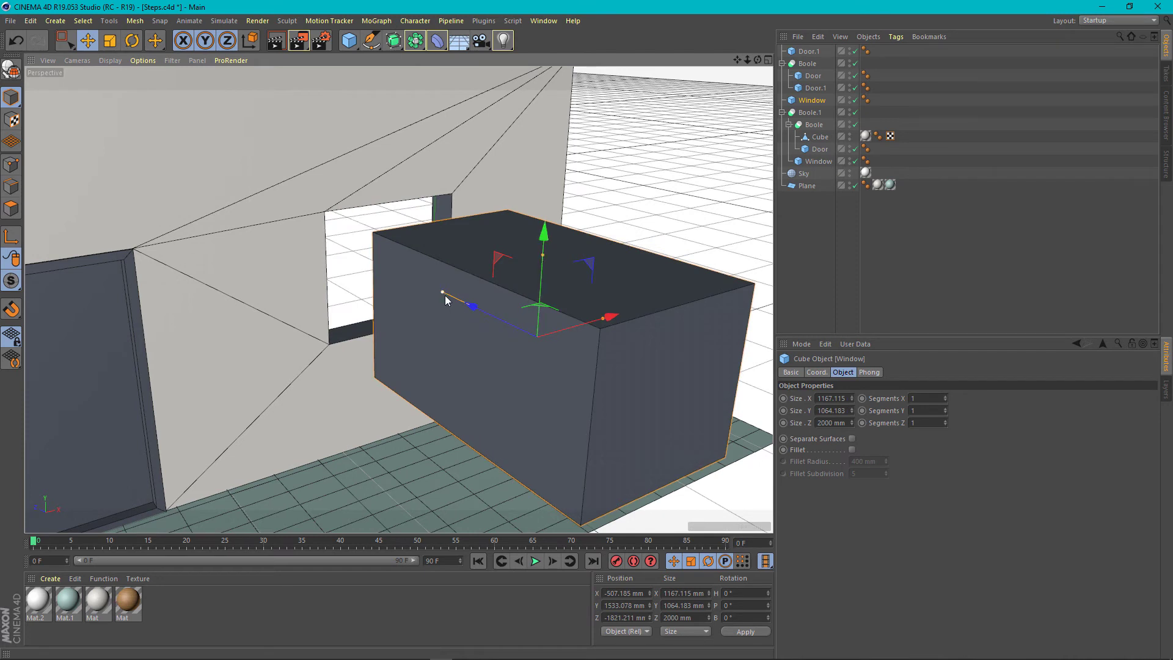
drag(473, 306, 529, 331)
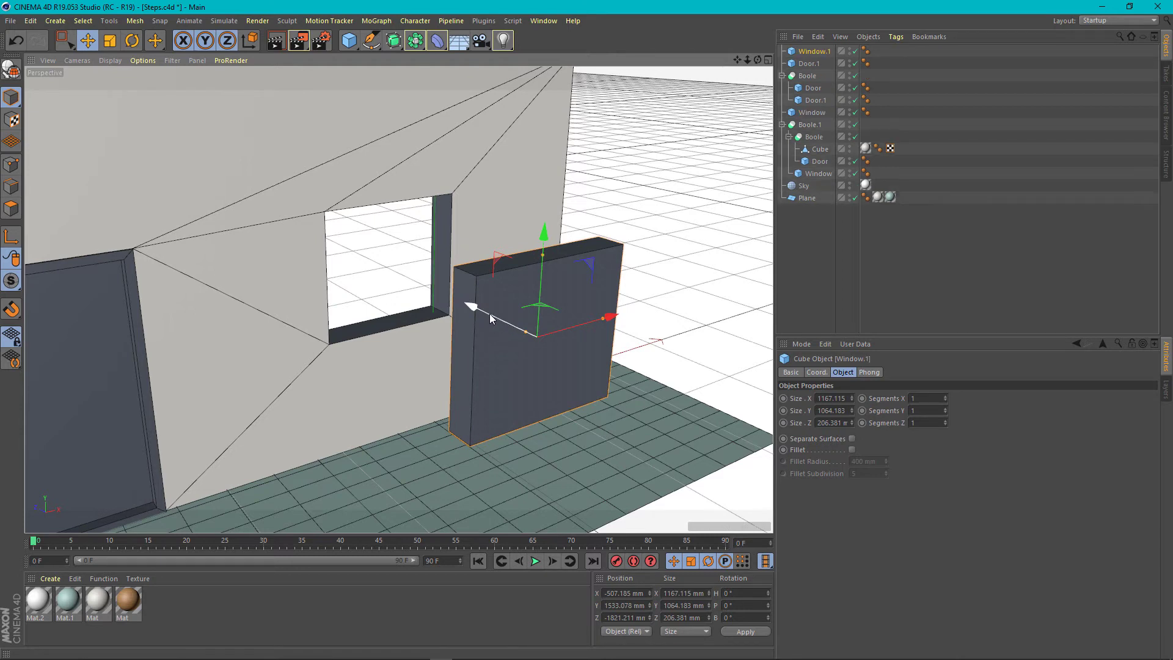
drag(606, 317, 609, 317)
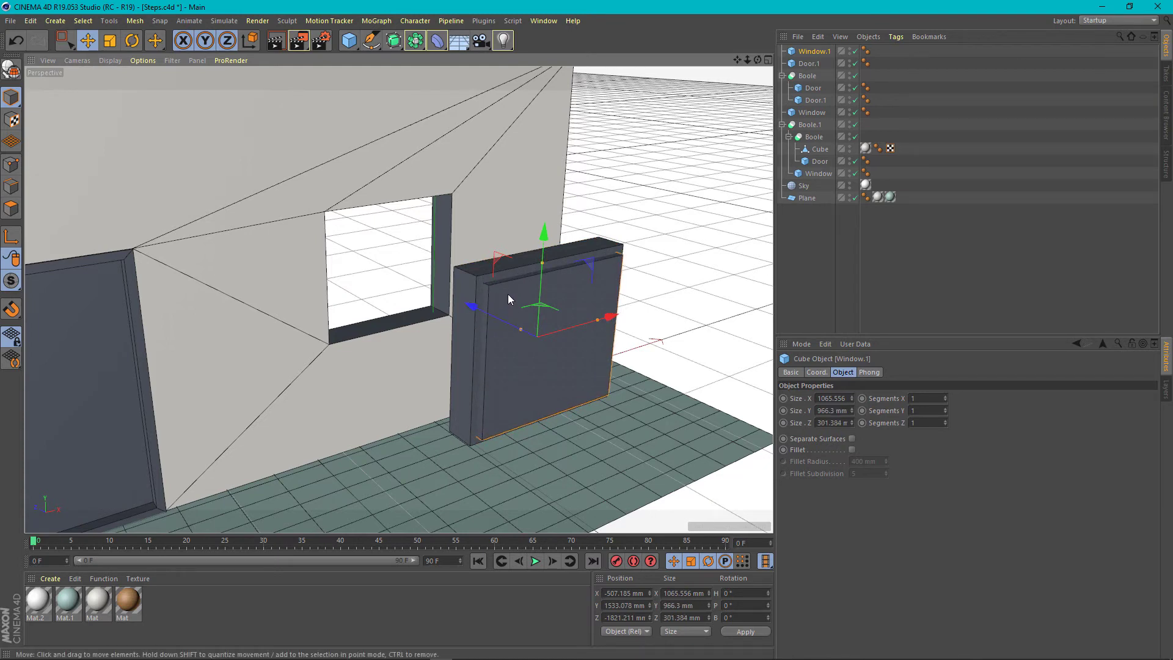
mouse_move(530, 279)
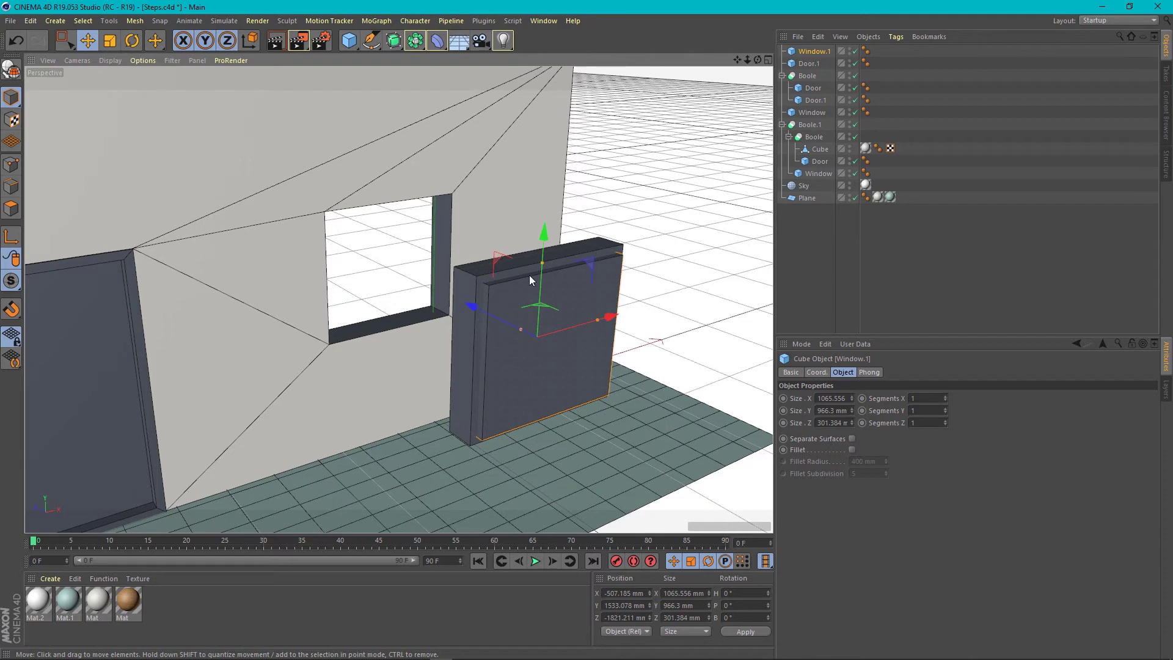
mouse_move(508, 293)
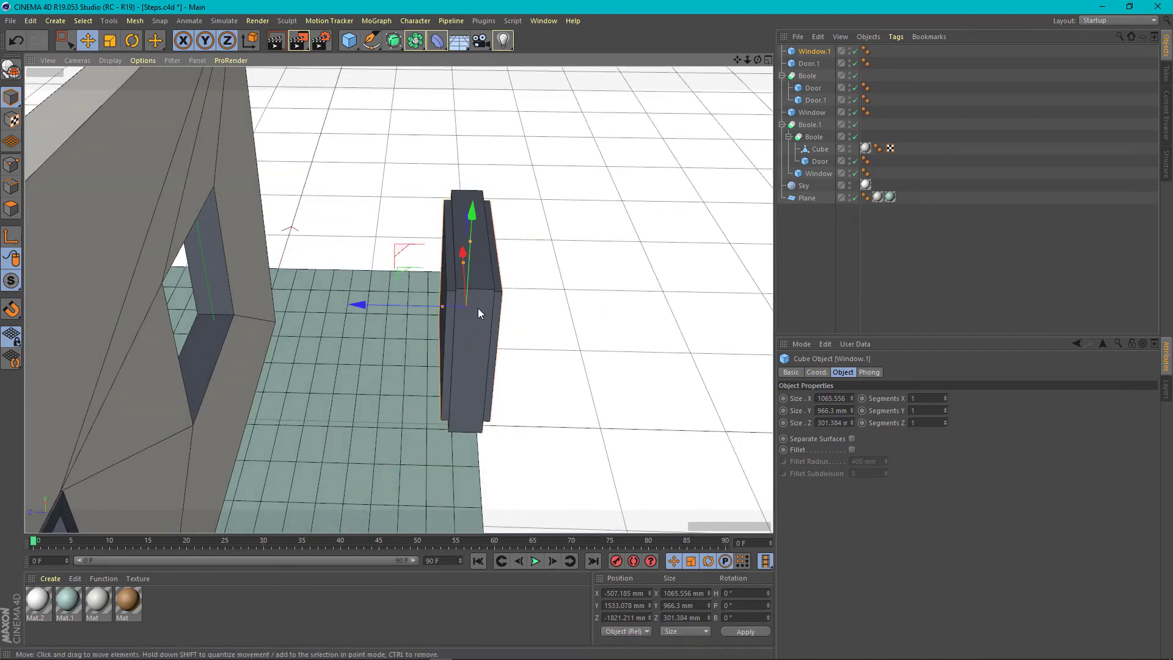
drag(479, 313, 394, 291)
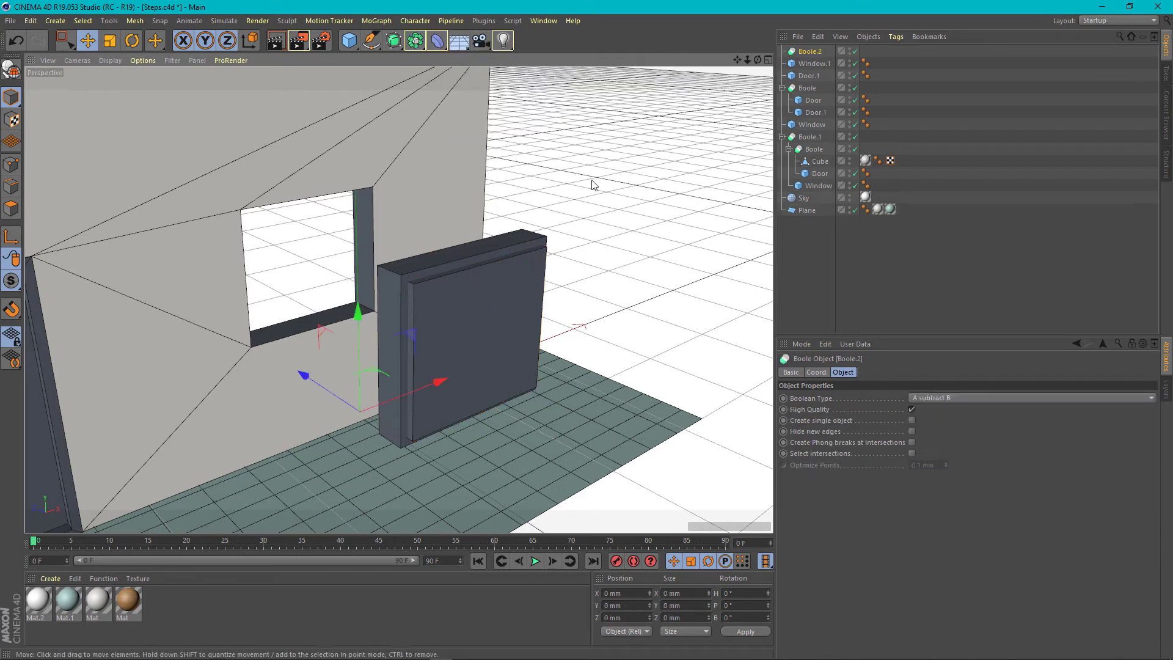
Step: Place Window.1 inside Boole.2 as the subtracting cutter
click(815, 64)
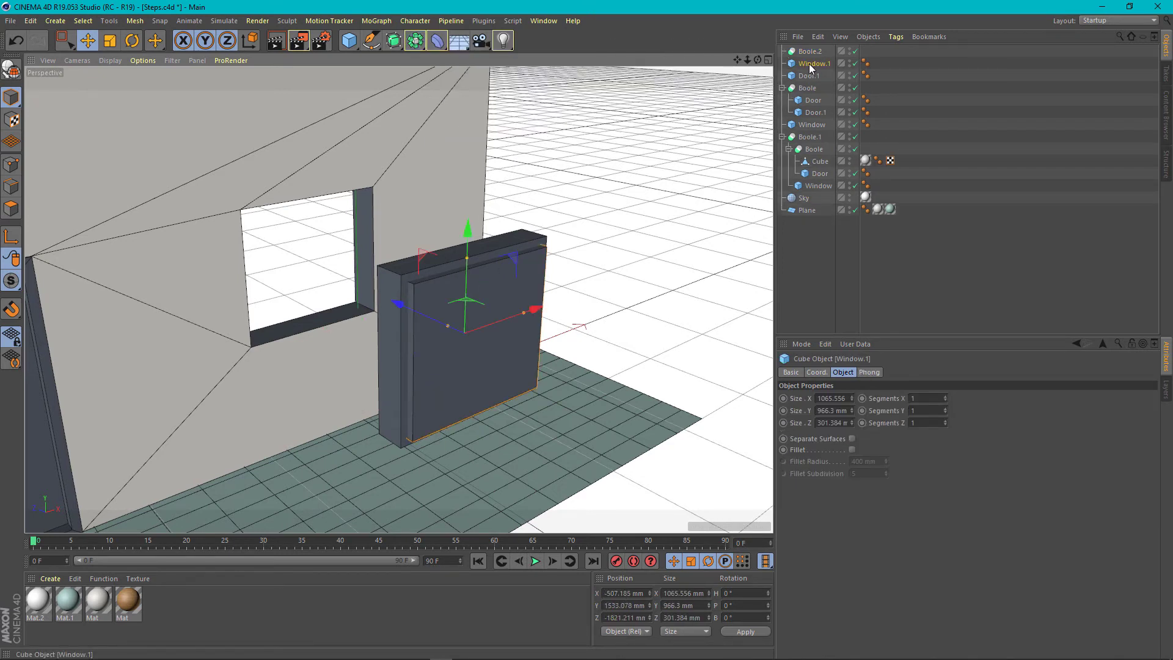
click(808, 51)
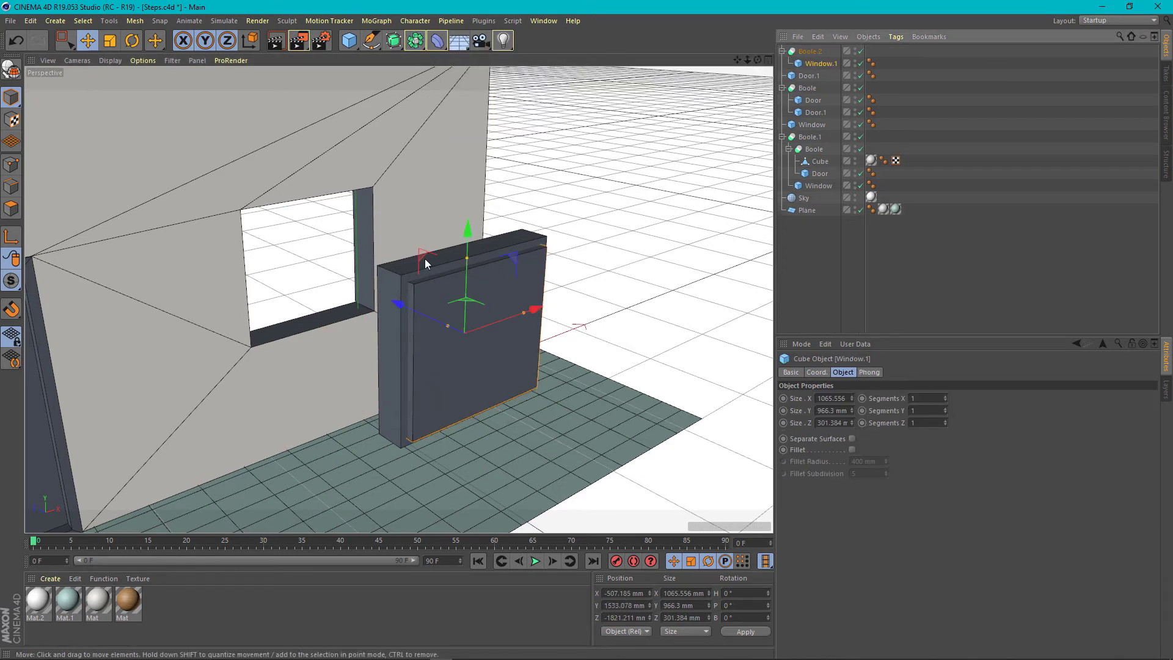
click(811, 124)
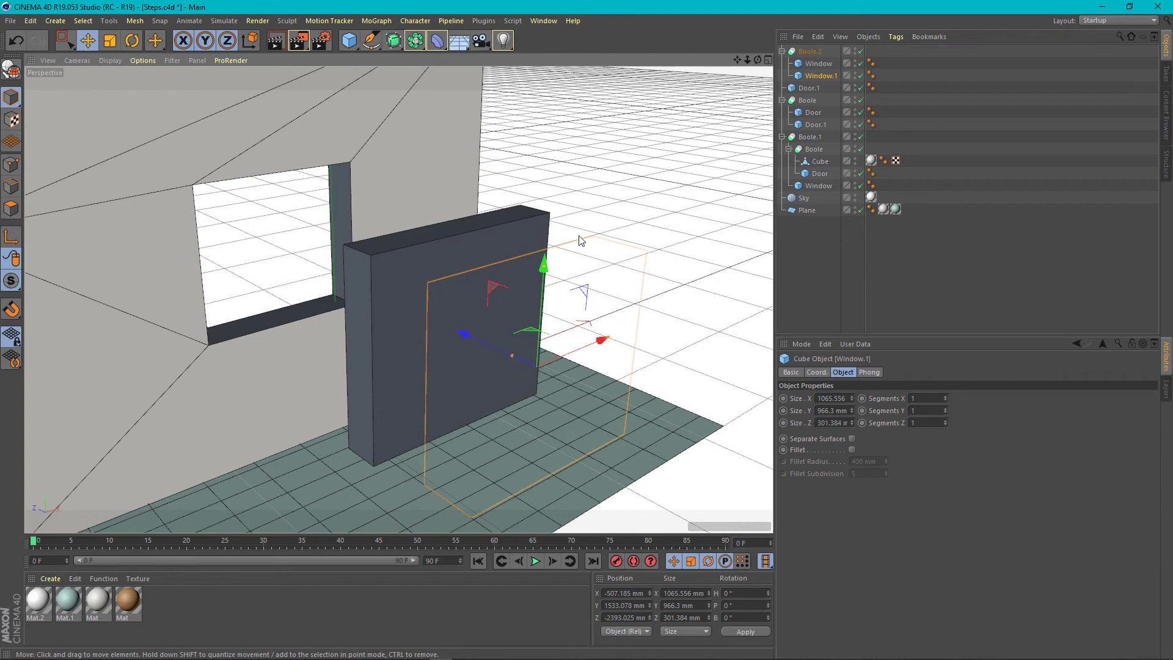
mouse_move(489, 515)
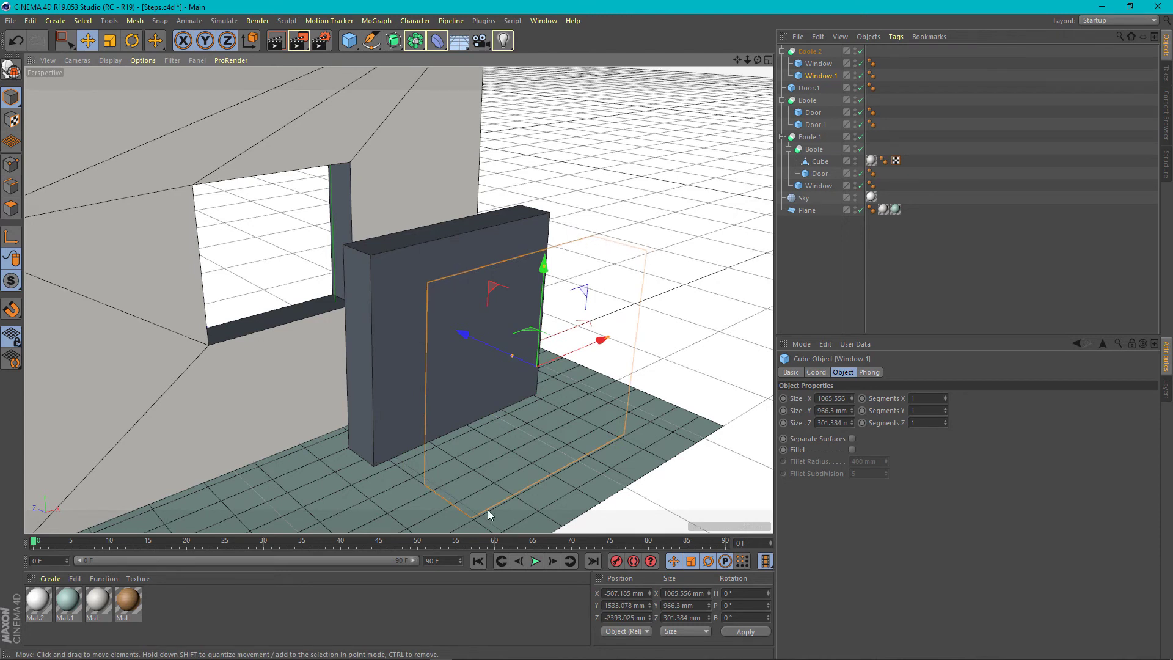
mouse_move(496, 339)
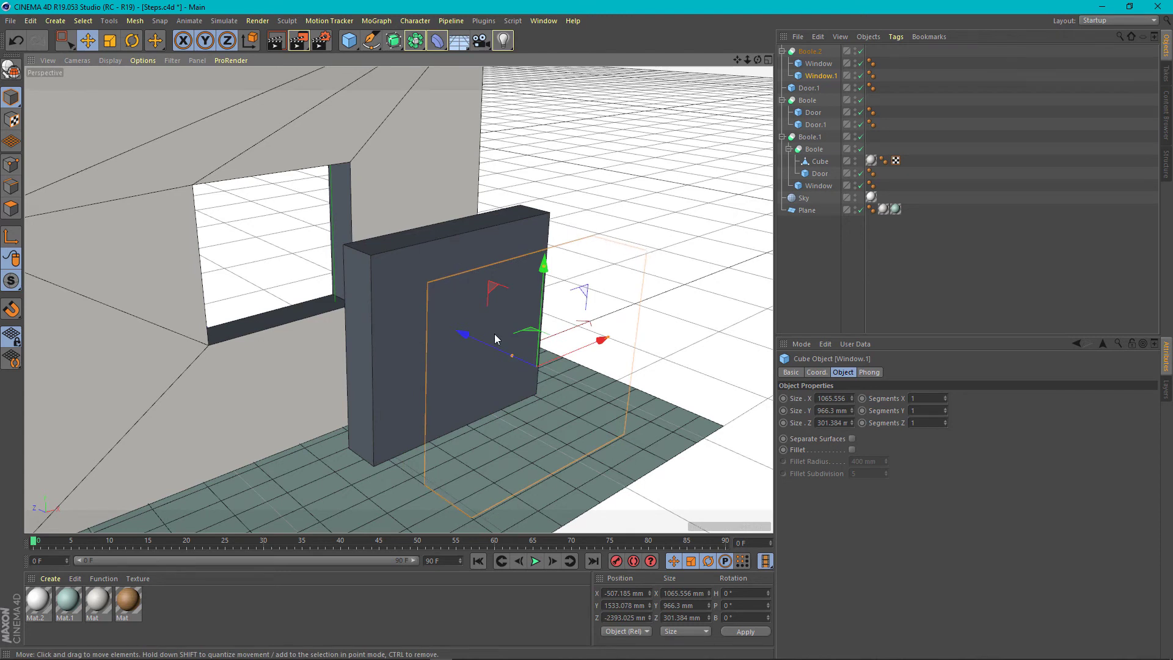
mouse_move(482, 353)
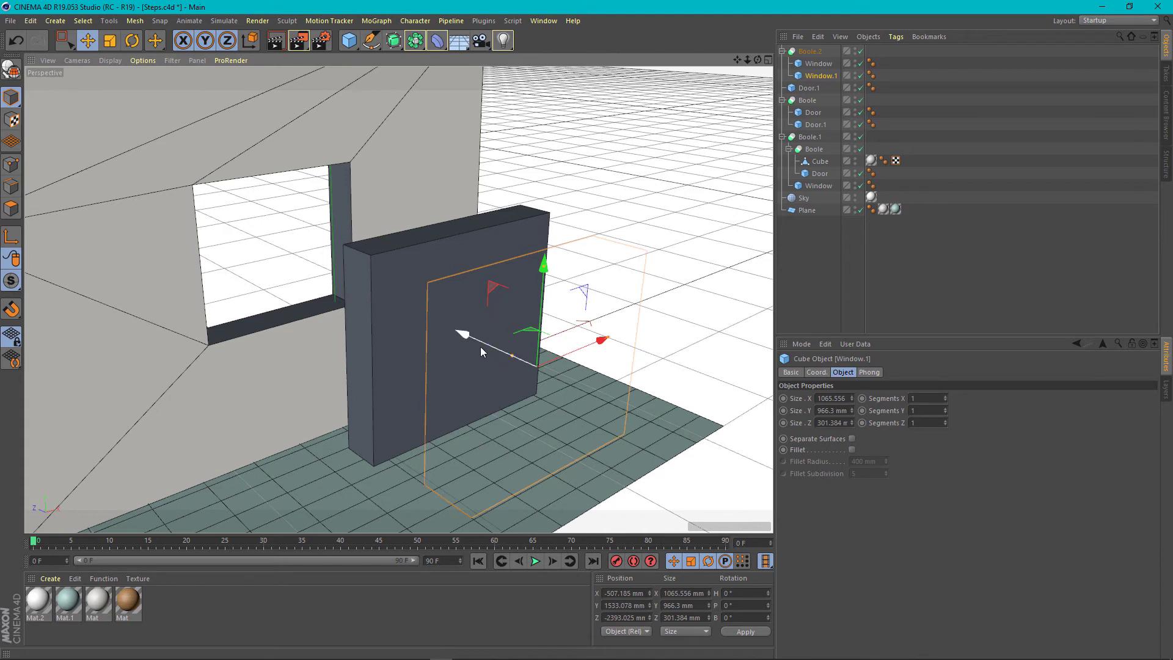
mouse_move(486, 349)
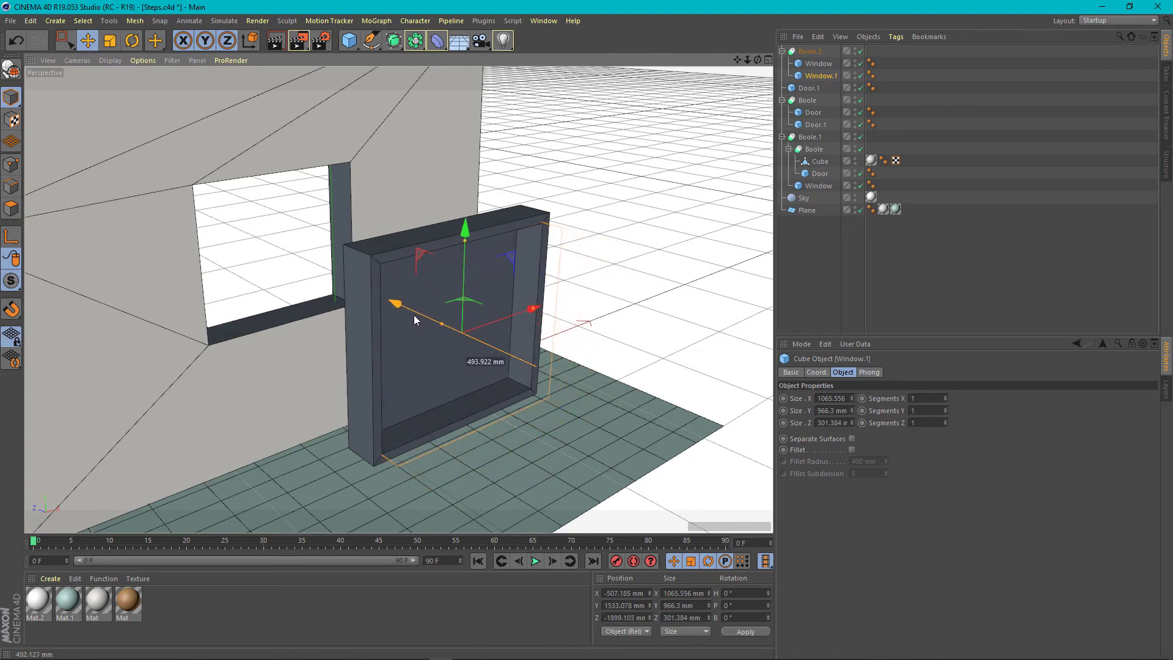
Step: Move and deepen the cutter to about 285 mm so it cuts fully through the frame
drag(394, 304, 524, 306)
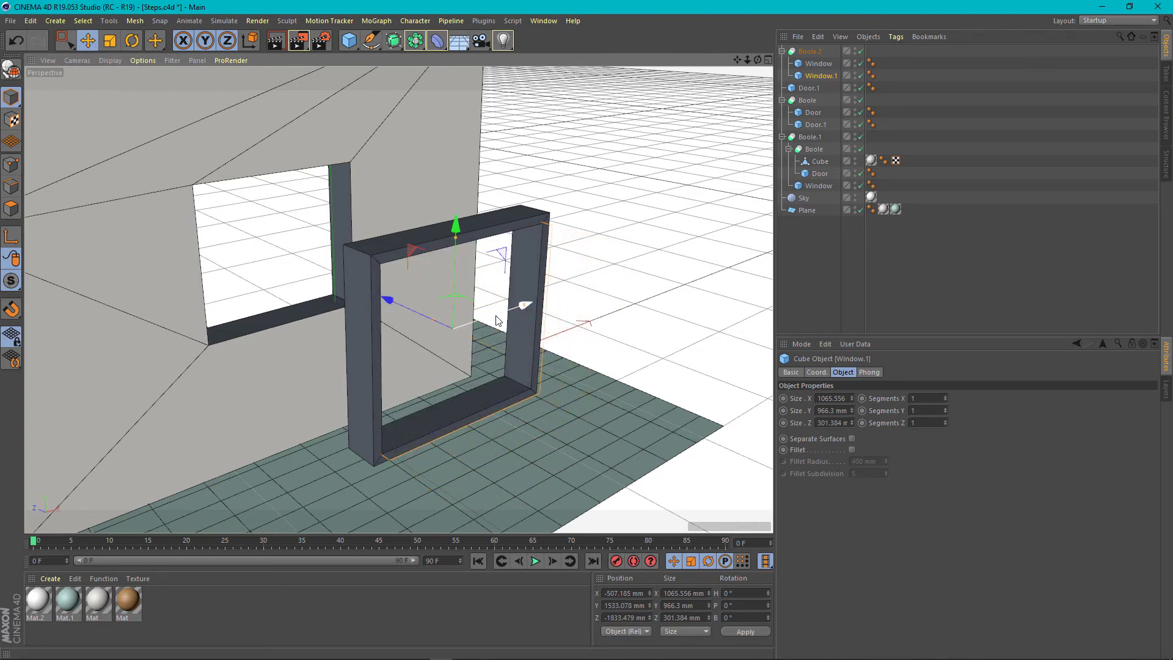
drag(524, 306, 484, 324)
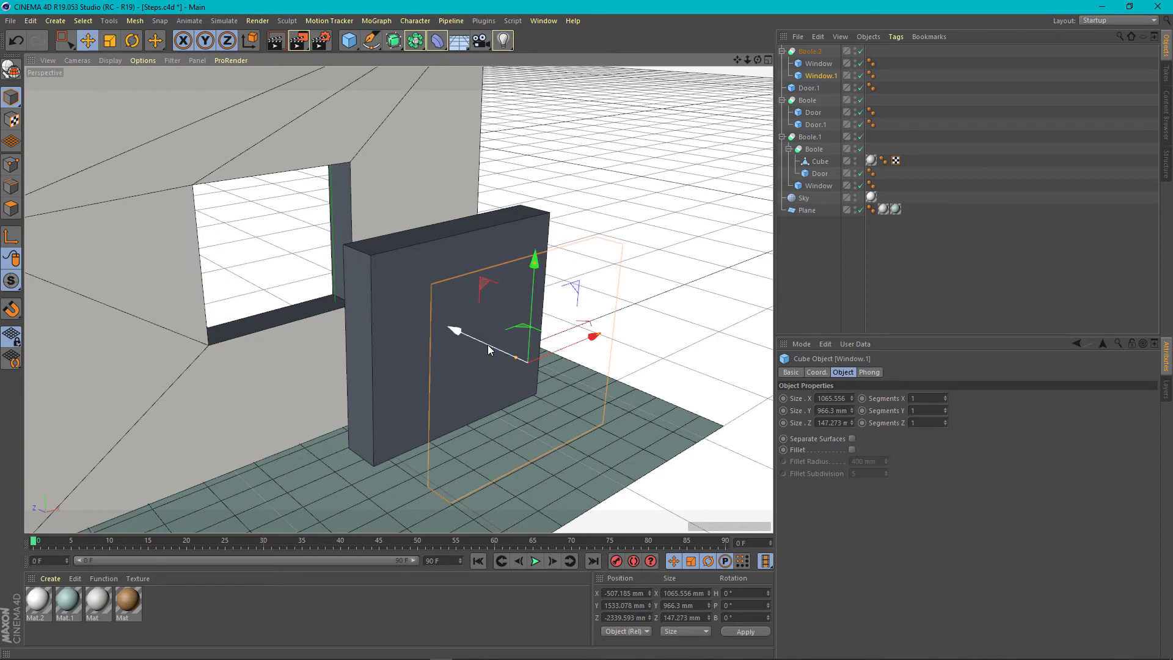
drag(486, 344, 416, 322)
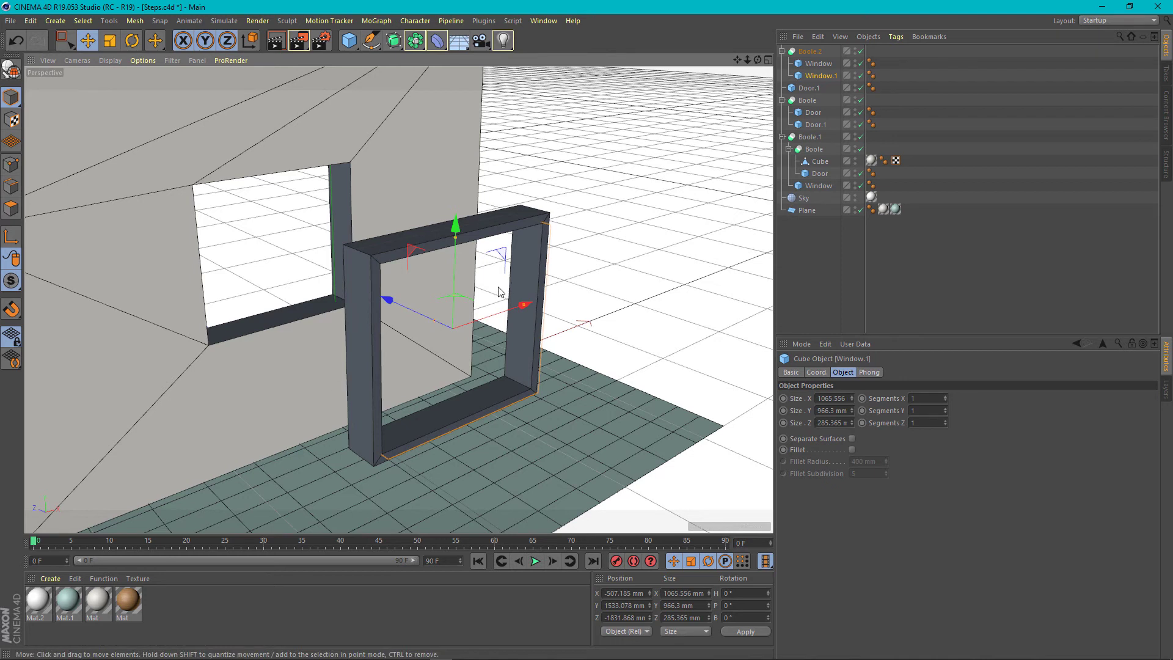
click(809, 52)
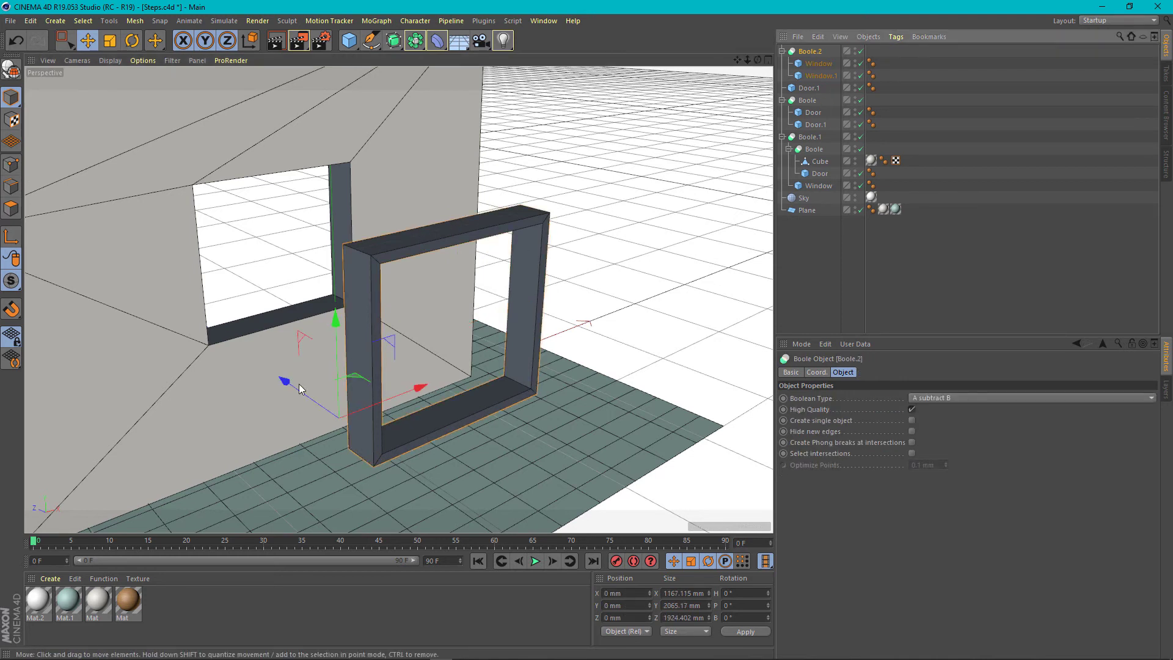
click(821, 76)
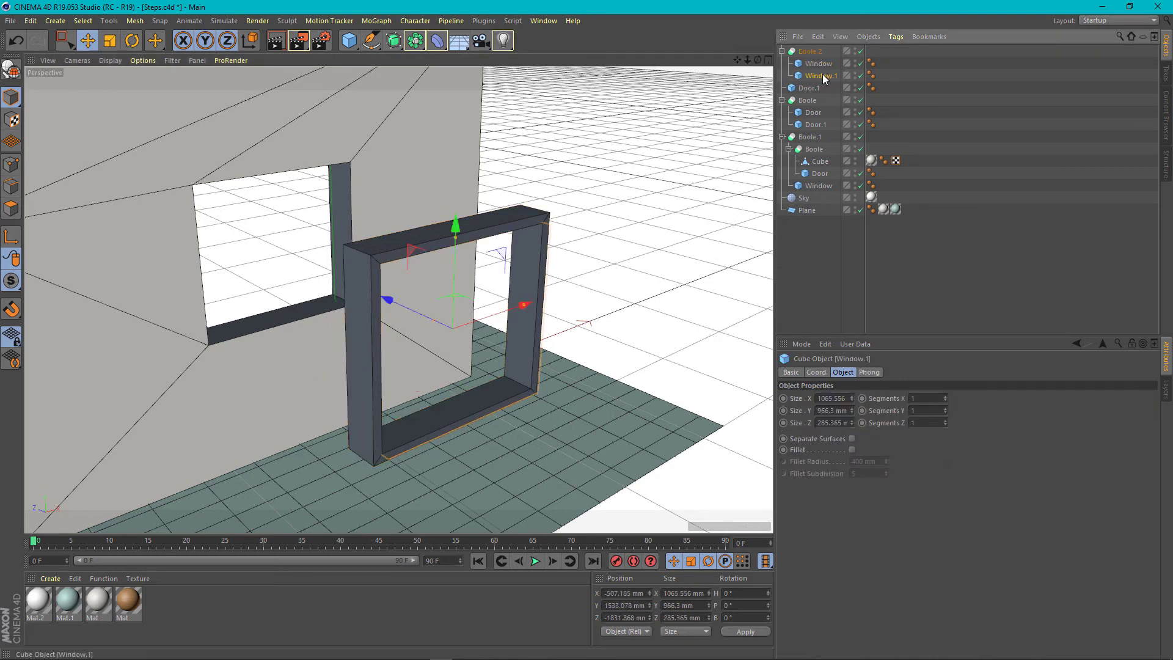
mouse_move(822, 76)
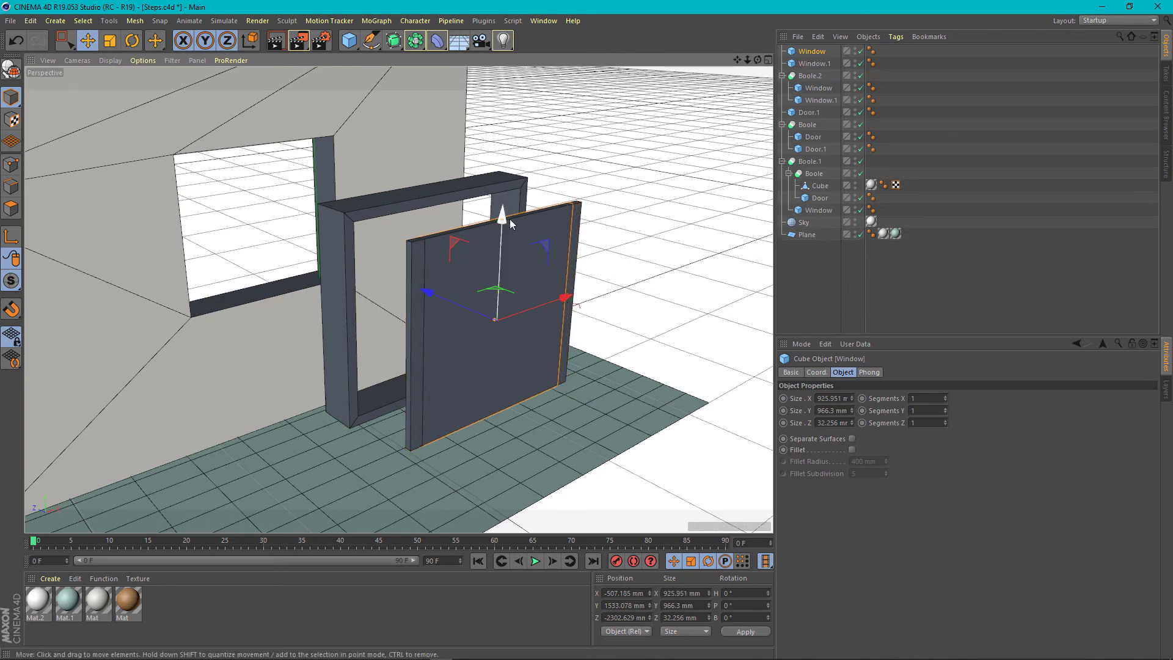
Step: Resize the copied cubes thinner, wrap them in Boole.3 and reorder so the smaller cube subtracts
drag(501, 213, 501, 317)
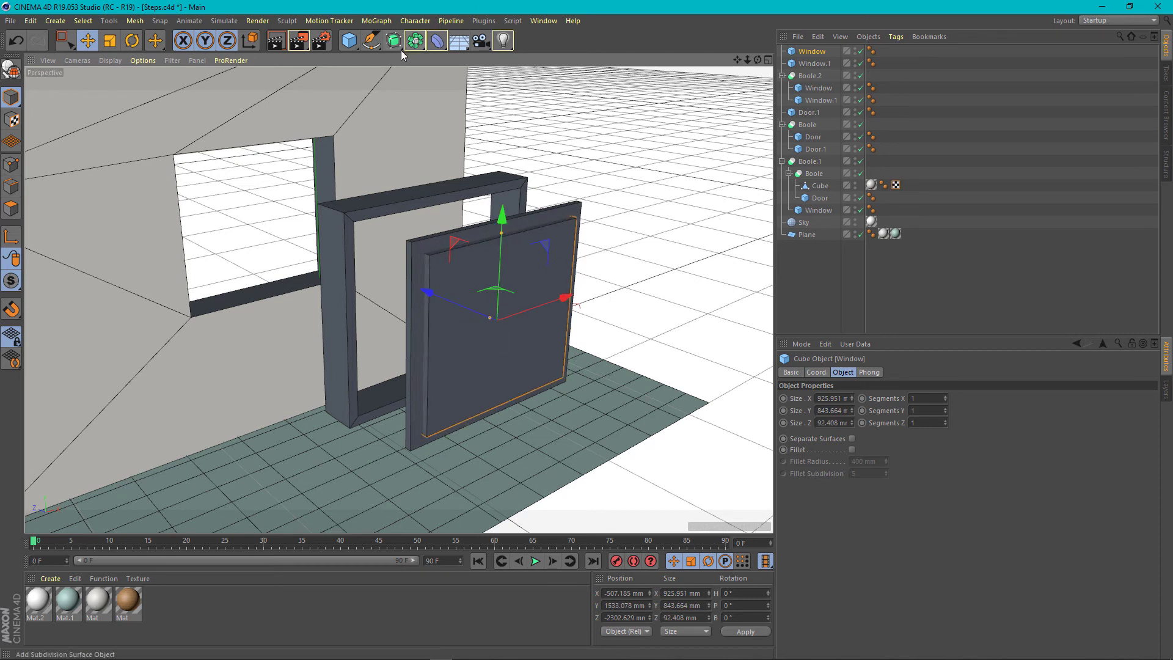
click(810, 51)
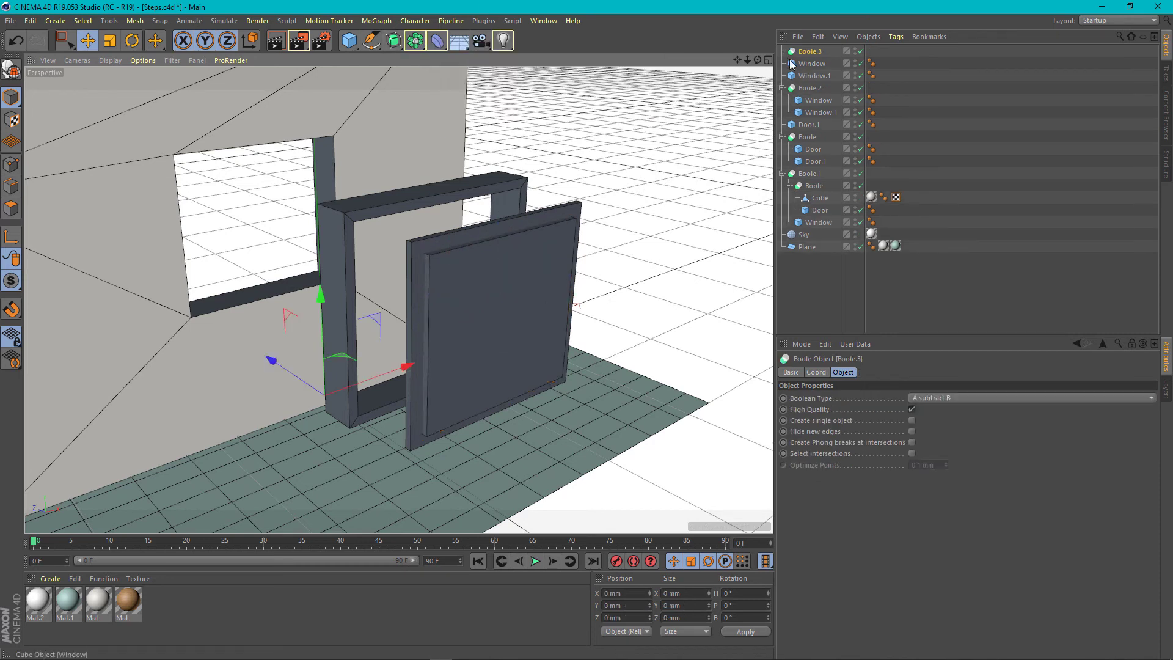
mouse_move(491, 248)
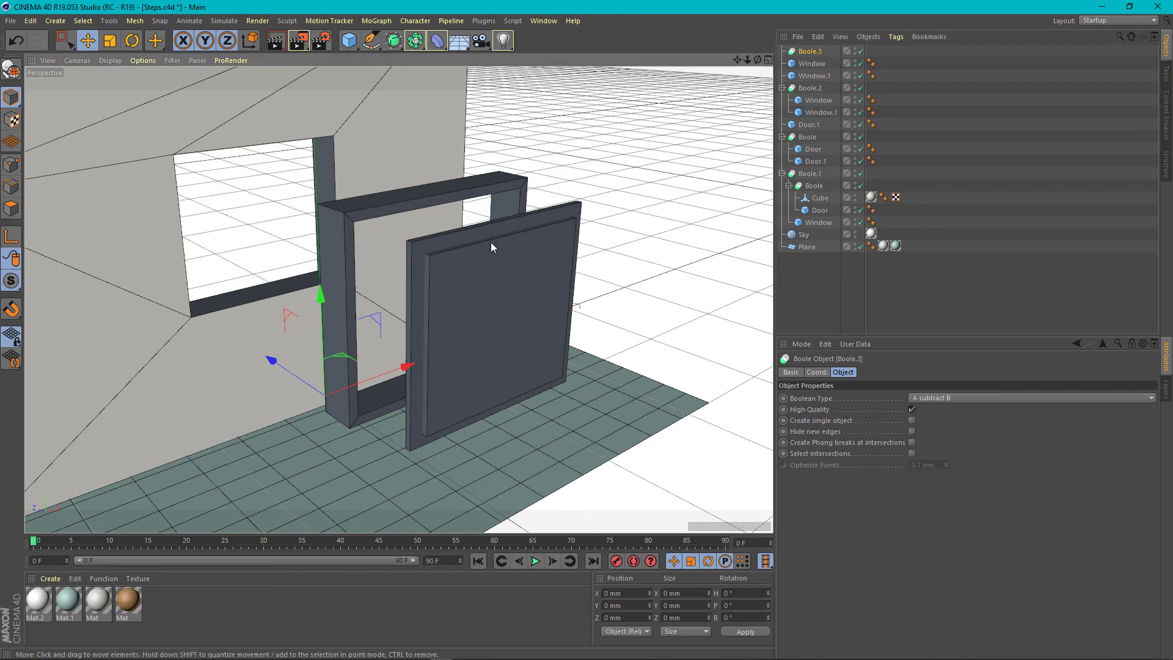
click(812, 63)
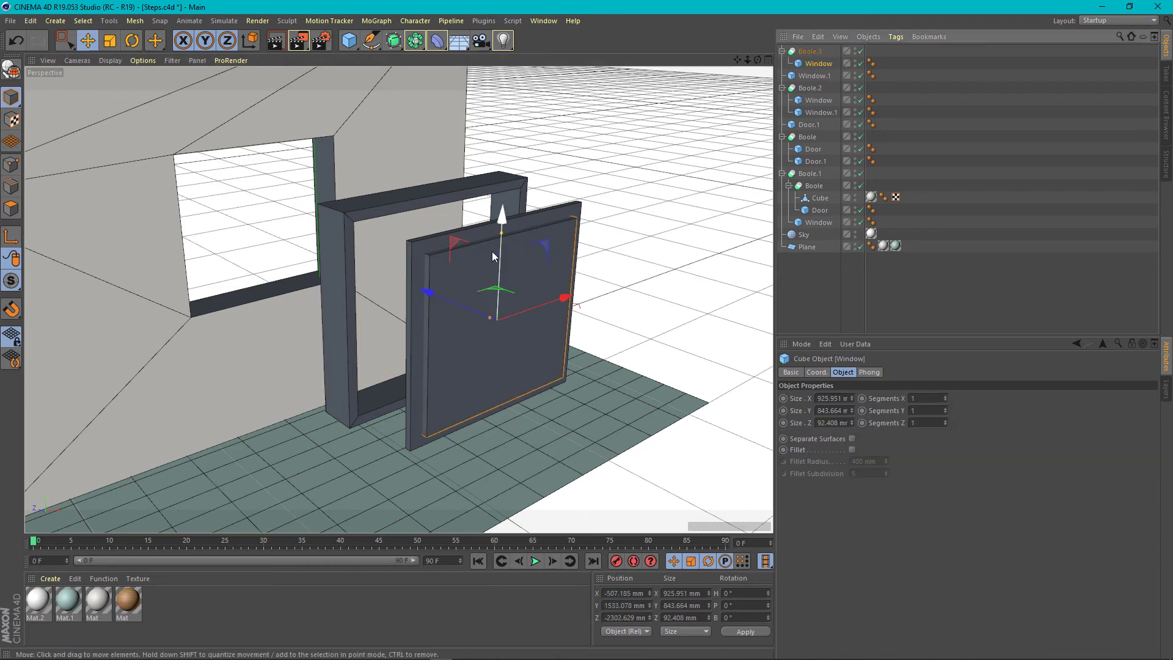
click(818, 76)
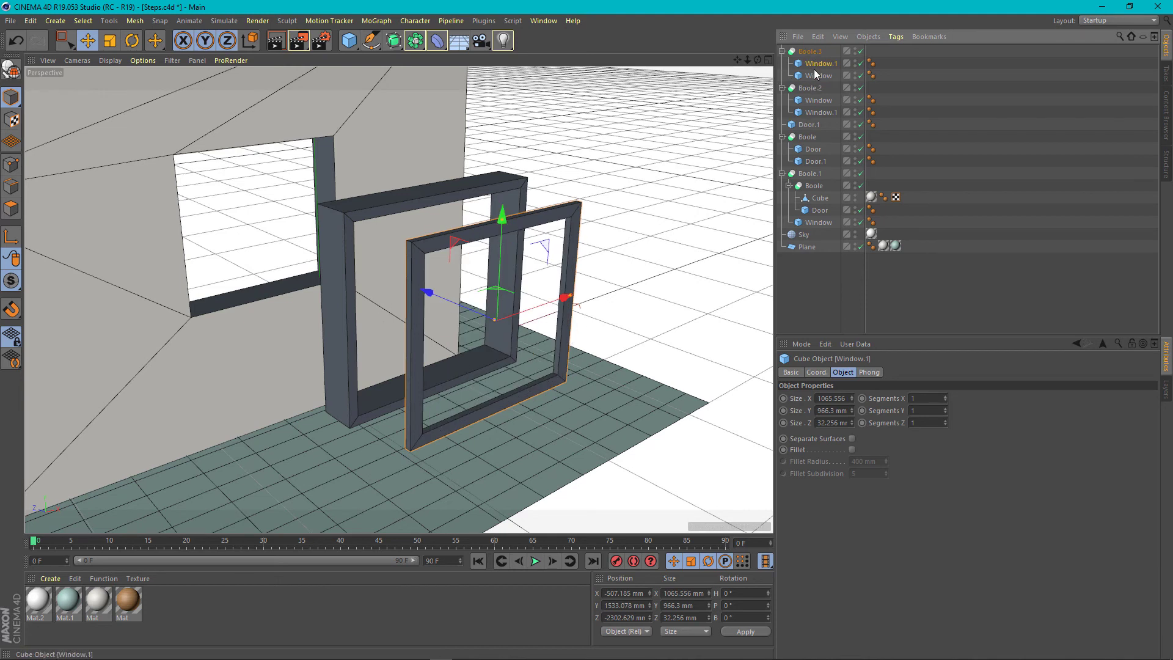
mouse_move(819, 77)
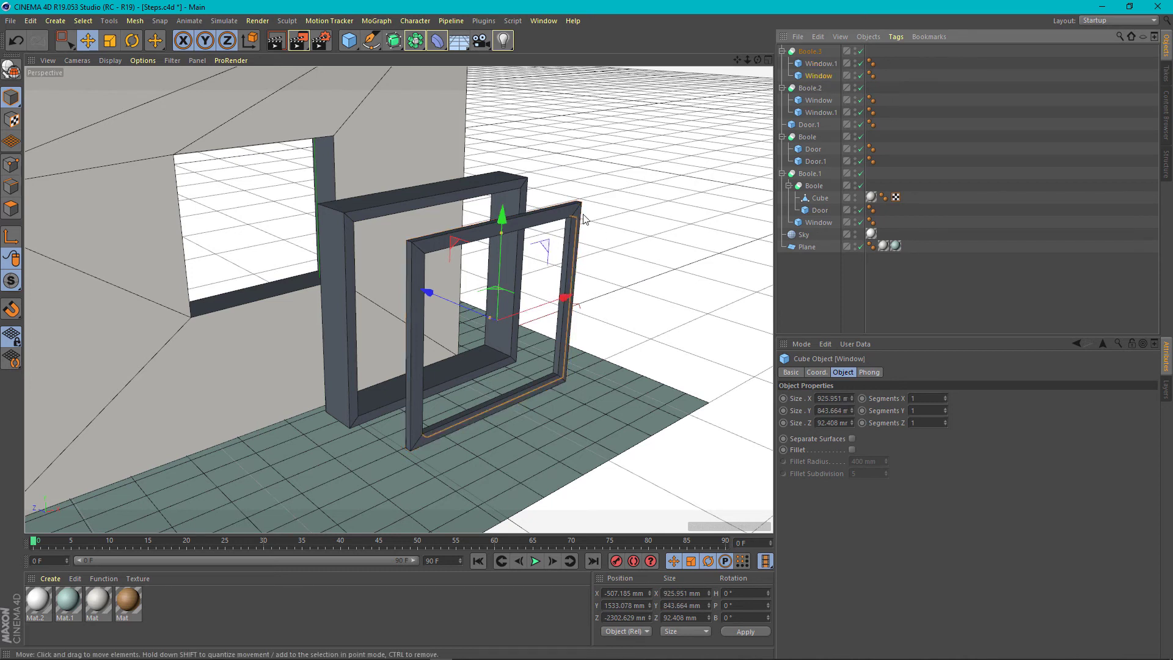
mouse_move(613, 266)
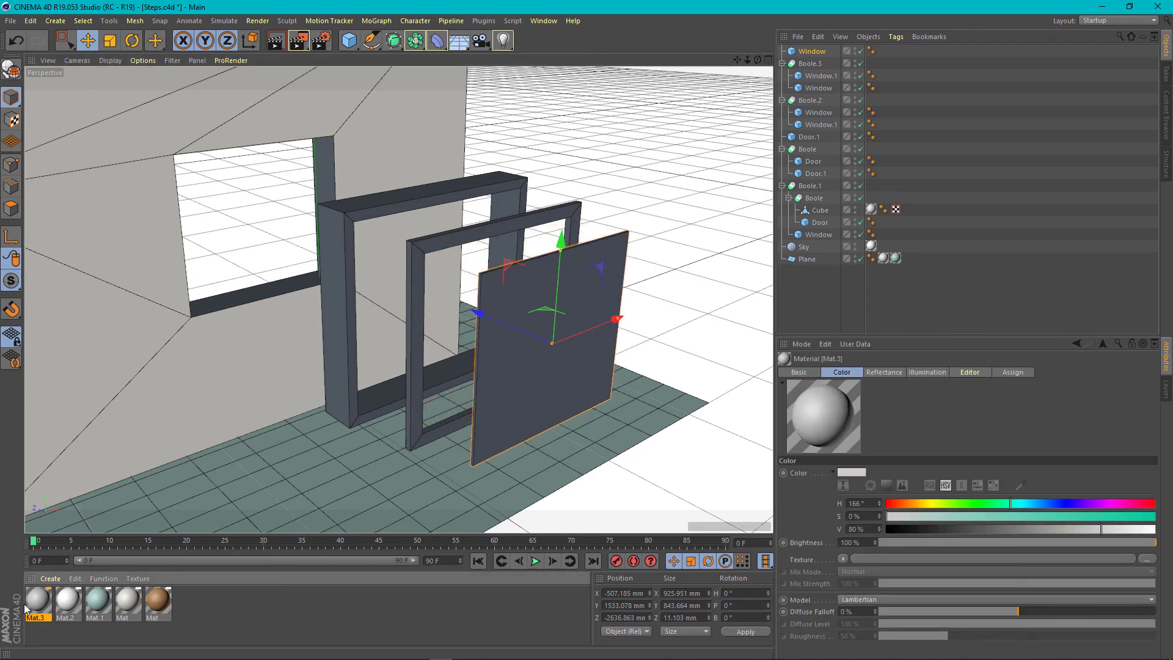
Step: Give the pane transparent Mat.3 with refraction 1.01 and set it back into the frames
double_click(36, 609)
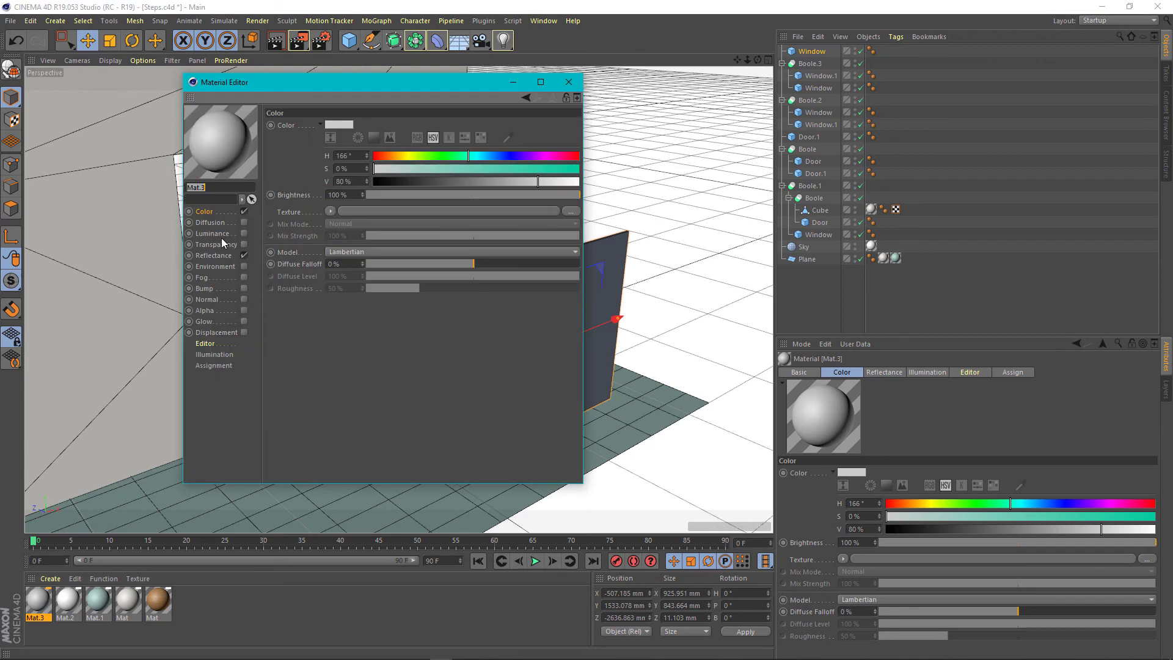
mouse_move(245, 239)
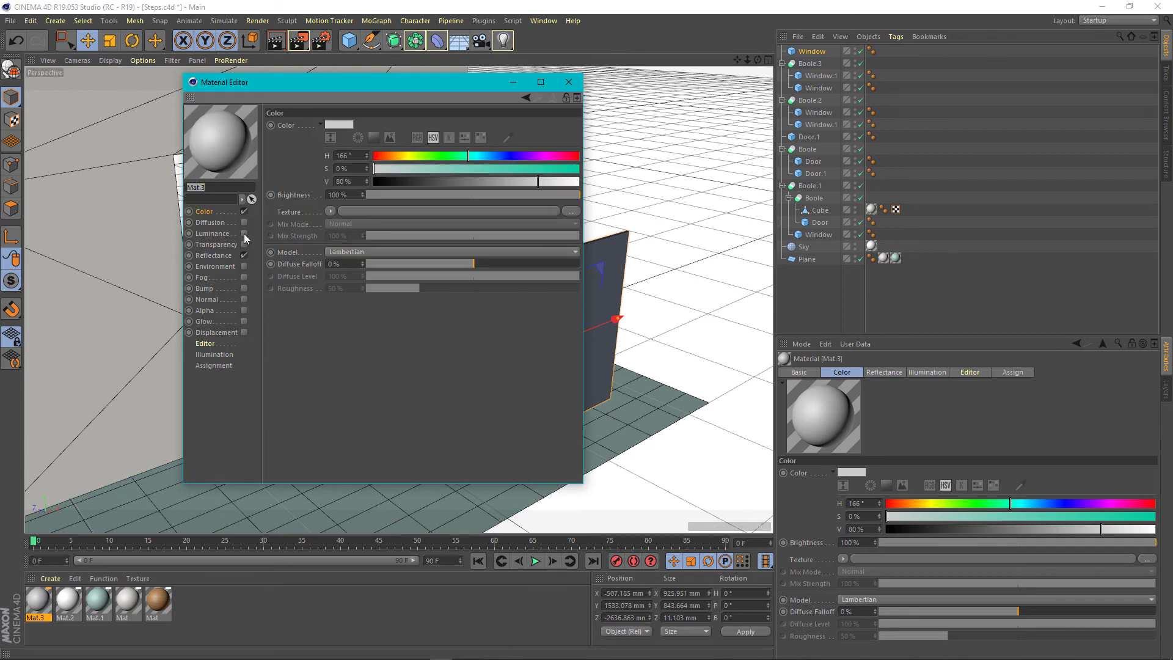
click(245, 245)
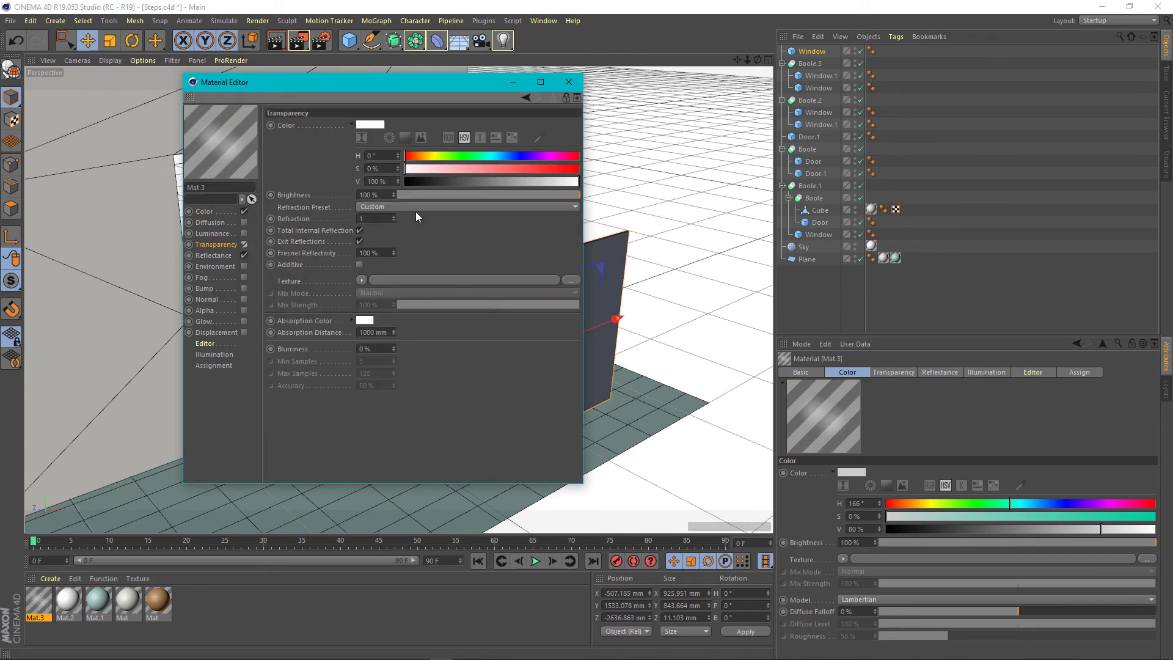
drag(576, 180, 569, 197)
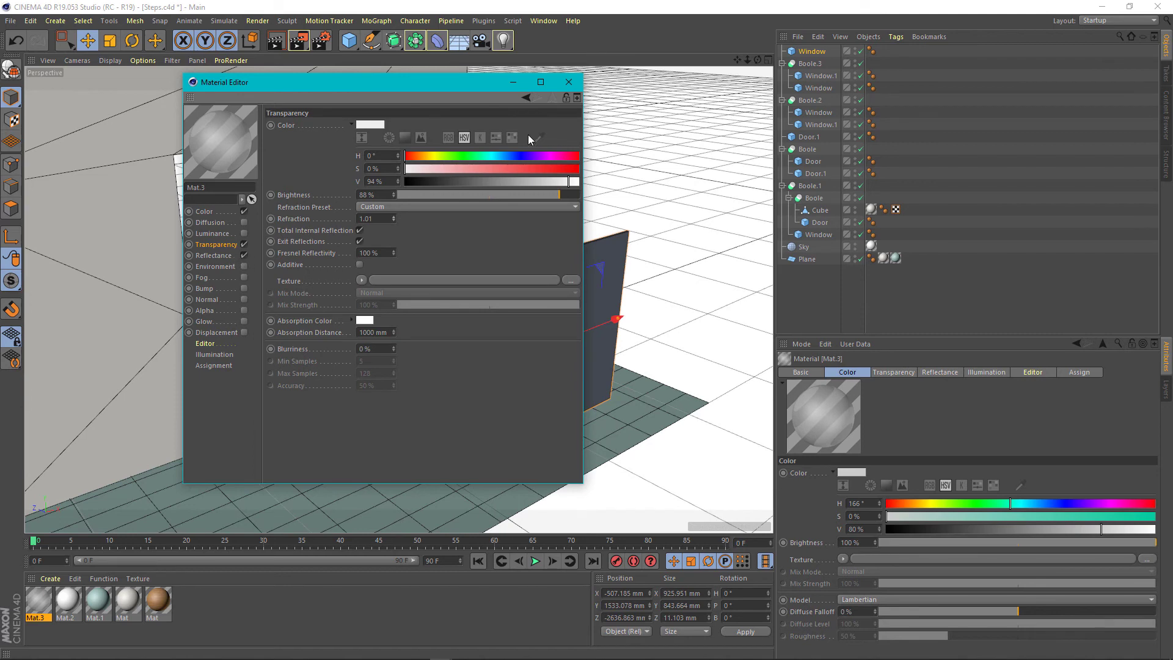
click(569, 82)
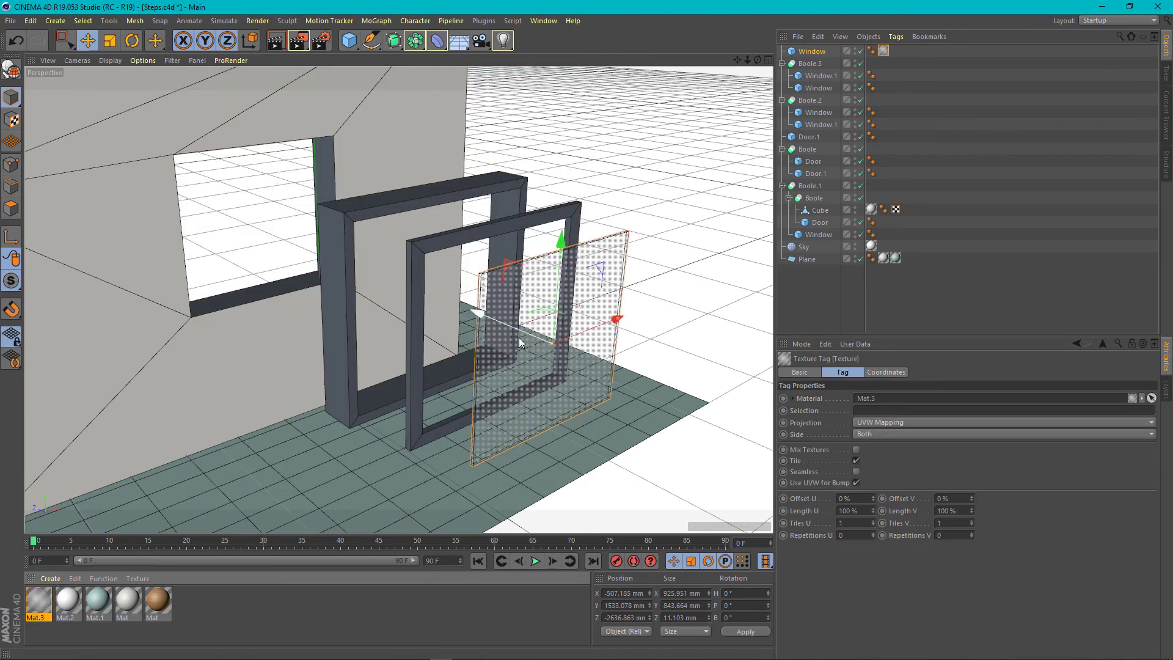
drag(613, 319, 427, 292)
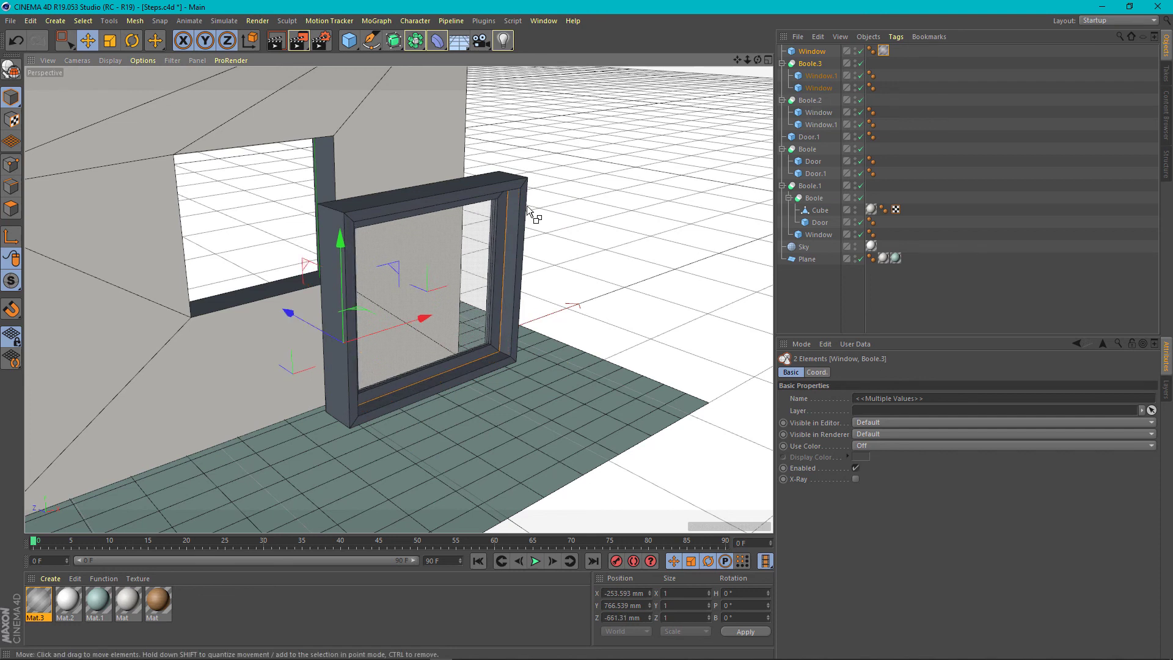
Step: Select the glass pane and both frames and move them into the wall's window opening
click(810, 100)
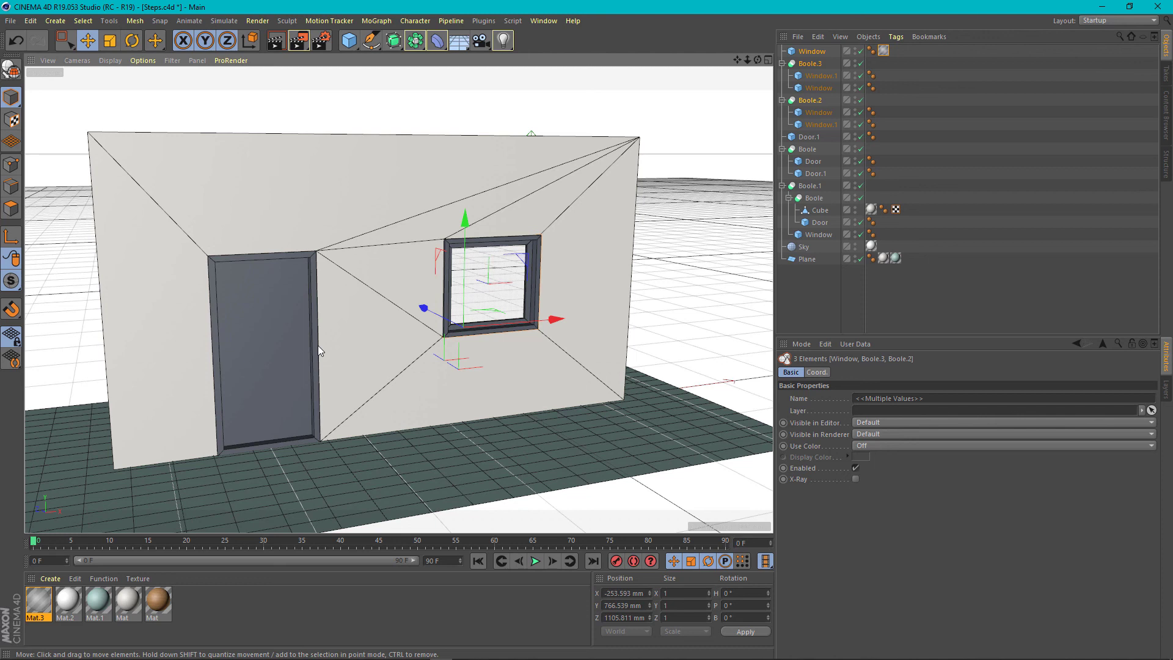
mouse_move(316, 272)
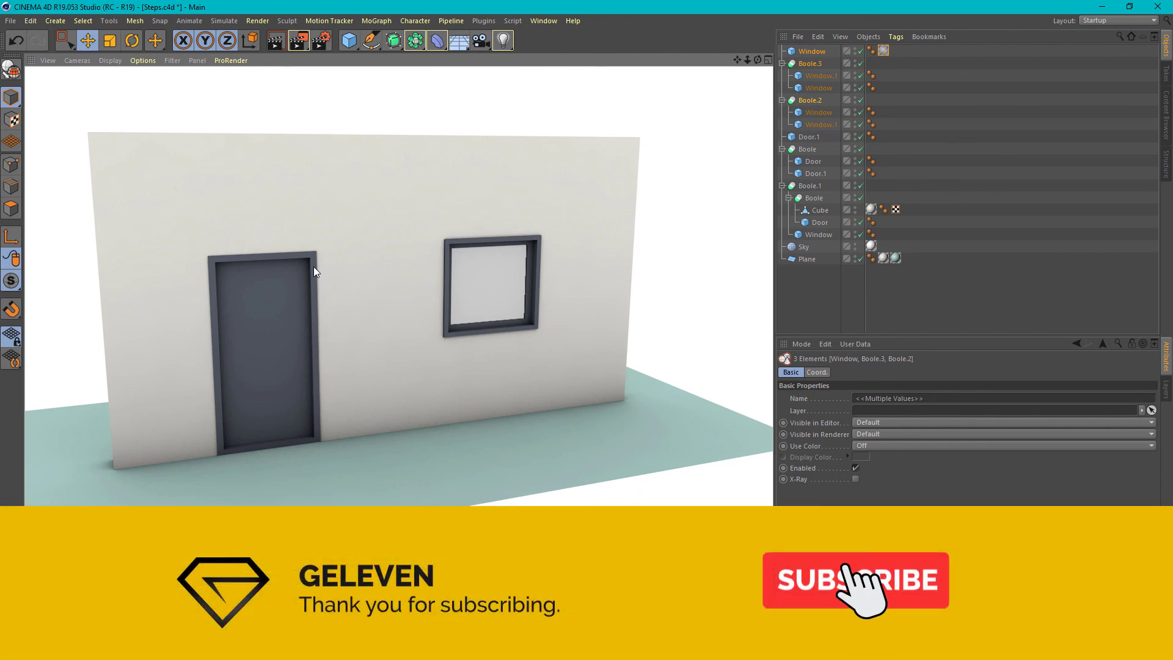
Step: Switch the viewport to a rendered preview of the wall, door and glass window
click(855, 580)
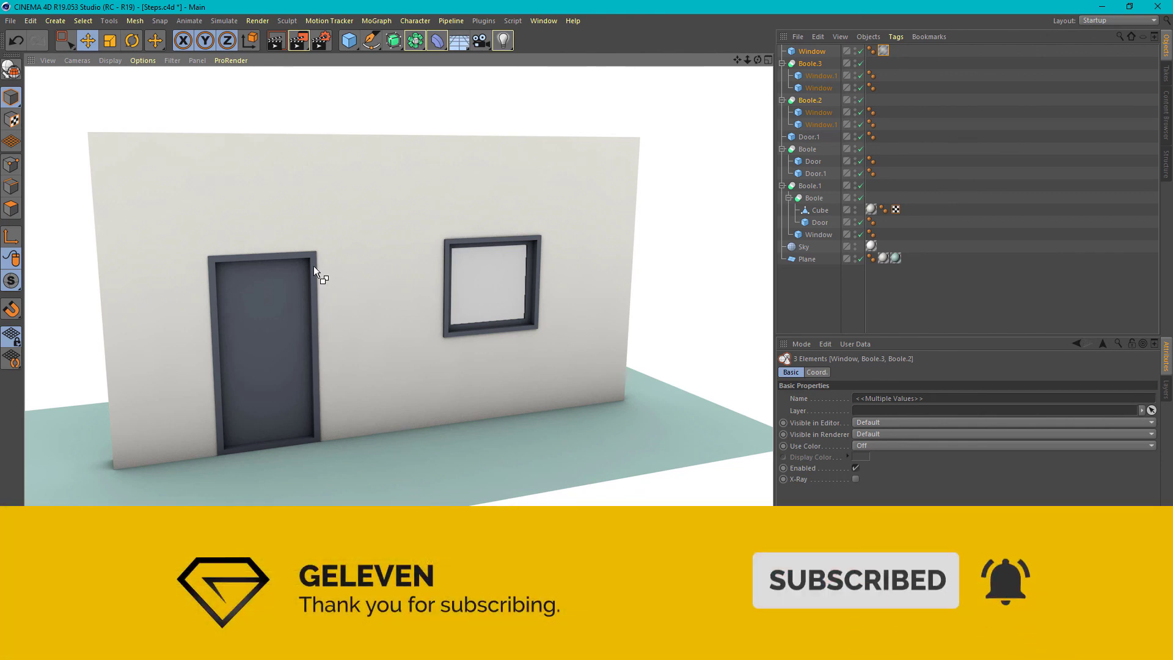